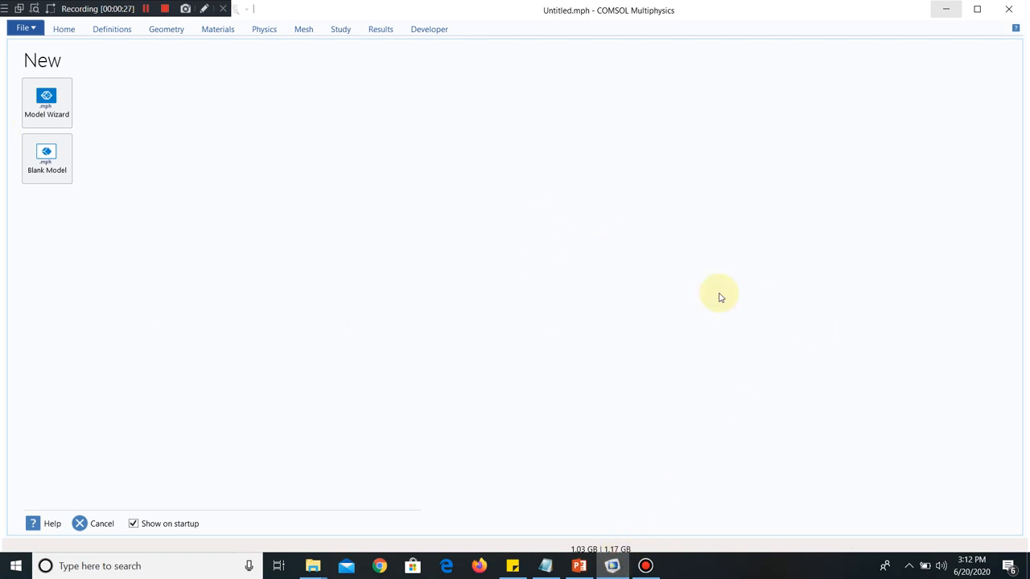
{"action": "mouse_move", "coordinate": [139, 155]}
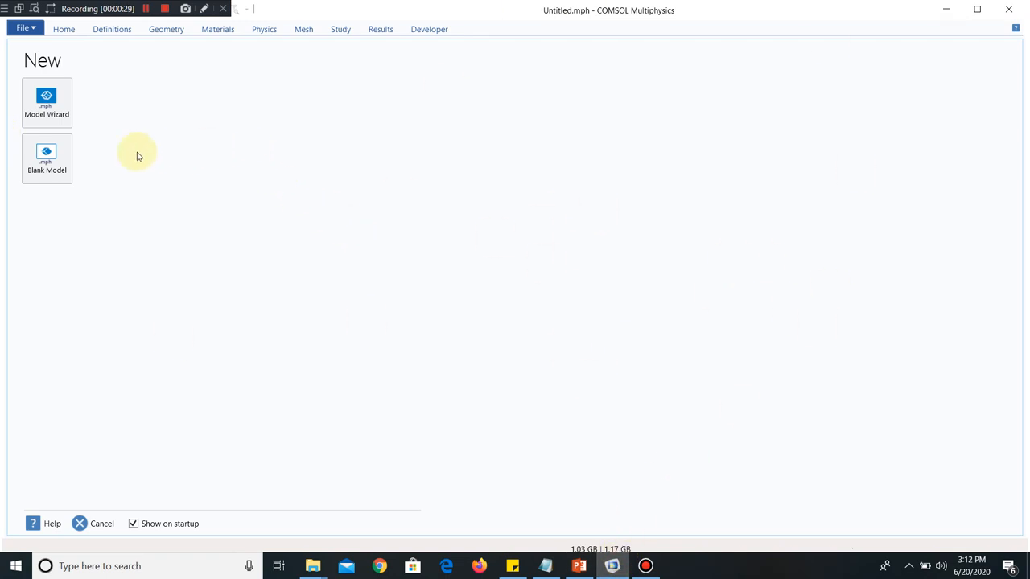
- Start a new model in the Model Wizard with a 2D space dimension
{"action": "left_click", "coordinate": [47, 102]}
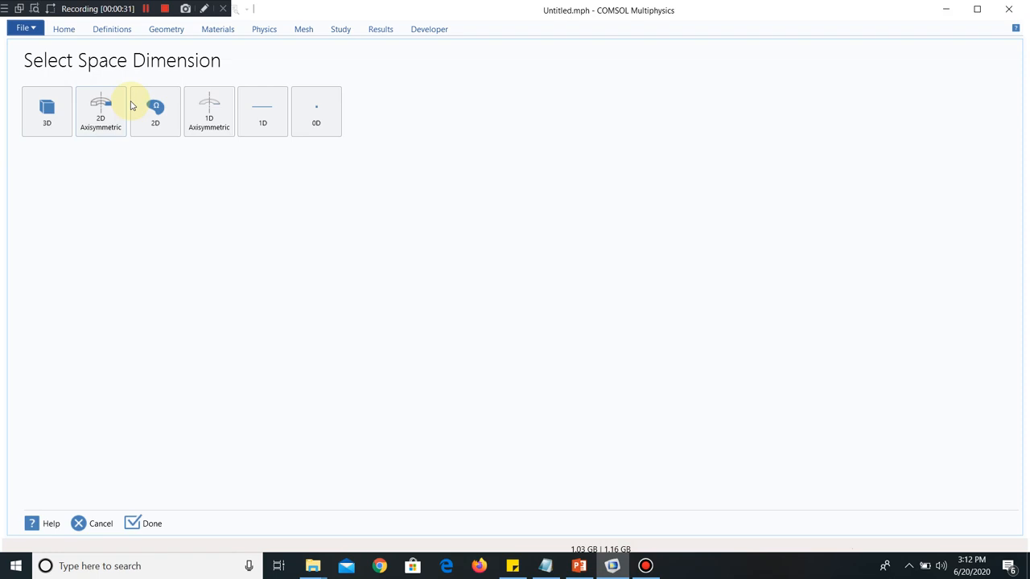
{"action": "left_click", "coordinate": [155, 111]}
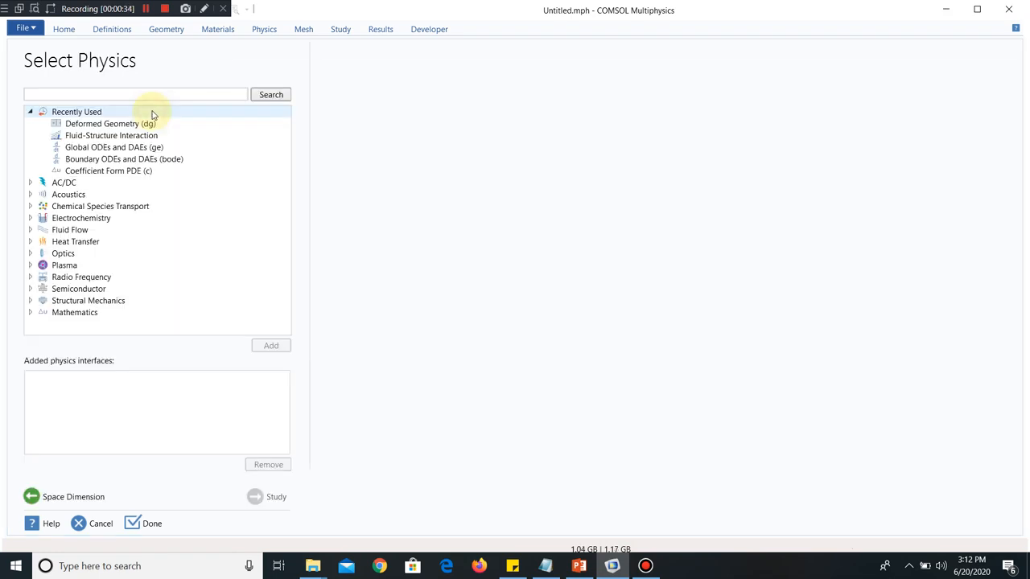
- Add the Deformed Geometry (dg) interface from the recently used physics list
{"action": "left_click", "coordinate": [110, 122]}
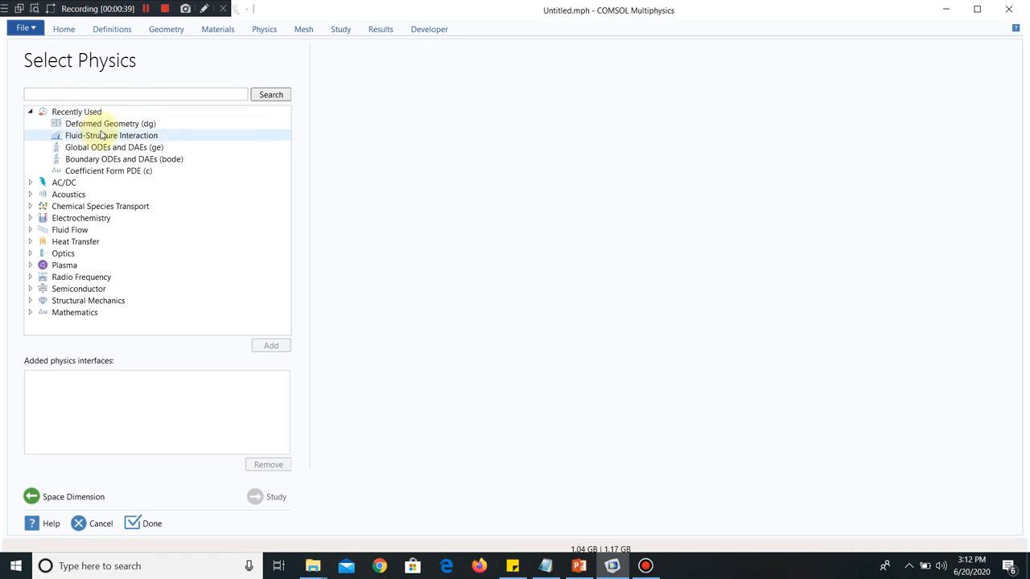
{"action": "left_click", "coordinate": [110, 123]}
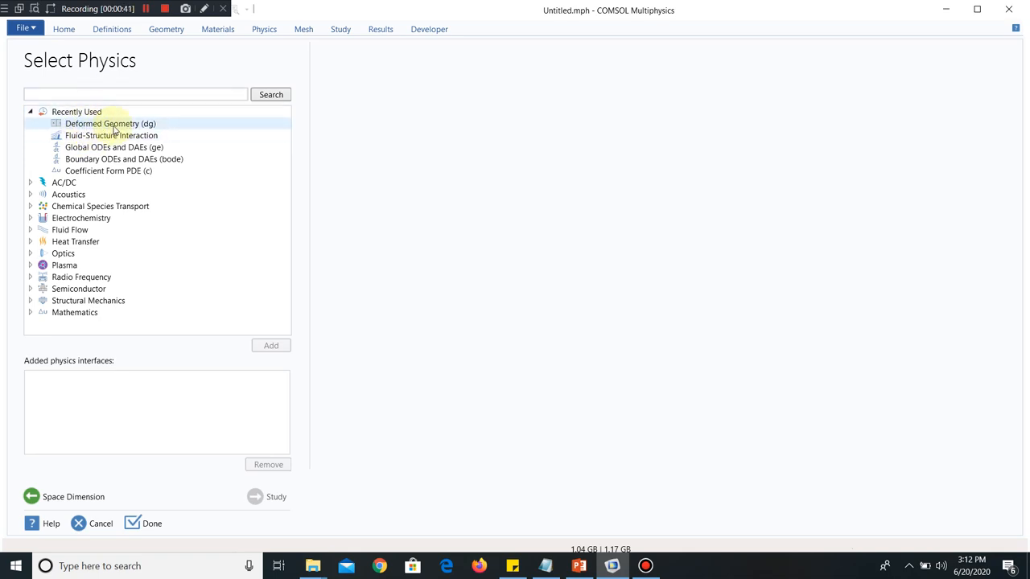
{"action": "left_click", "coordinate": [110, 123]}
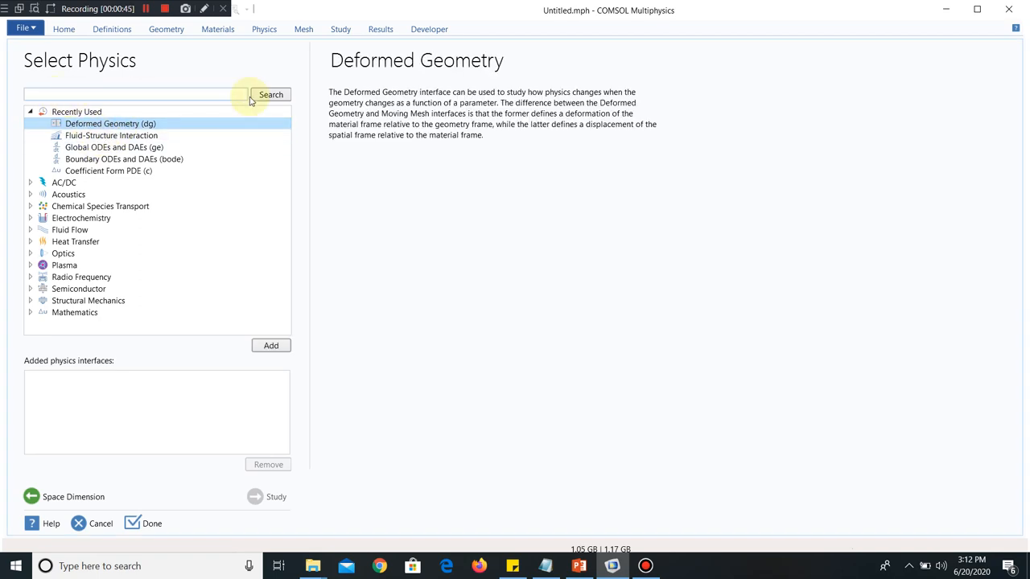
{"action": "mouse_move", "coordinate": [212, 248]}
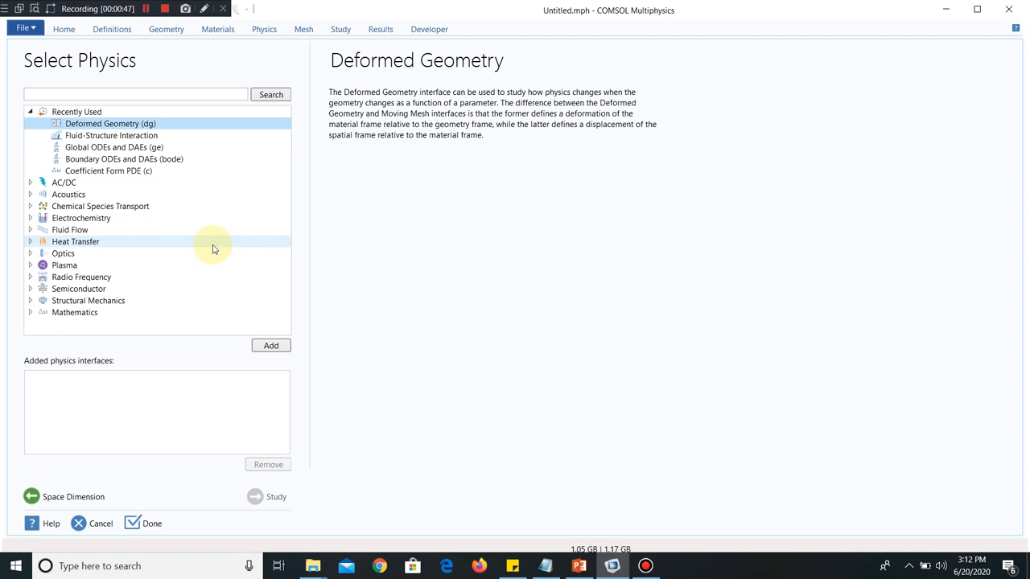
{"action": "left_click", "coordinate": [270, 344]}
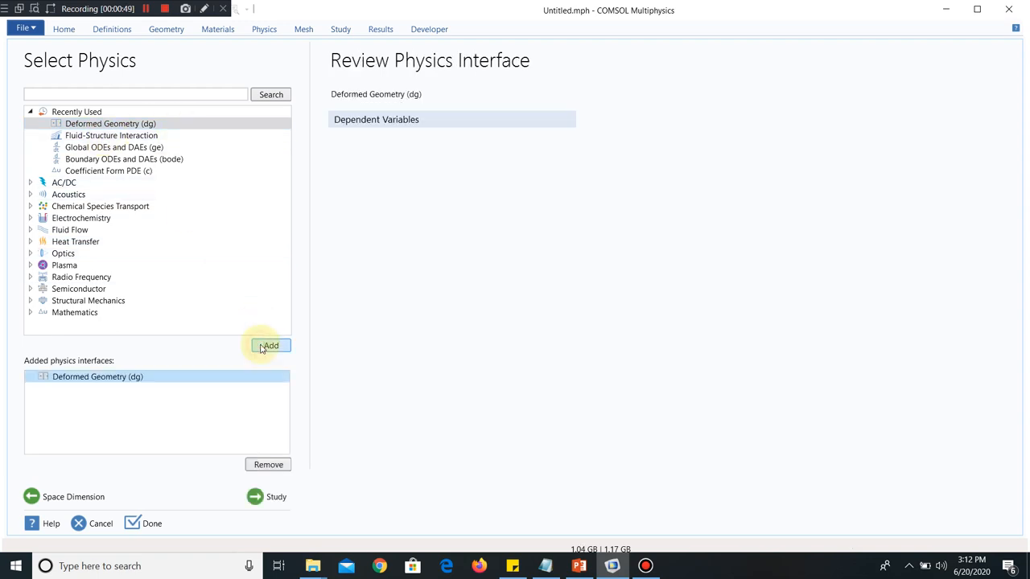
- Choose a Time Dependent preset study and finish creating the model
{"action": "left_click", "coordinate": [255, 495]}
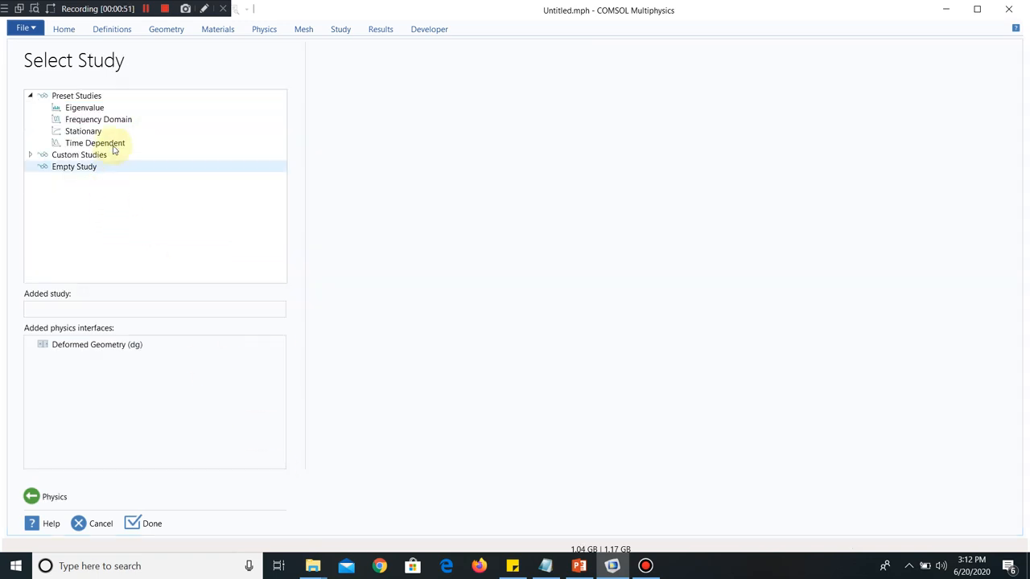
{"action": "left_click", "coordinate": [95, 142]}
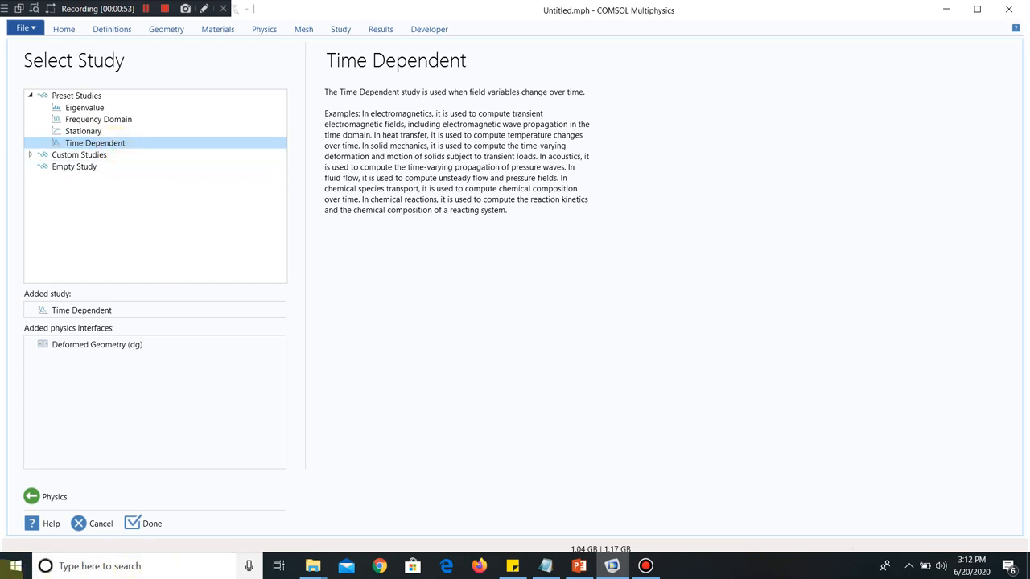
{"action": "mouse_move", "coordinate": [13, 566]}
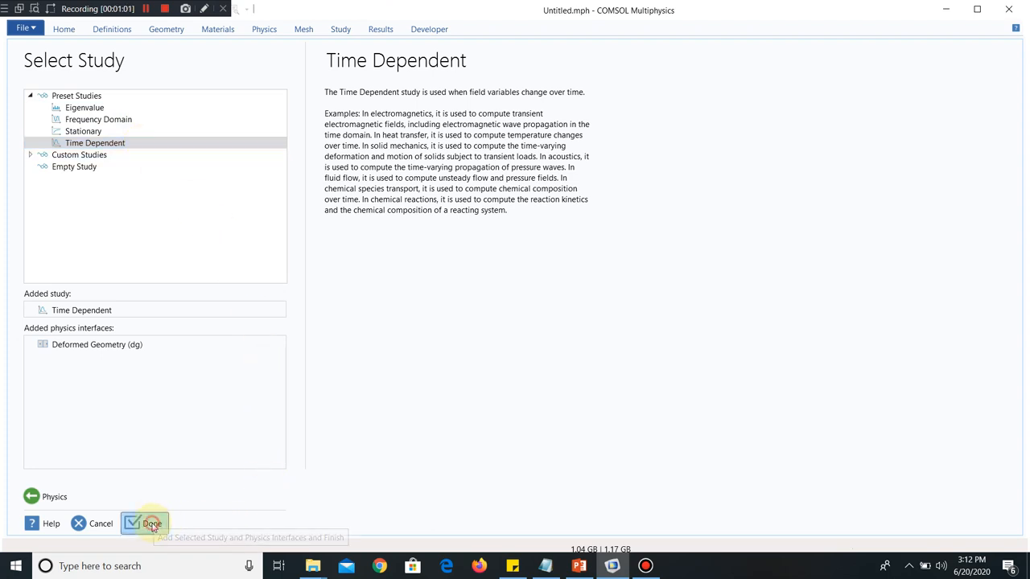
{"action": "left_click", "coordinate": [148, 524]}
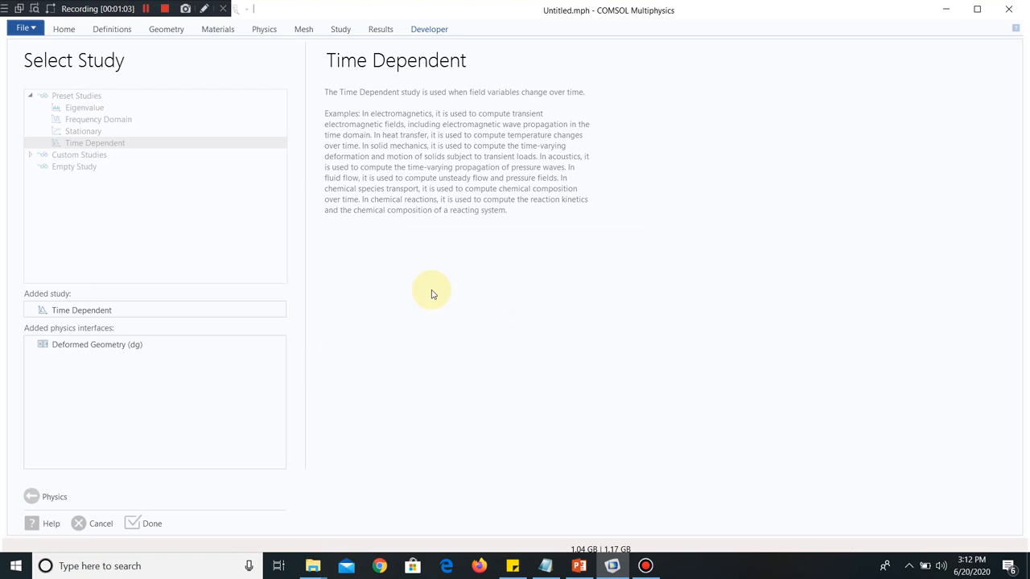
{"action": "left_click", "coordinate": [132, 523]}
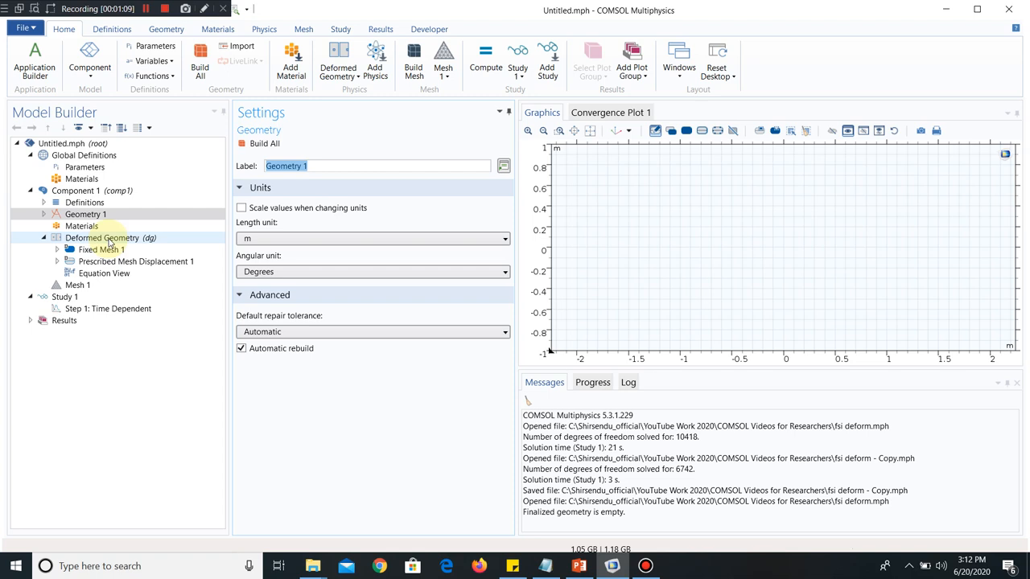
{"action": "left_click", "coordinate": [103, 238]}
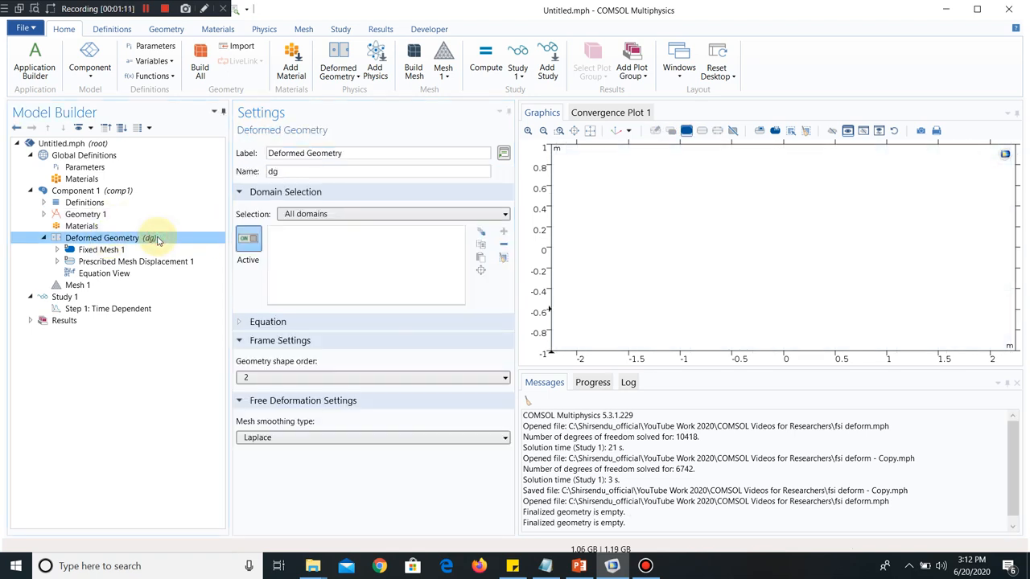
{"action": "left_click", "coordinate": [78, 284]}
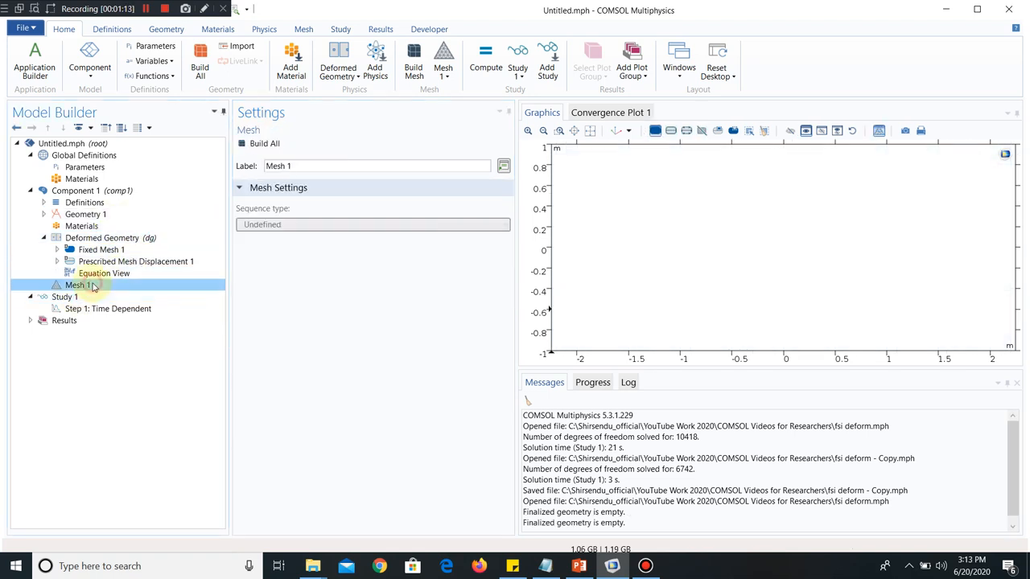
{"action": "left_click", "coordinate": [84, 214]}
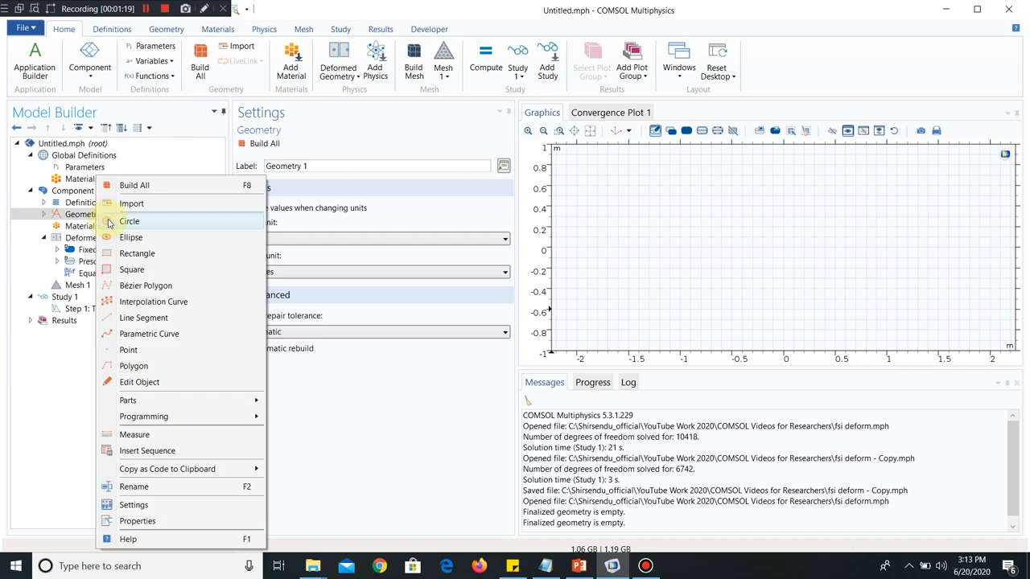
{"action": "mouse_move", "coordinate": [154, 256]}
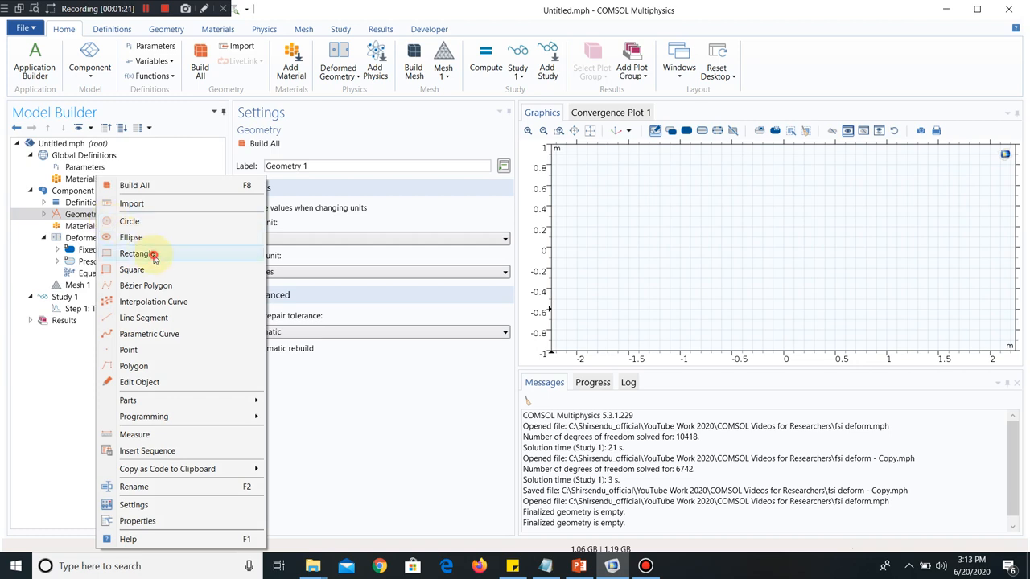
- Add a rectangle and set the geometry length unit to millimetres
{"action": "left_click", "coordinate": [138, 252]}
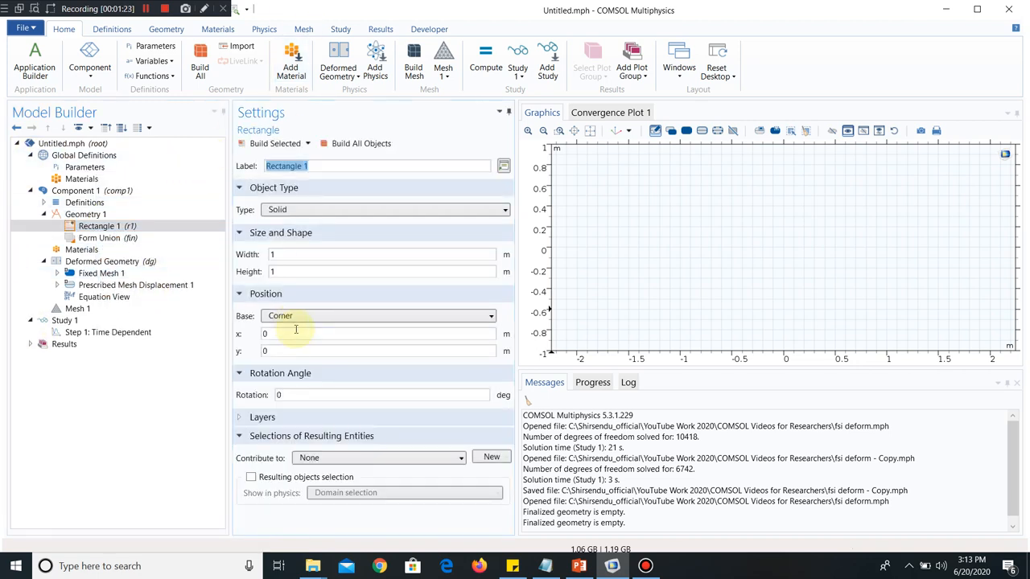
{"action": "left_click", "coordinate": [87, 214]}
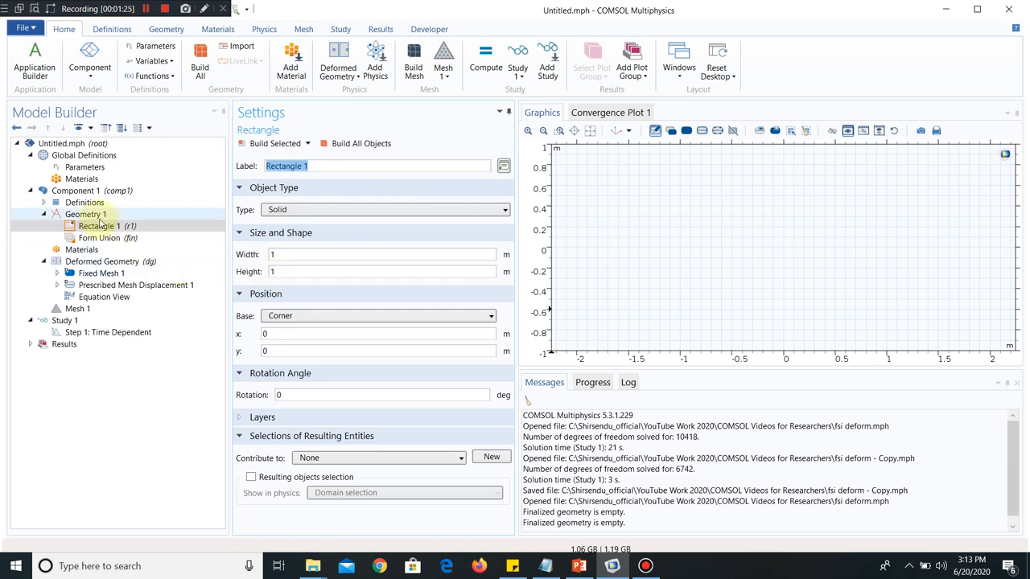
{"action": "left_click", "coordinate": [87, 214]}
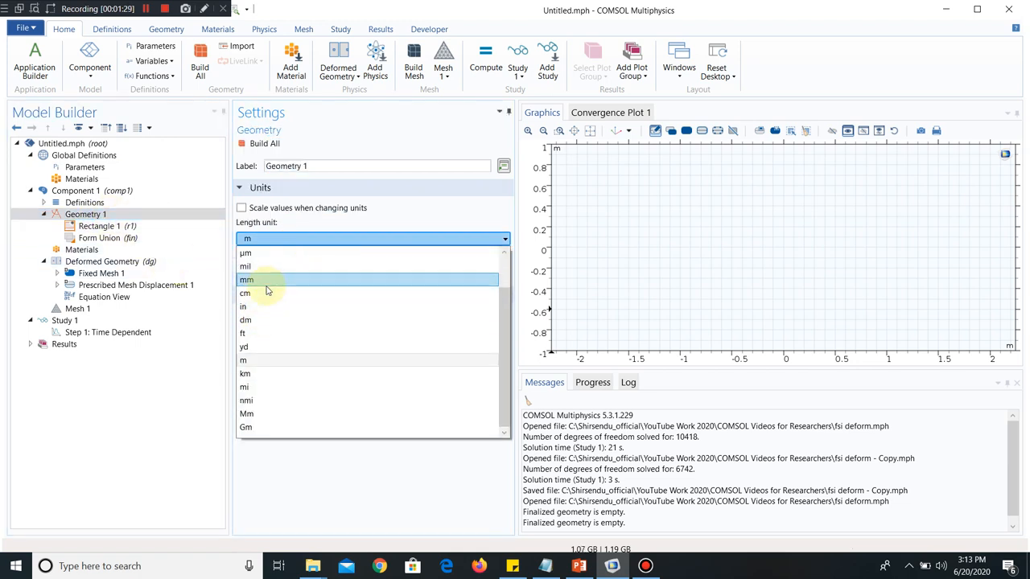
{"action": "left_click", "coordinate": [98, 226]}
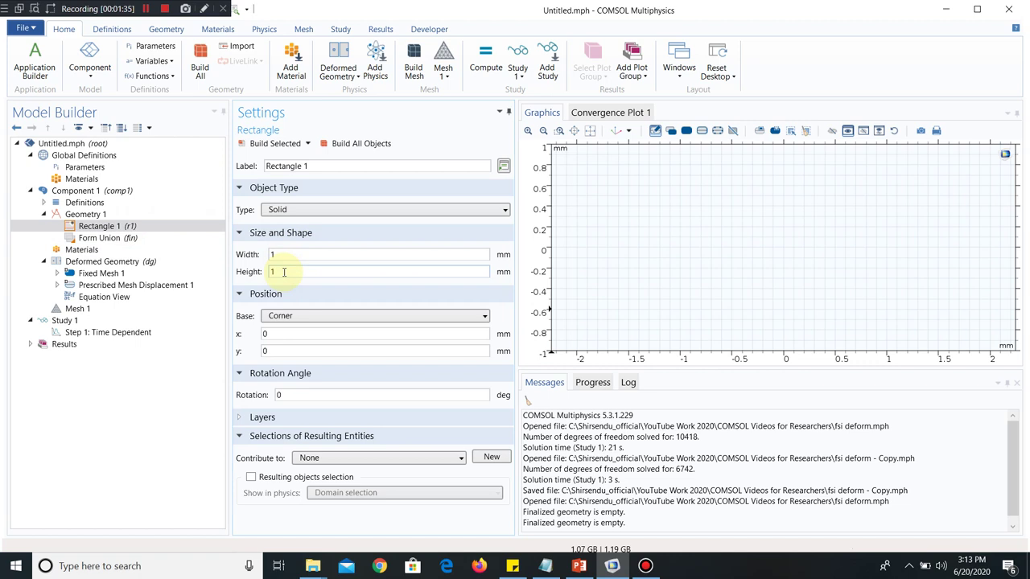
- Give the rectangle width 0.01 and height 0.05 mm and build it
{"action": "left_click", "coordinate": [378, 270]}
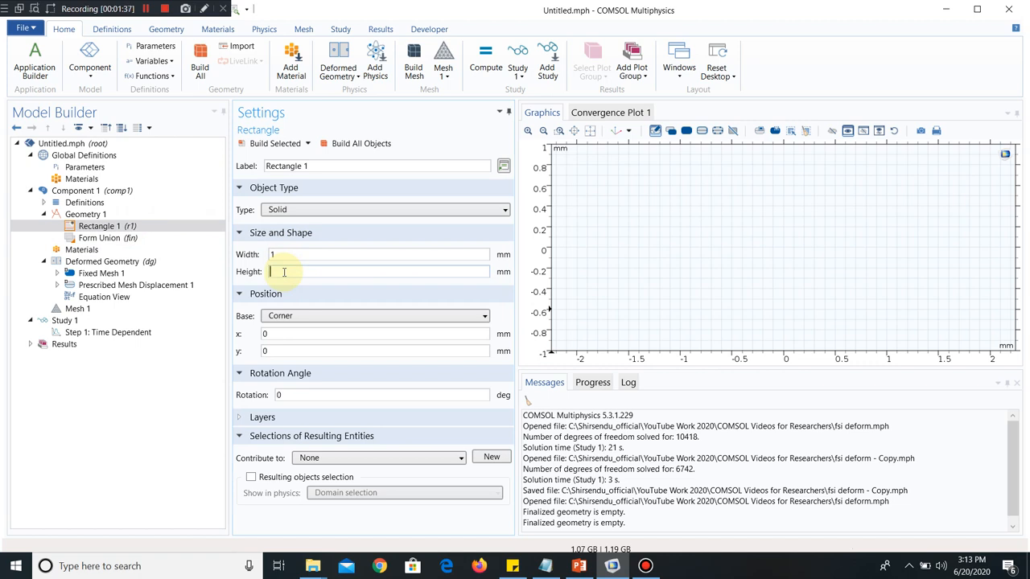
{"action": "type", "text": "0.05"}
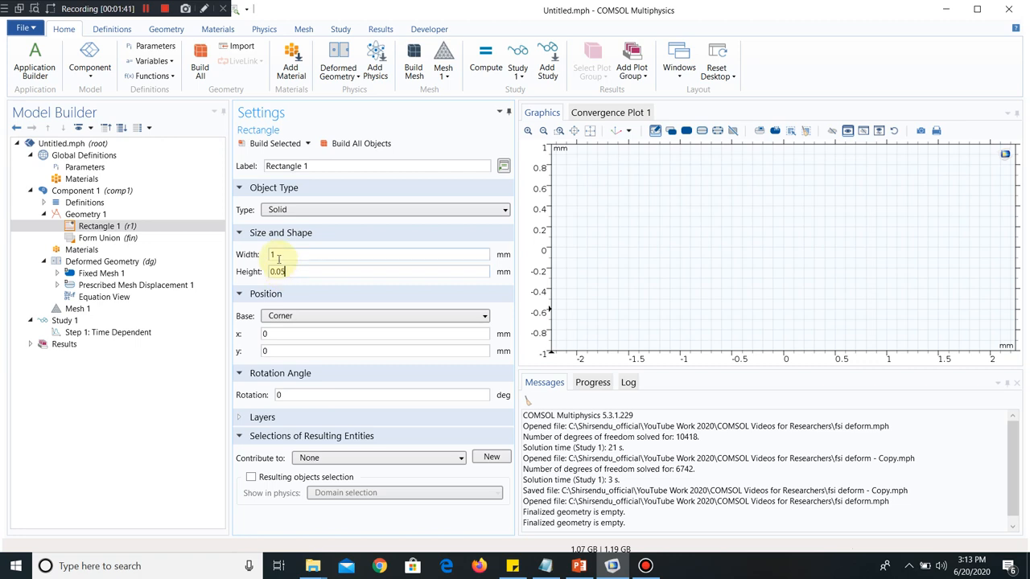
{"action": "type", "text": "0.0"}
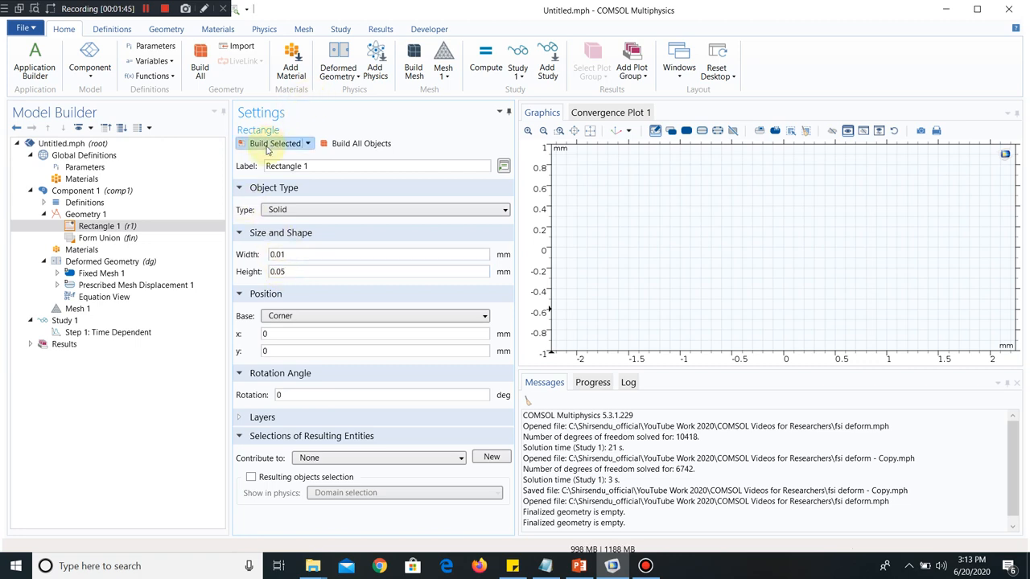
{"action": "left_click", "coordinate": [271, 144]}
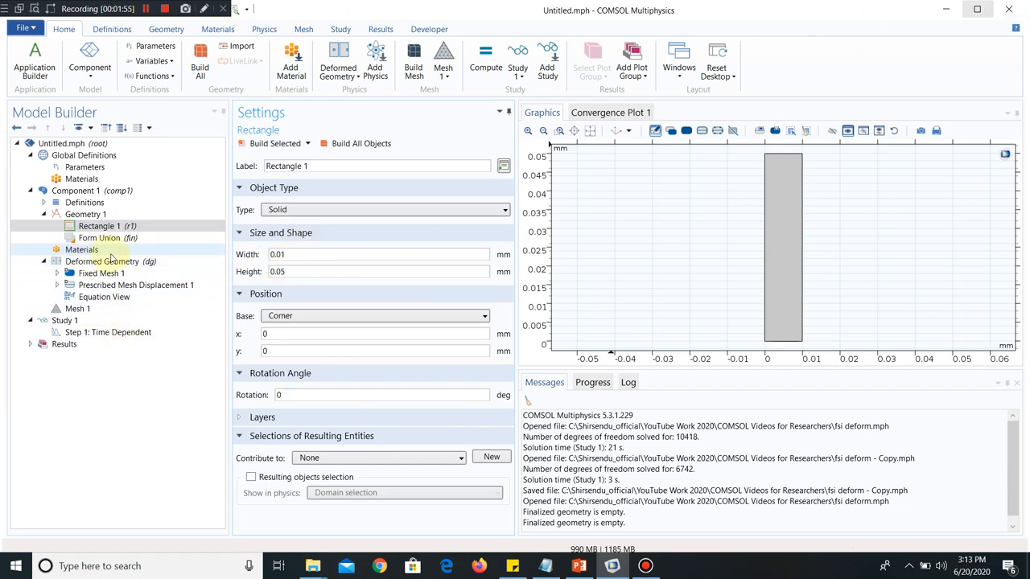
- Add a Prescribed Mesh Velocity condition under Deformed Geometry
{"action": "left_click", "coordinate": [103, 260]}
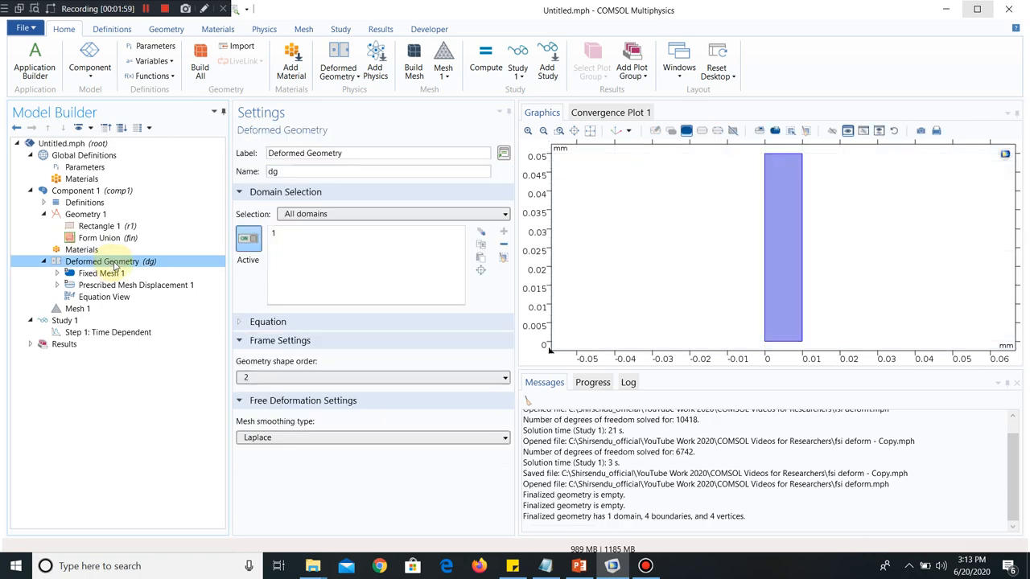
{"action": "right_click", "coordinate": [103, 261]}
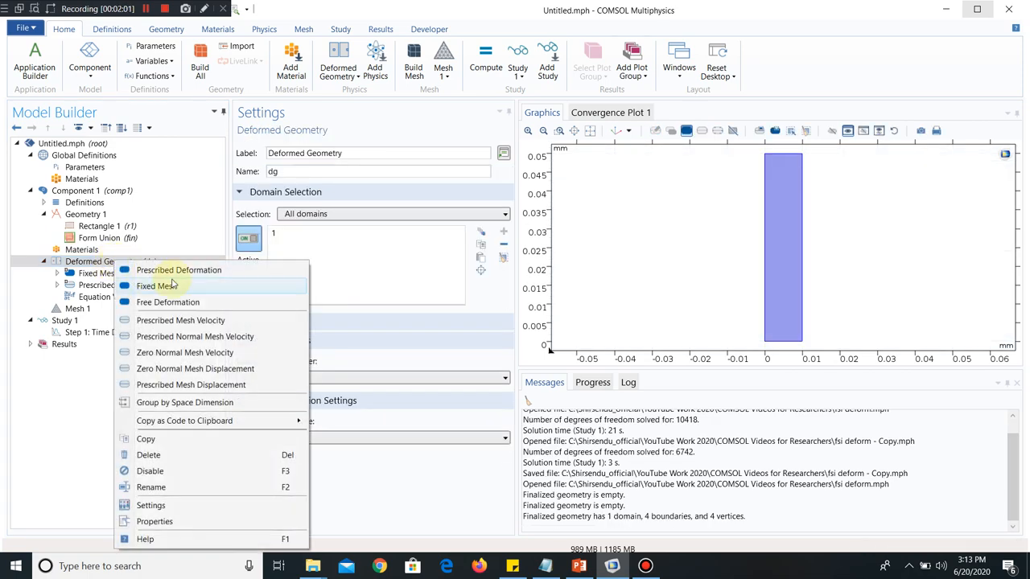
{"action": "mouse_move", "coordinate": [195, 369]}
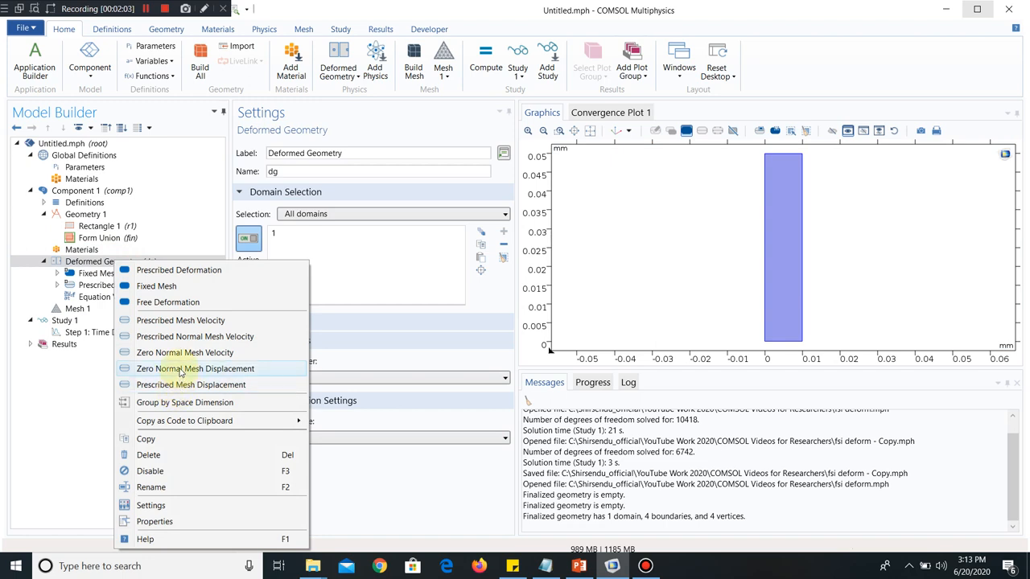
{"action": "mouse_move", "coordinate": [180, 320]}
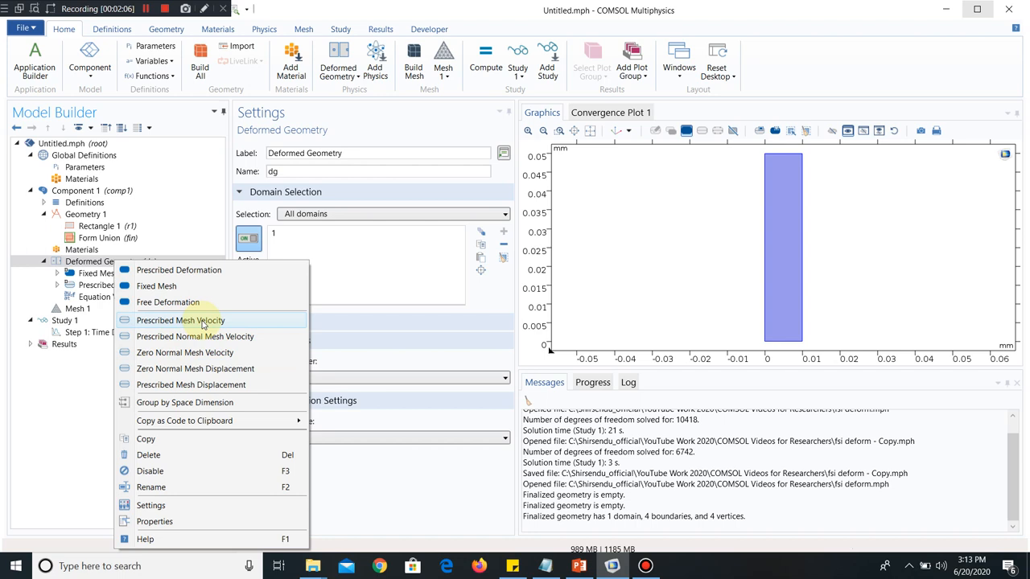
{"action": "left_click", "coordinate": [180, 320]}
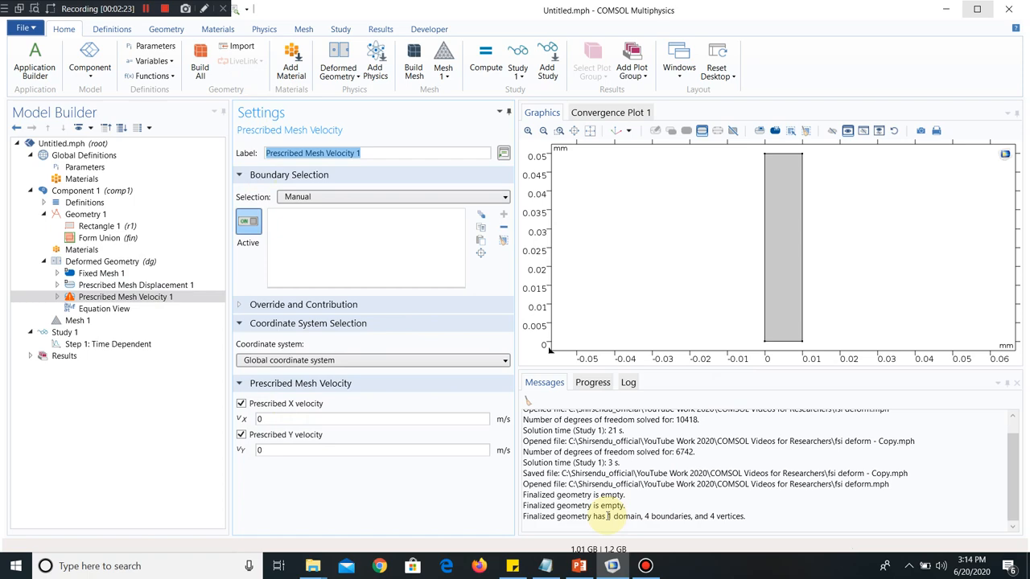
- Set the prescribed x mesh velocity to -0.001[mm/s^2]*t with zero y velocity
{"action": "left_click", "coordinate": [547, 567]}
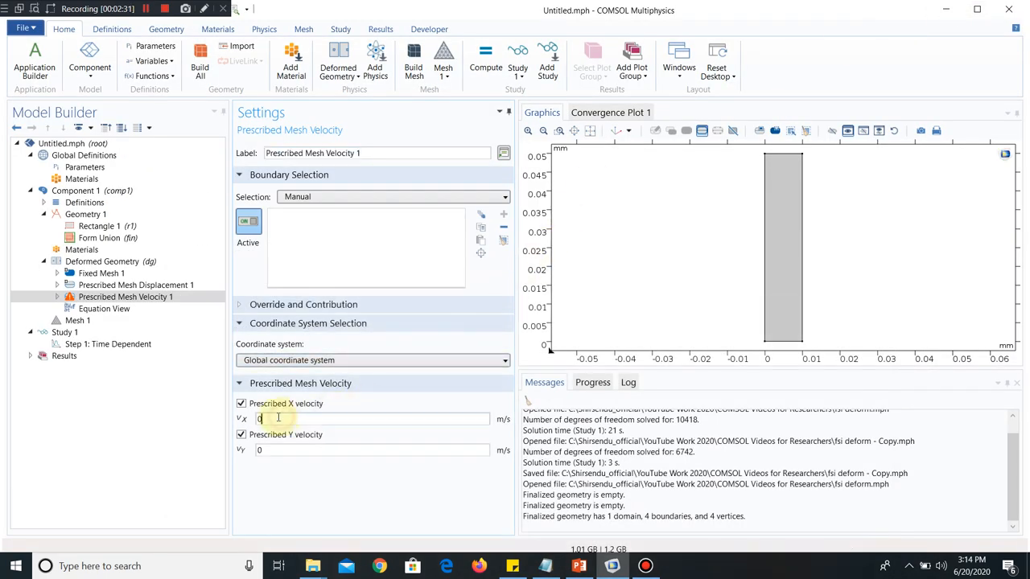
{"action": "type", "text": "-0.001[mm/s^2]*t"}
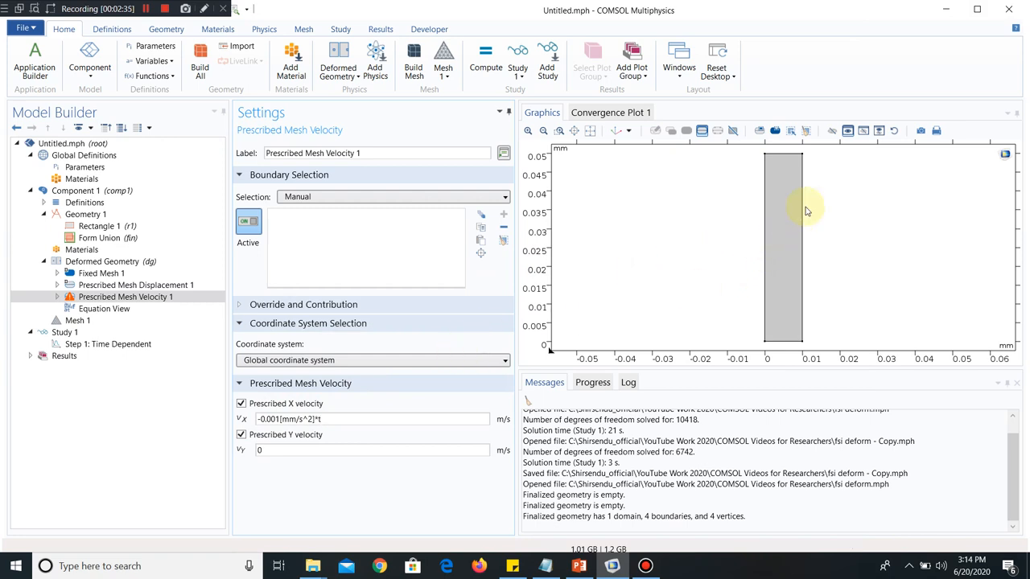
{"action": "left_click", "coordinate": [126, 296]}
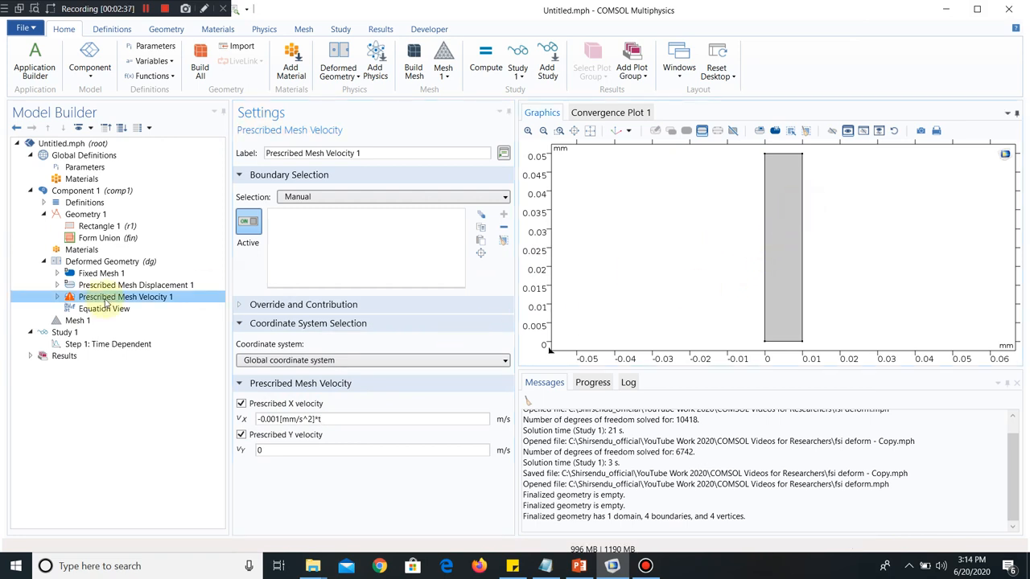
{"action": "left_click", "coordinate": [100, 274]}
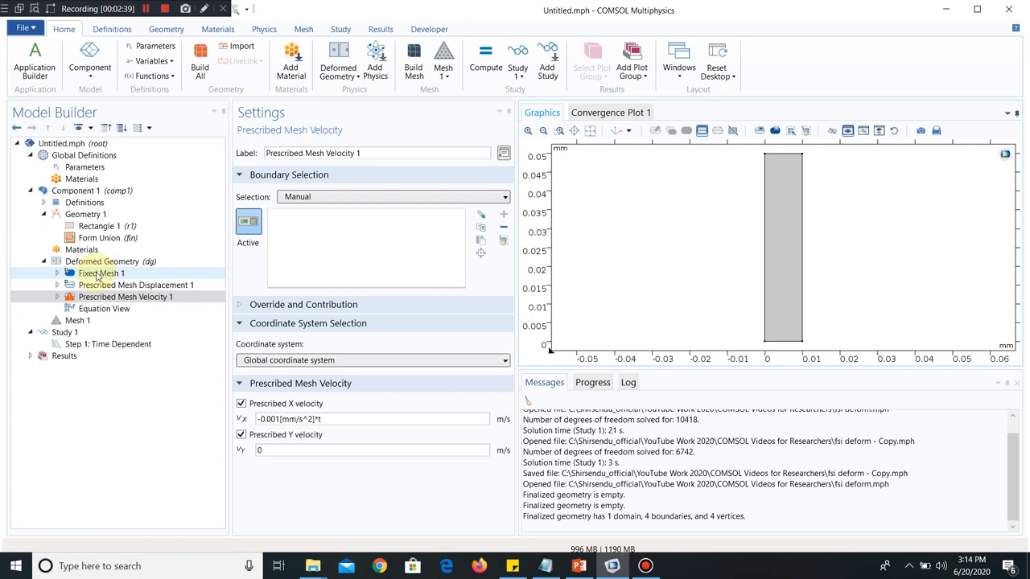
- Review the Fixed Mesh and Prescribed Mesh Displacement nodes, returning to the velocity settings
{"action": "left_click", "coordinate": [101, 273]}
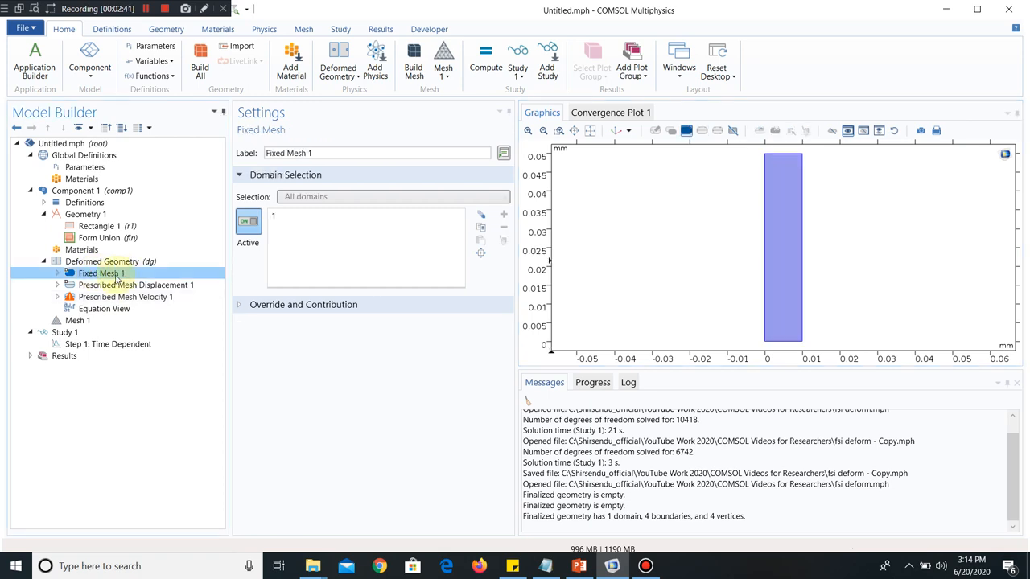
{"action": "left_click", "coordinate": [137, 285]}
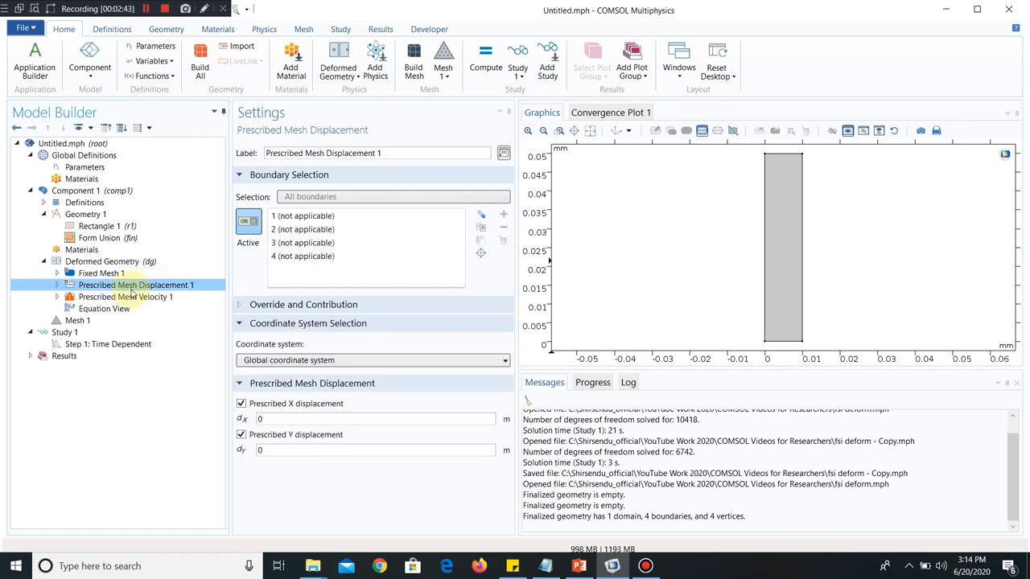
{"action": "left_click", "coordinate": [125, 296]}
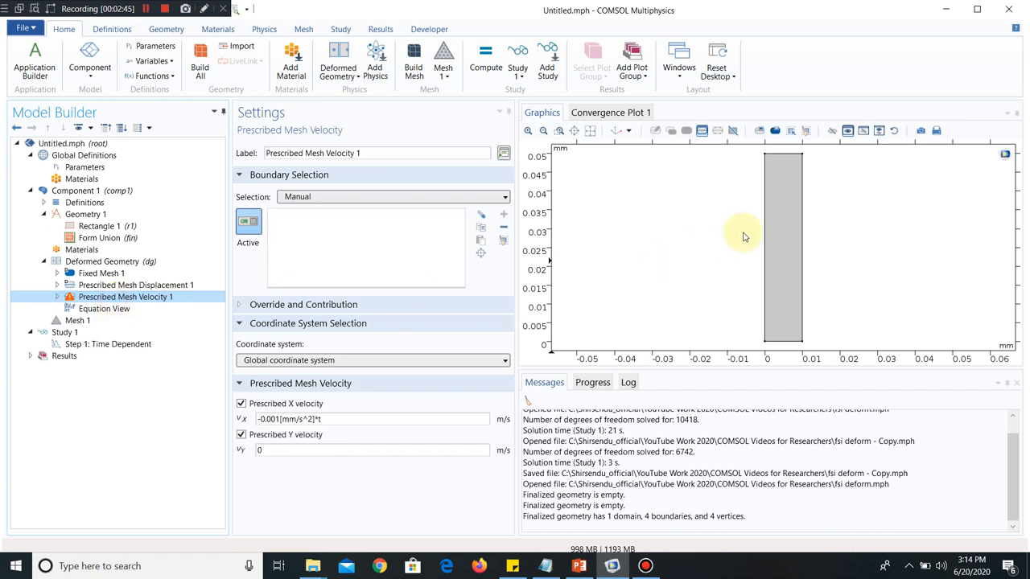
{"action": "left_click", "coordinate": [125, 8]}
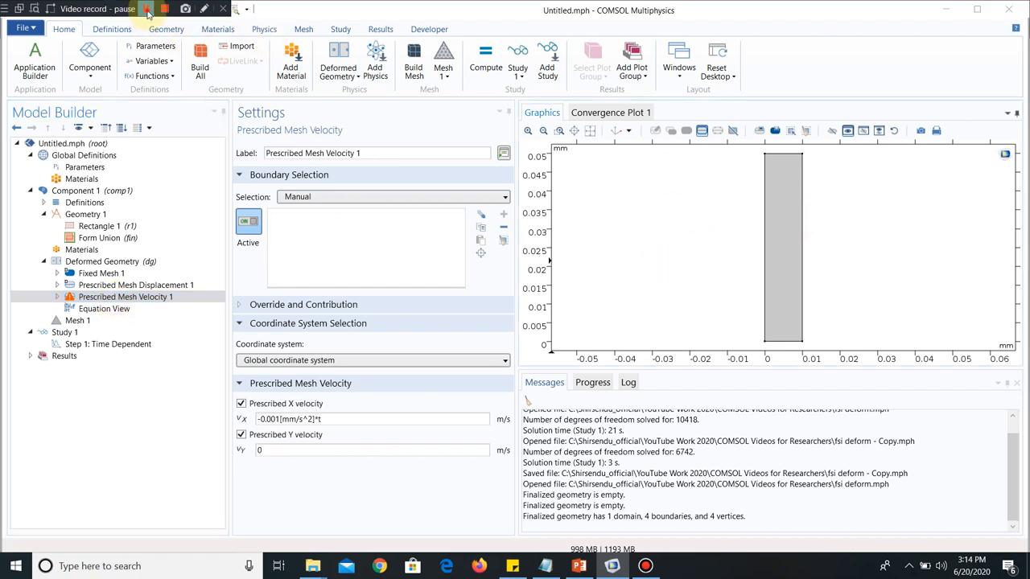
- Review the Prescribed Mesh Displacement and Deformed Geometry interface settings
{"action": "left_click", "coordinate": [135, 284]}
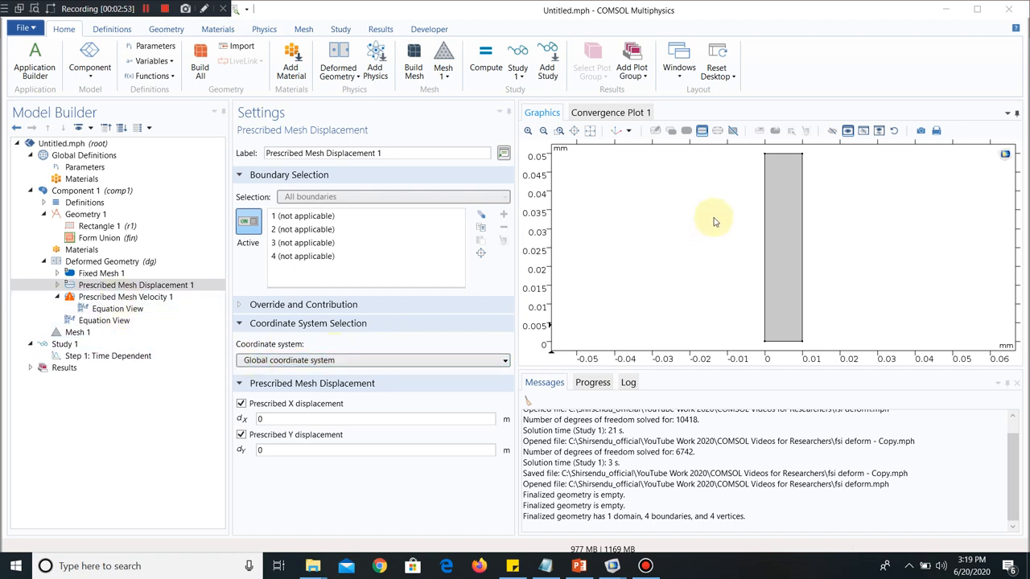
{"action": "mouse_move", "coordinate": [763, 198]}
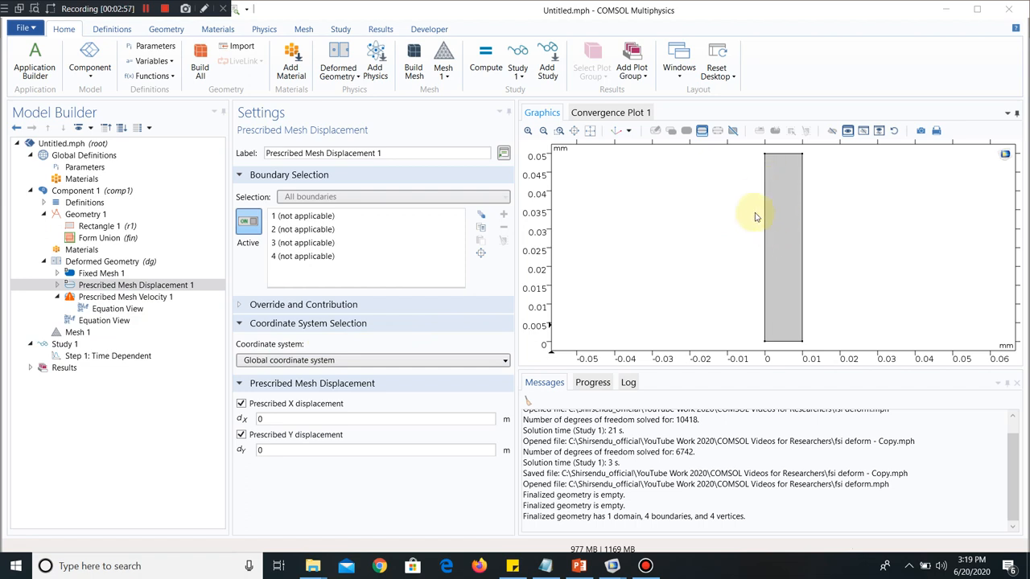
{"action": "mouse_move", "coordinate": [801, 245]}
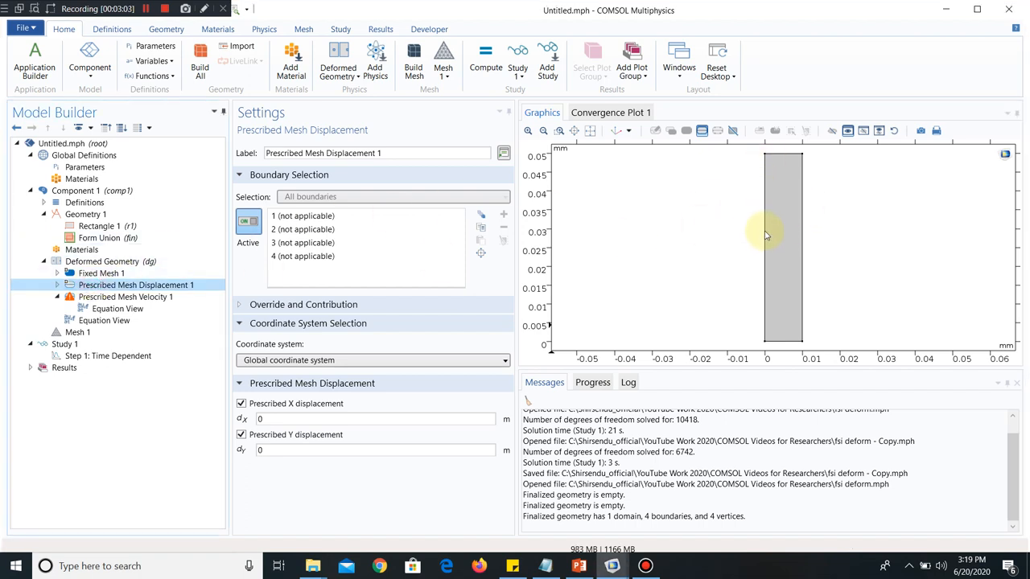
{"action": "mouse_move", "coordinate": [798, 215]}
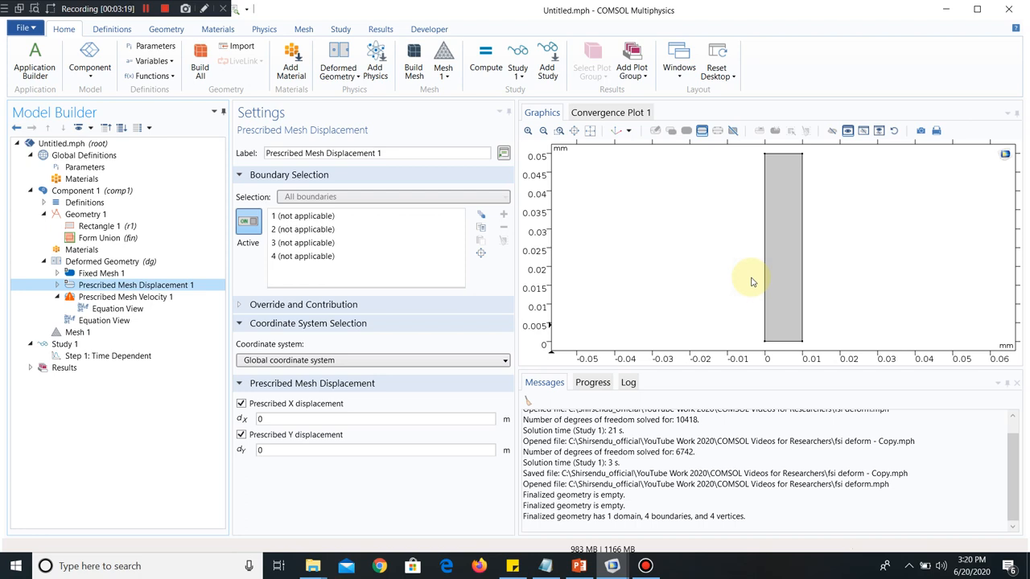
{"action": "left_click", "coordinate": [109, 261]}
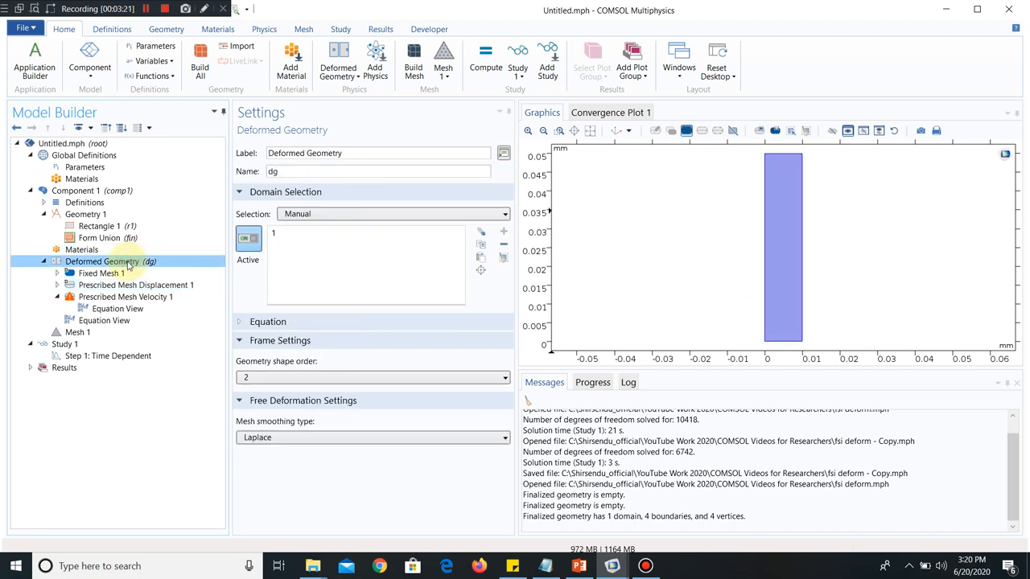
- Add a Free Deformation feature to the deformed geometry domain and review it
{"action": "right_click", "coordinate": [103, 261]}
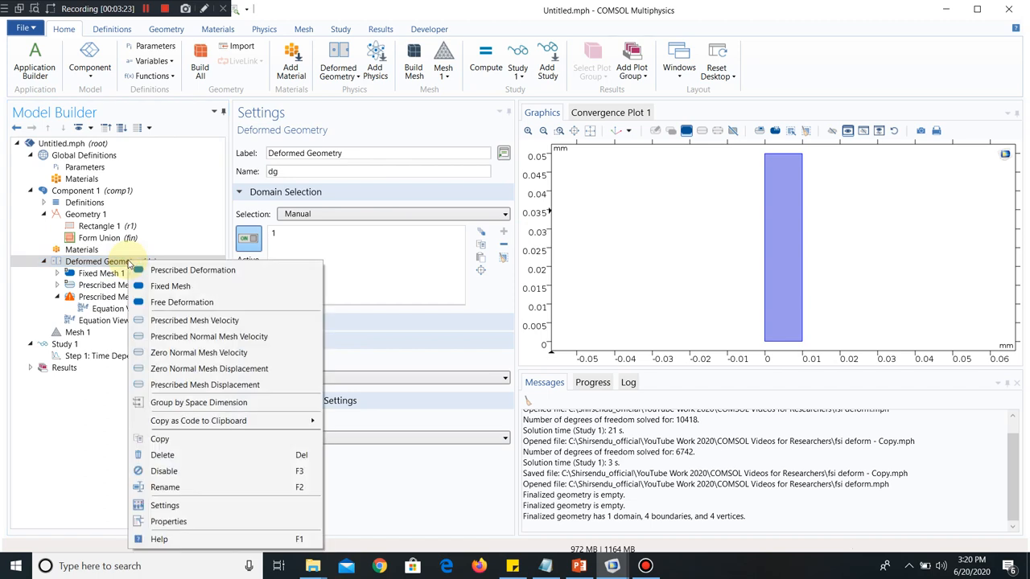
{"action": "mouse_move", "coordinate": [199, 302]}
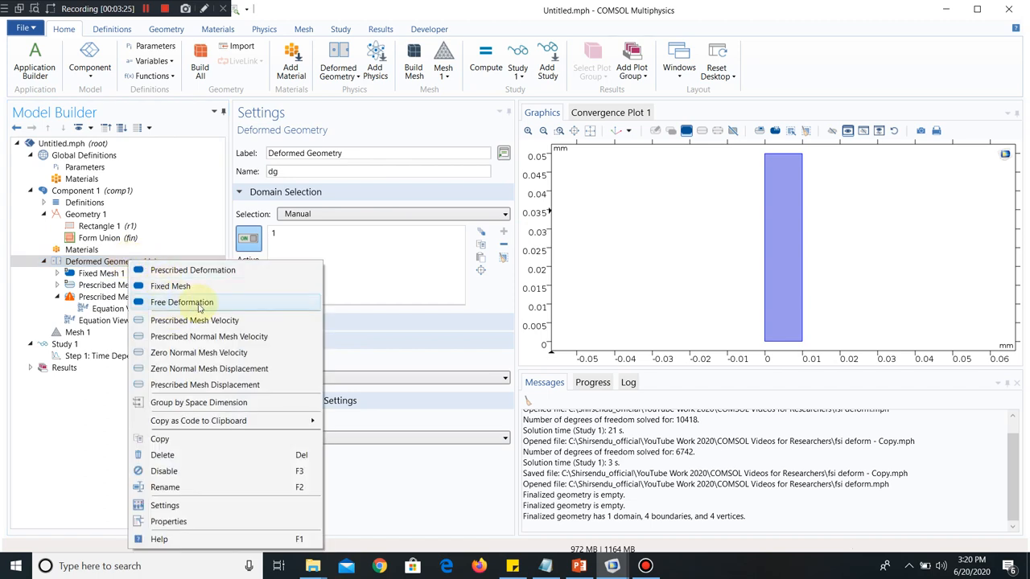
{"action": "left_click", "coordinate": [182, 303]}
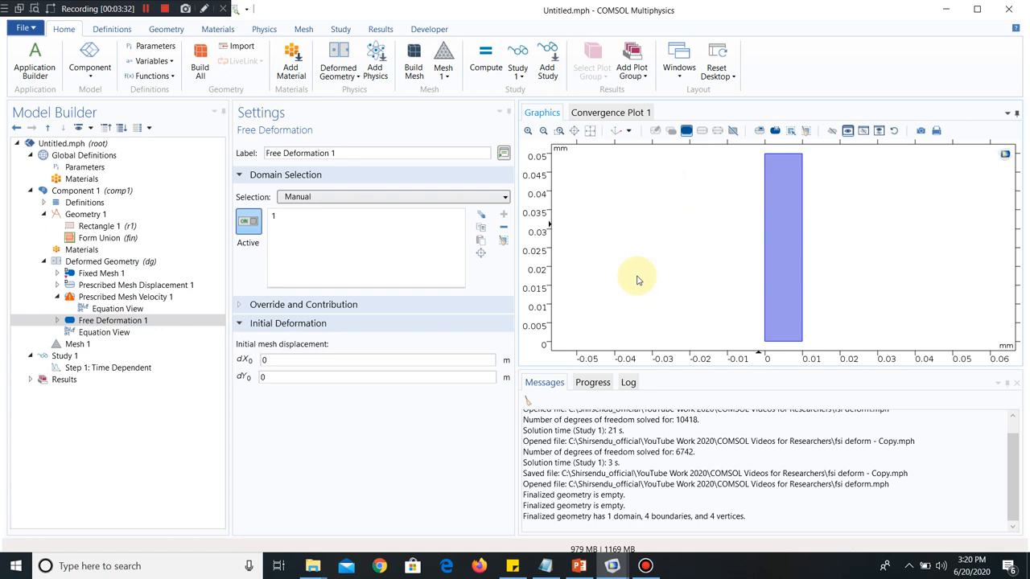
{"action": "left_click", "coordinate": [136, 284]}
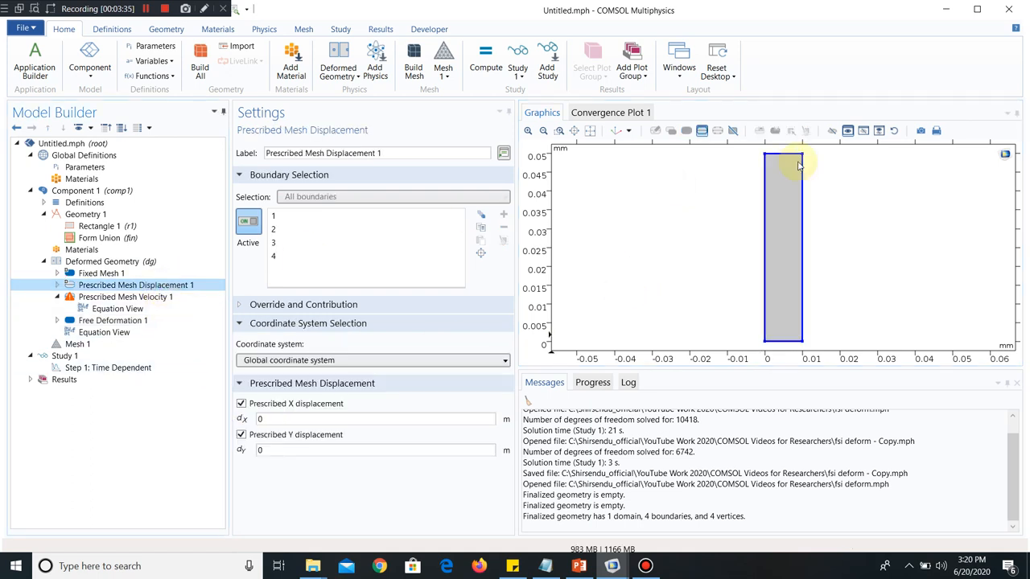
{"action": "left_click", "coordinate": [112, 321]}
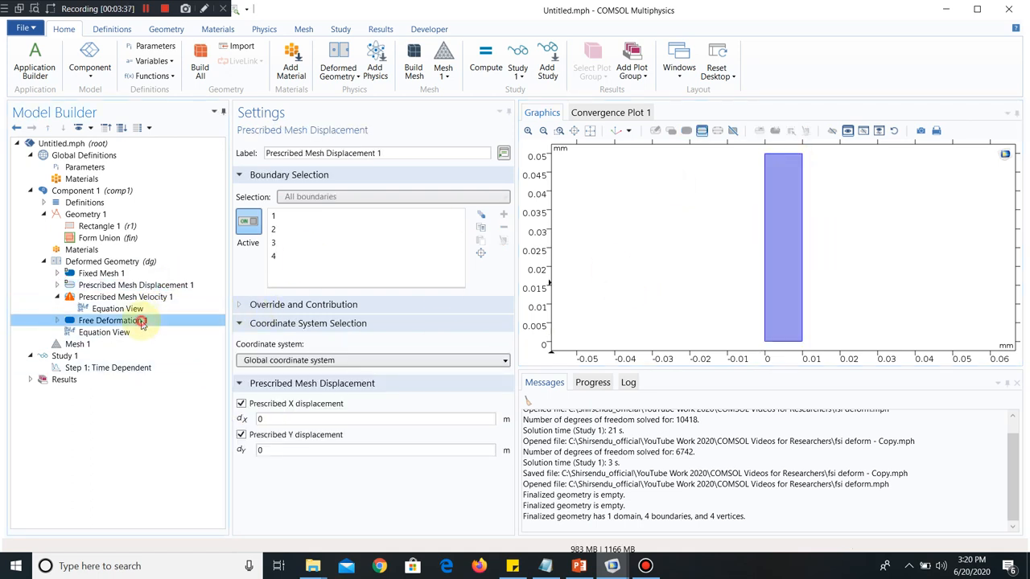
{"action": "right_click", "coordinate": [113, 322]}
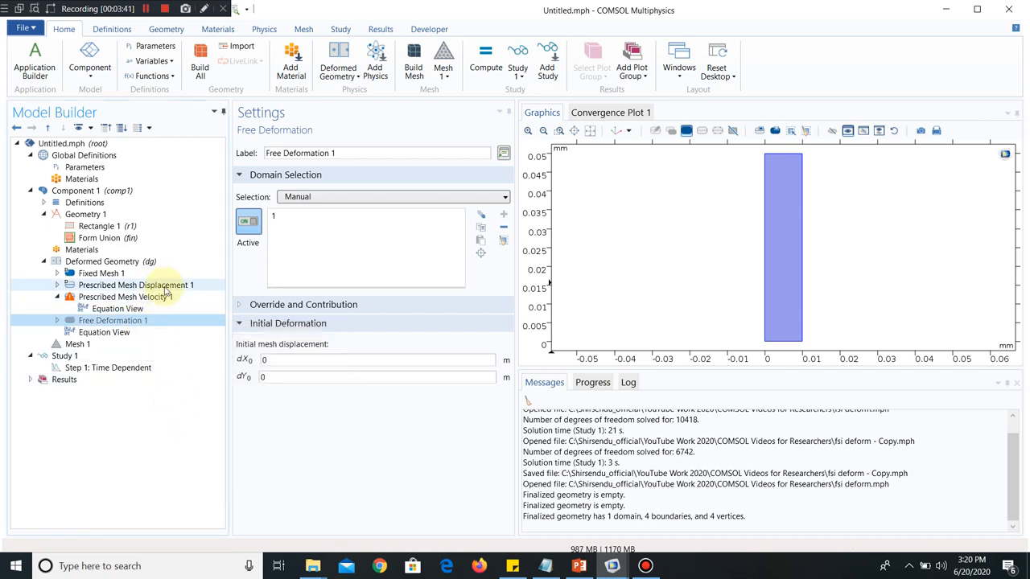
{"action": "left_click", "coordinate": [125, 296]}
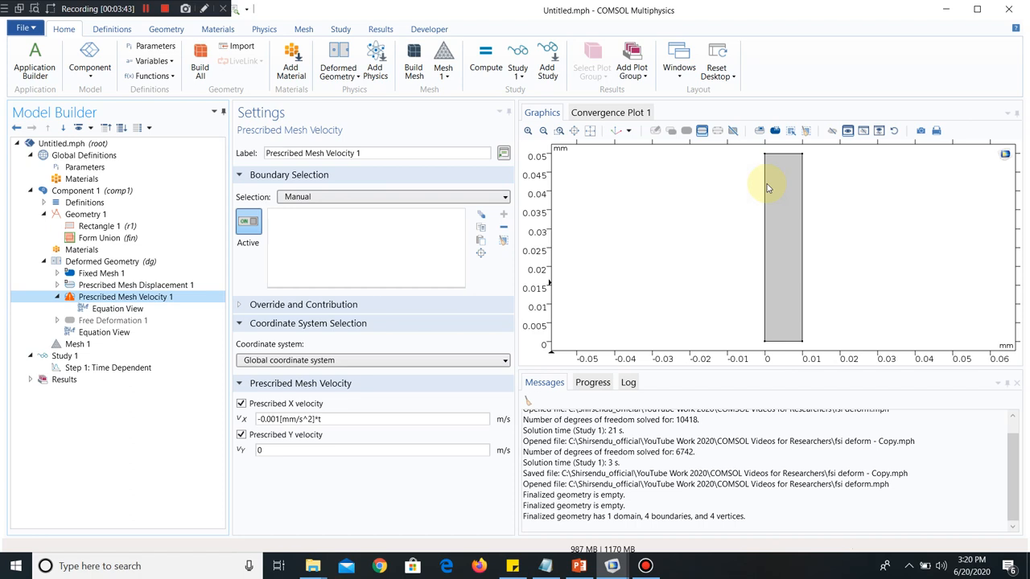
{"action": "mouse_move", "coordinate": [804, 201]}
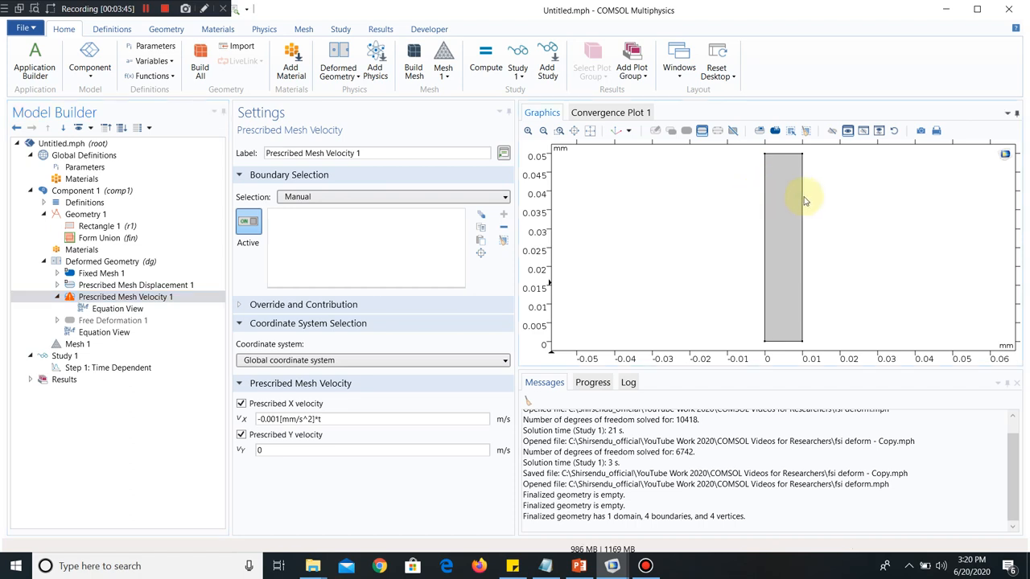
{"action": "mouse_move", "coordinate": [782, 246]}
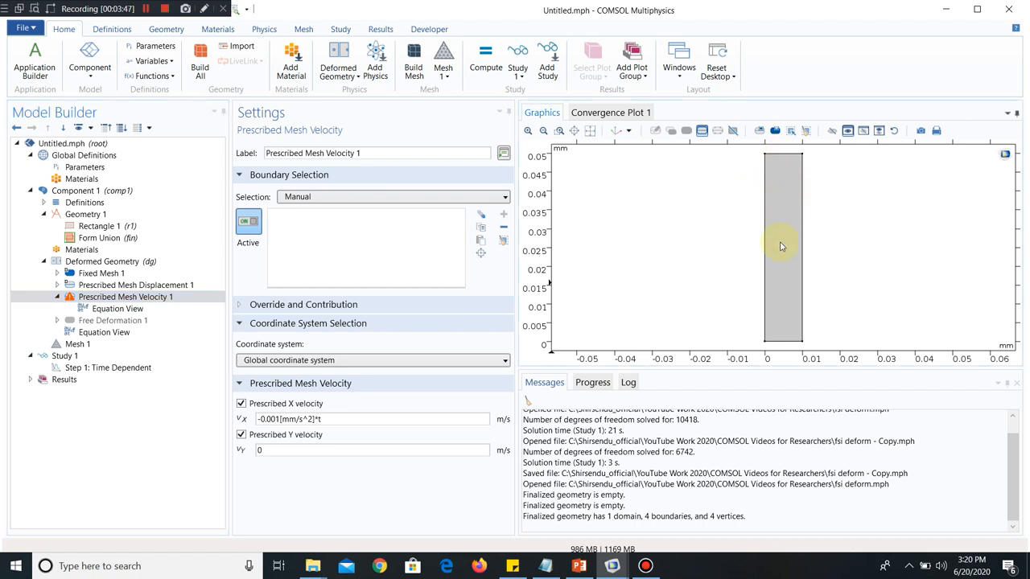
- Re-enable the disabled Free Deformation 1 and return to Prescribed Mesh Velocity 1
{"action": "right_click", "coordinate": [105, 320]}
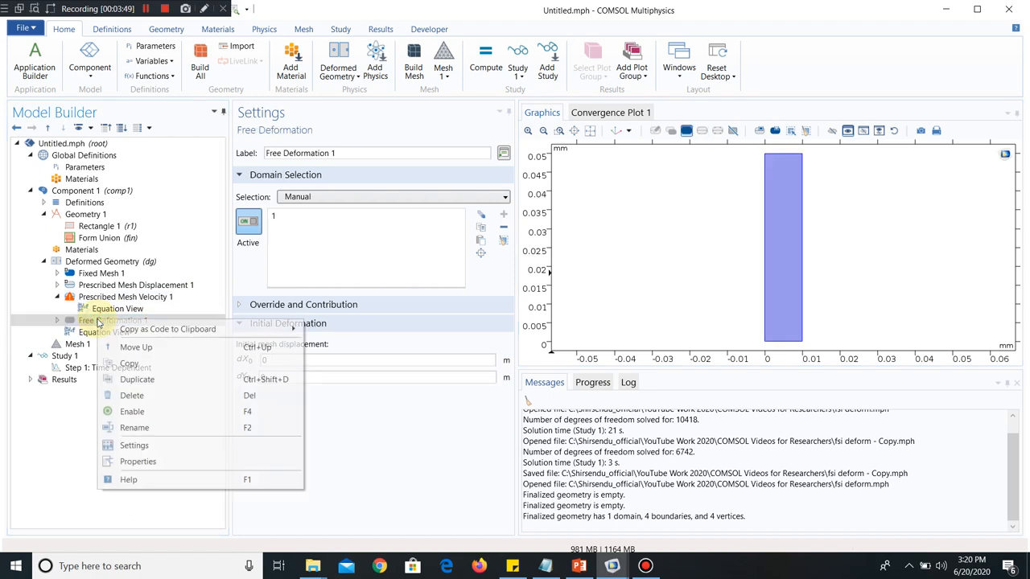
{"action": "left_click", "coordinate": [109, 320]}
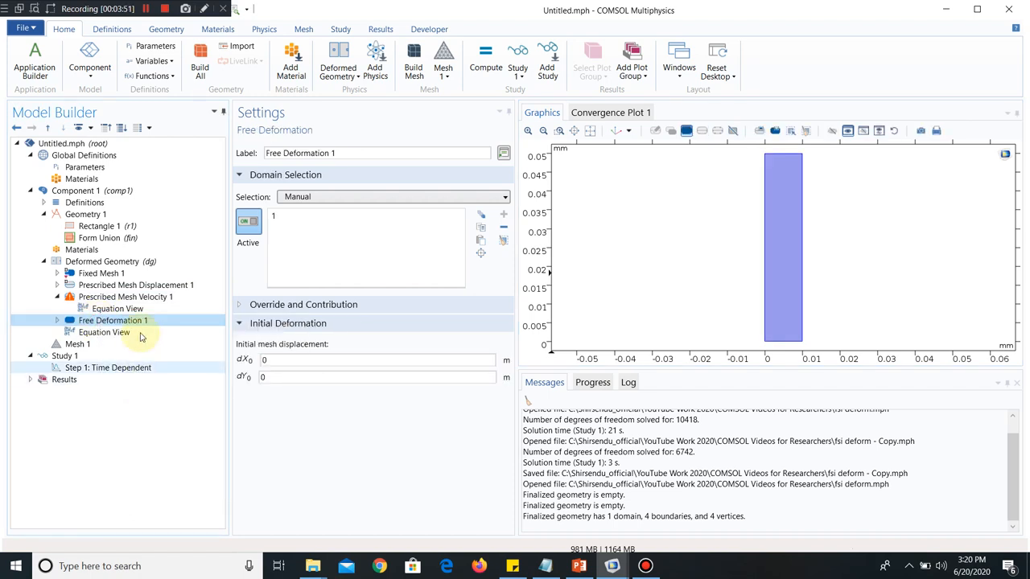
{"action": "left_click", "coordinate": [126, 296]}
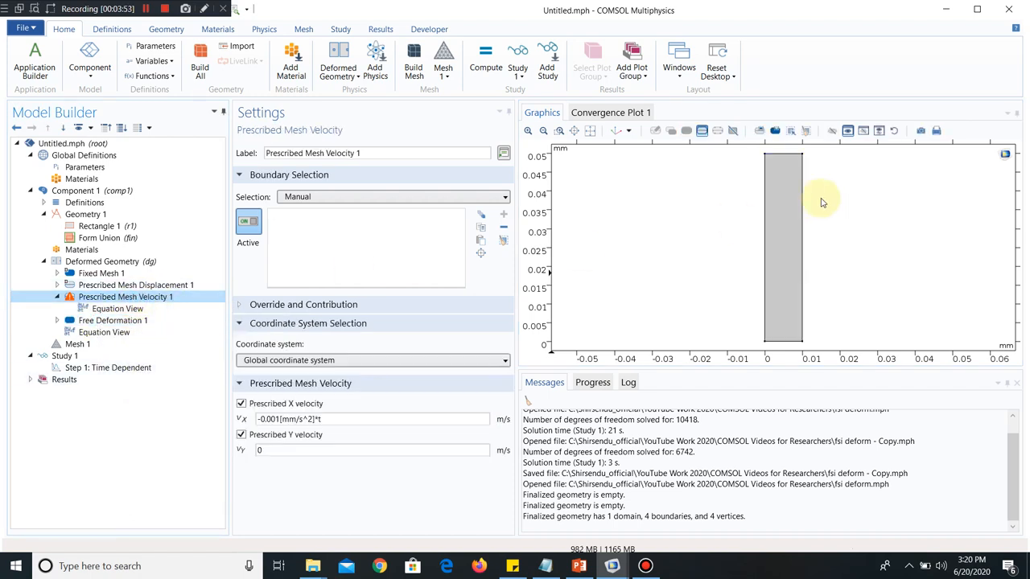
- Assign the rectangle's left edge, boundary 1, to the prescribed mesh velocity
{"action": "left_click", "coordinate": [766, 241]}
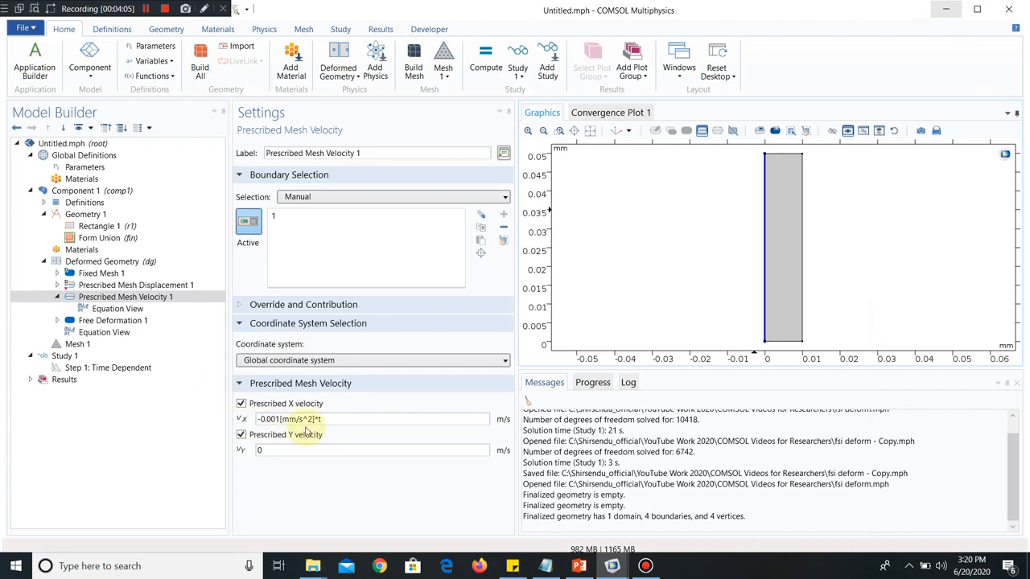
{"action": "mouse_move", "coordinate": [695, 203]}
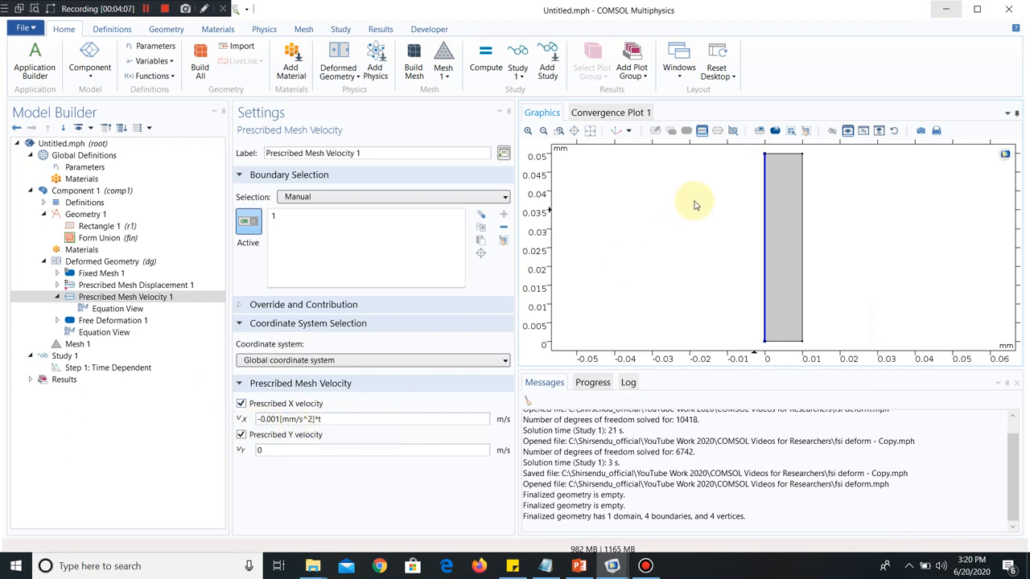
{"action": "mouse_move", "coordinate": [788, 232]}
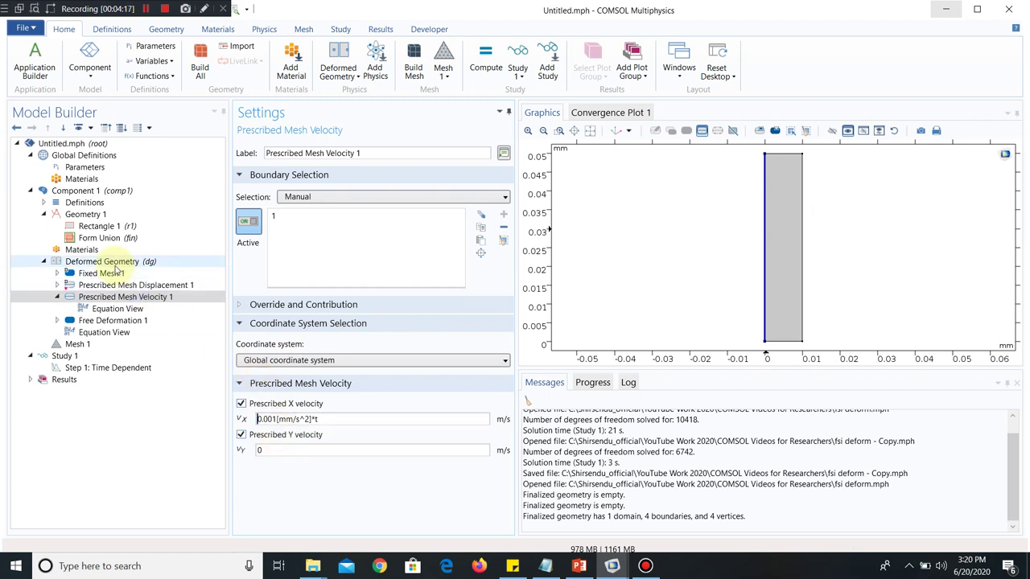
- Add a second Prescribed Mesh Velocity on the right edge with x velocity -0.001[mm/s^2]*t
{"action": "right_click", "coordinate": [102, 261]}
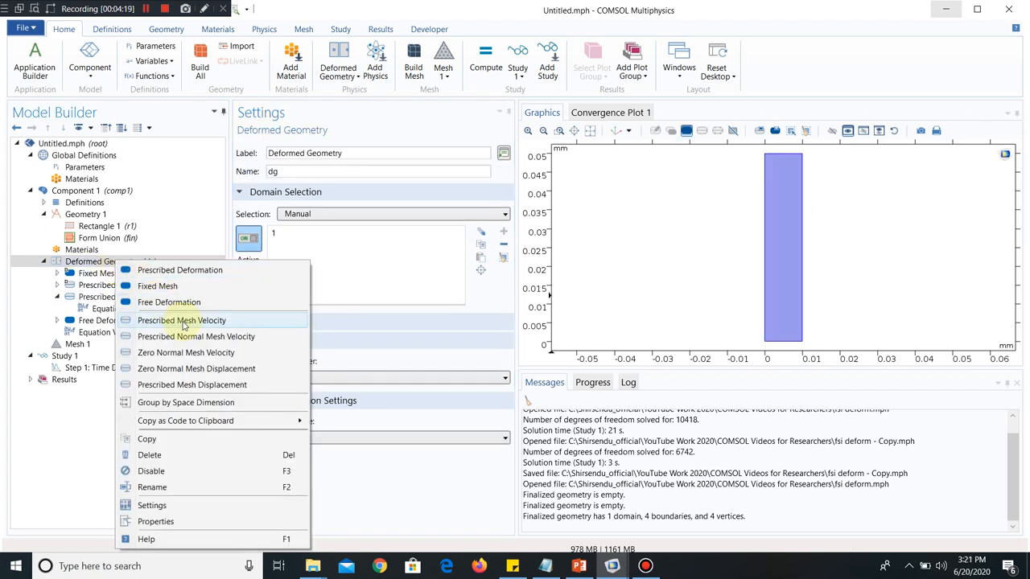
{"action": "left_click", "coordinate": [183, 320]}
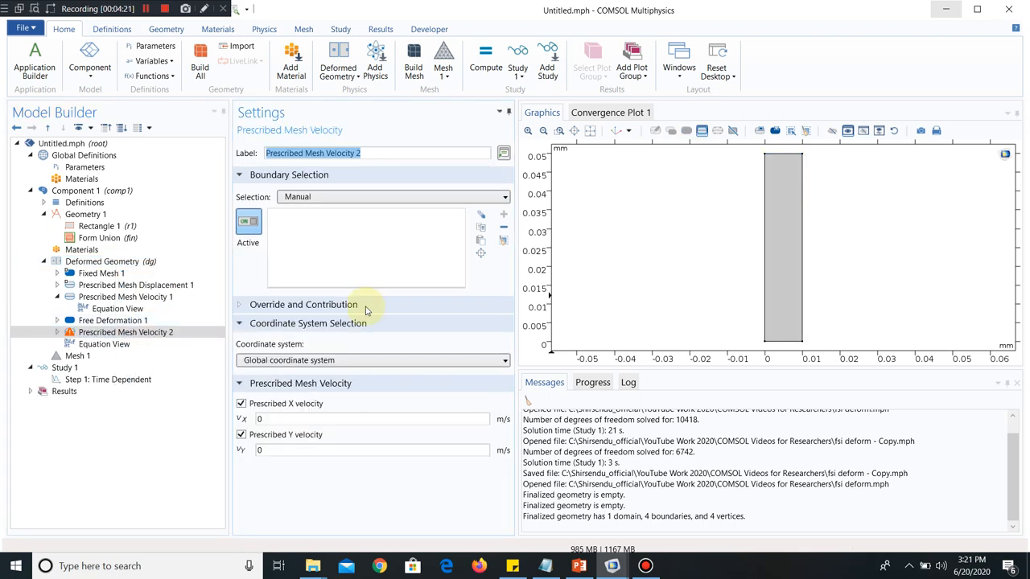
{"action": "left_click", "coordinate": [798, 211]}
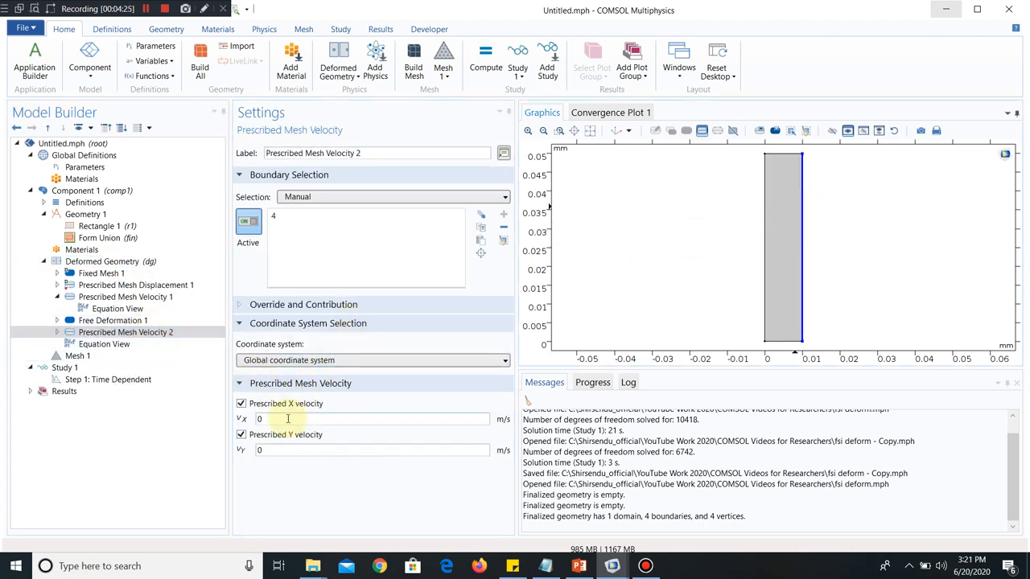
{"action": "type", "text": "-0.001[mm/s^2]*t"}
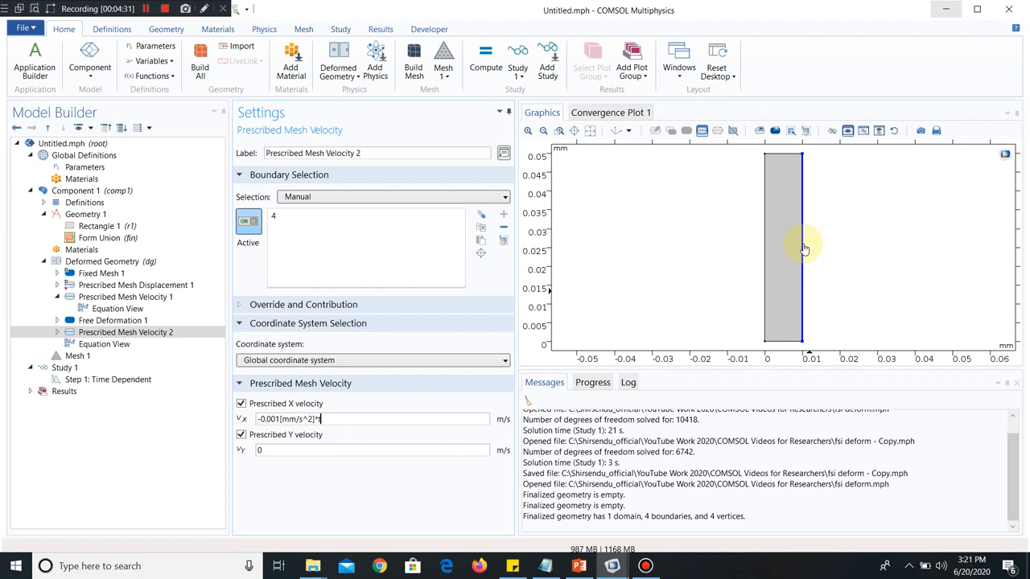
{"action": "mouse_move", "coordinate": [933, 256]}
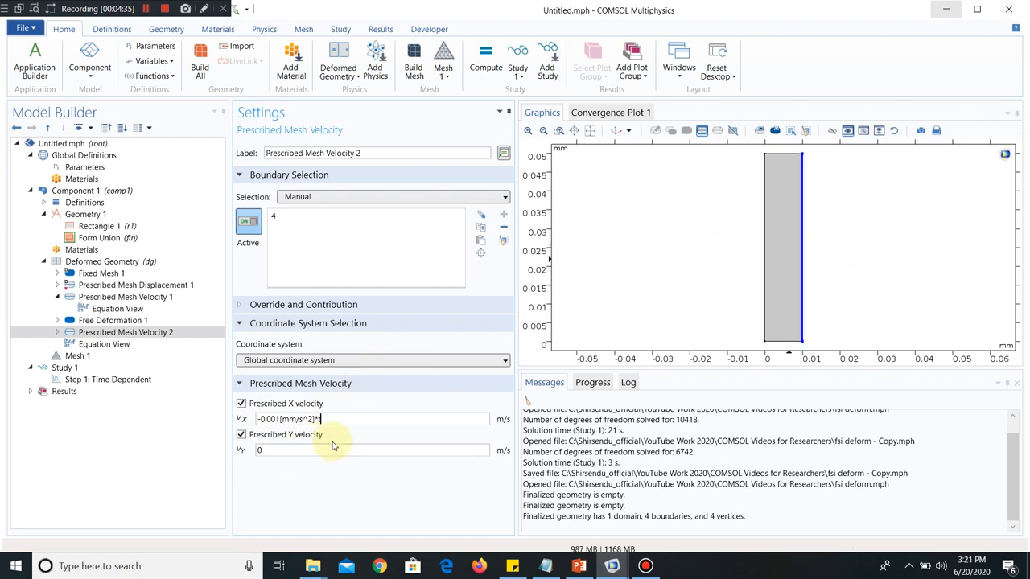
{"action": "mouse_move", "coordinate": [617, 293]}
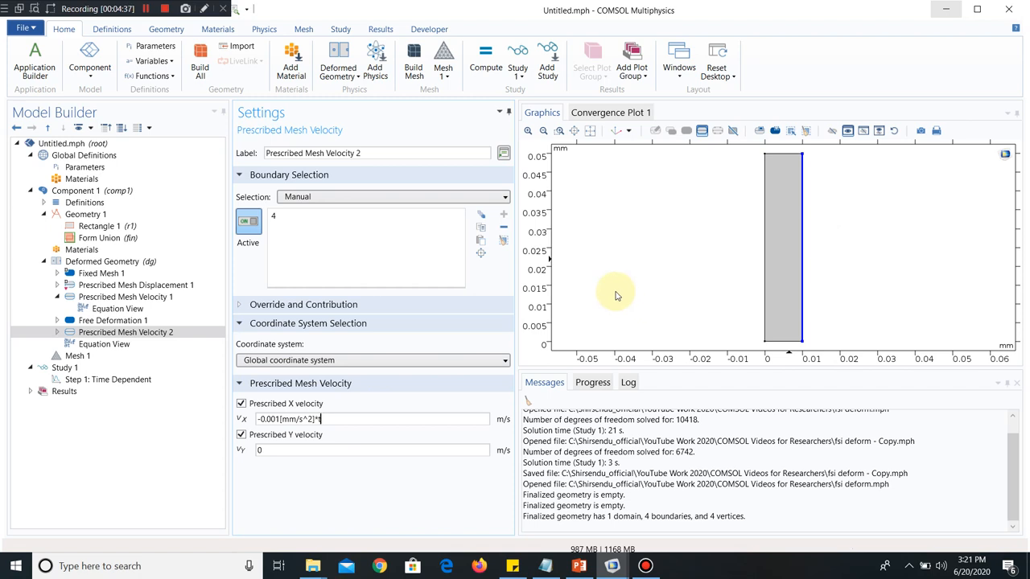
{"action": "type", "text": "t"}
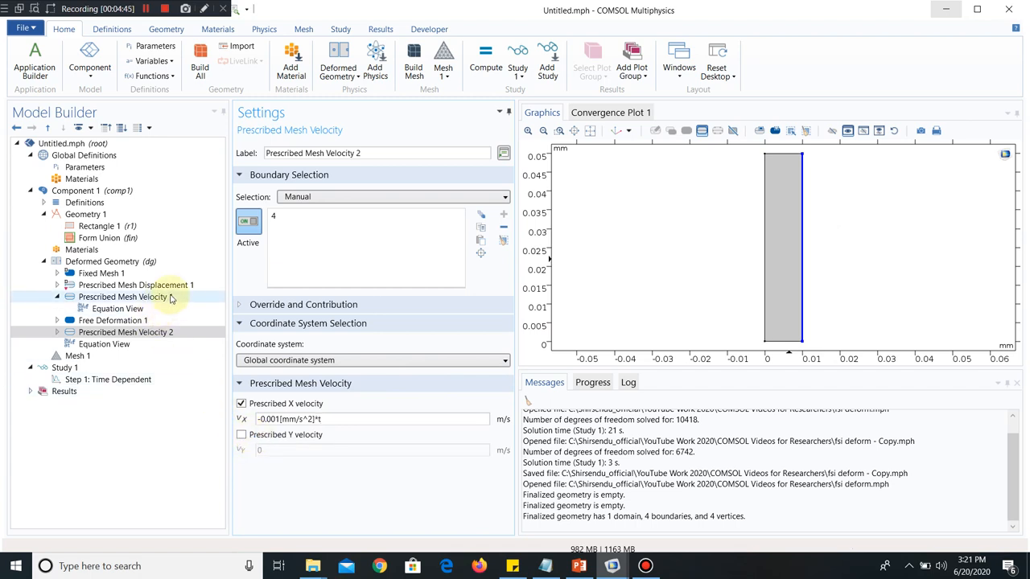
- Stop prescribing the y velocity in Prescribed Mesh Velocity 1
{"action": "left_click", "coordinate": [124, 296]}
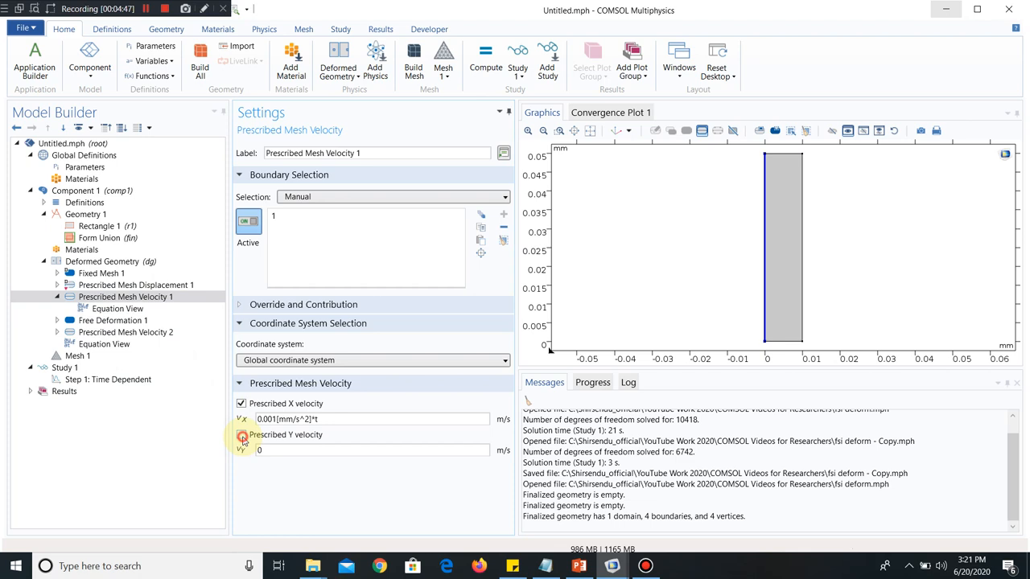
{"action": "left_click", "coordinate": [241, 434]}
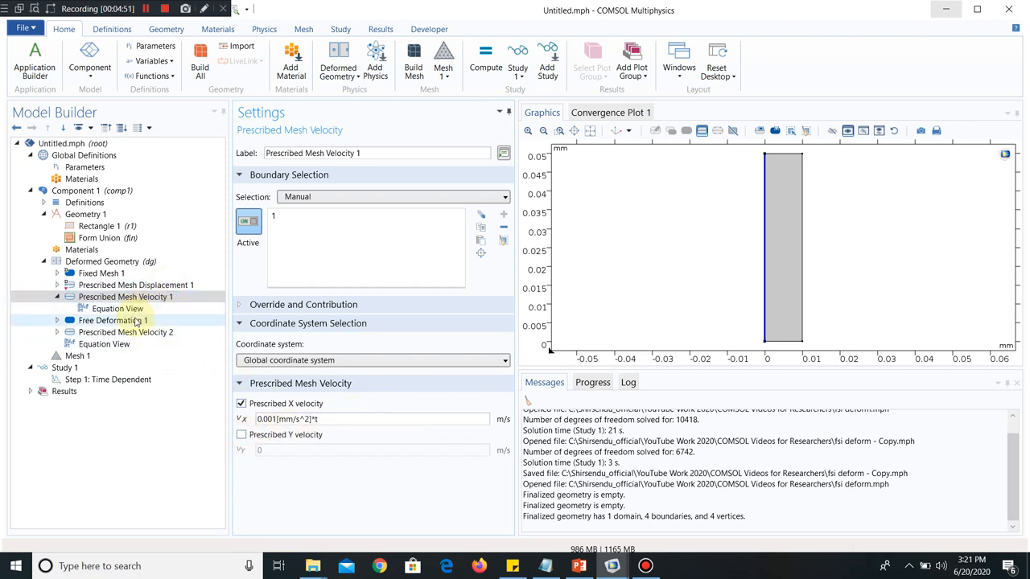
{"action": "left_click", "coordinate": [135, 284]}
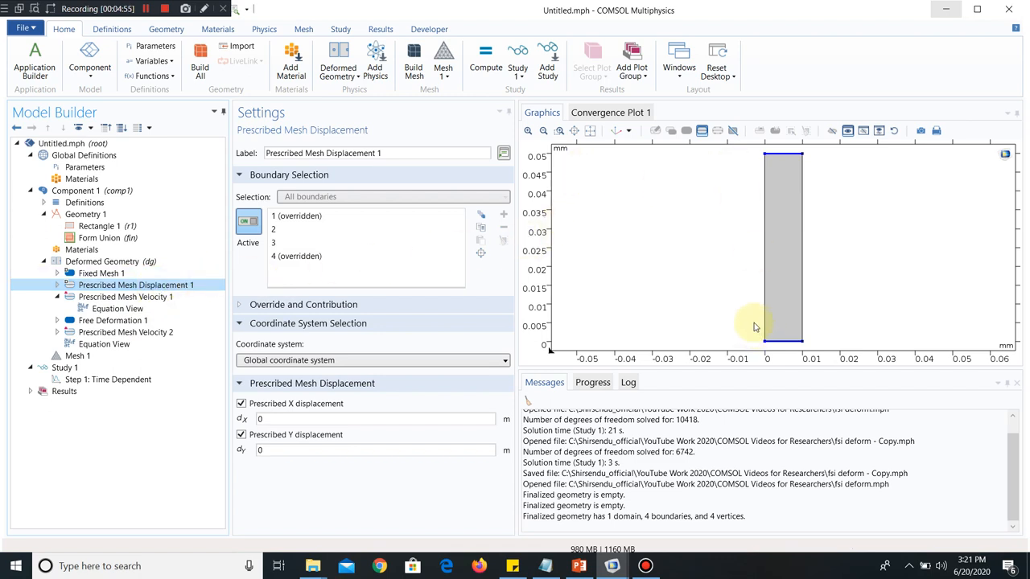
{"action": "mouse_move", "coordinate": [754, 312]}
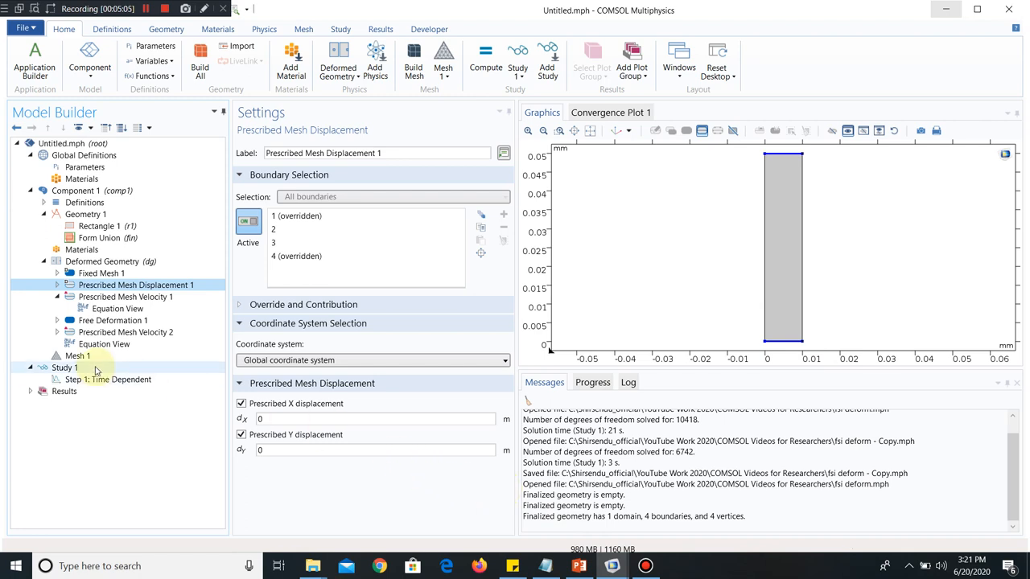
{"action": "left_click", "coordinate": [126, 331]}
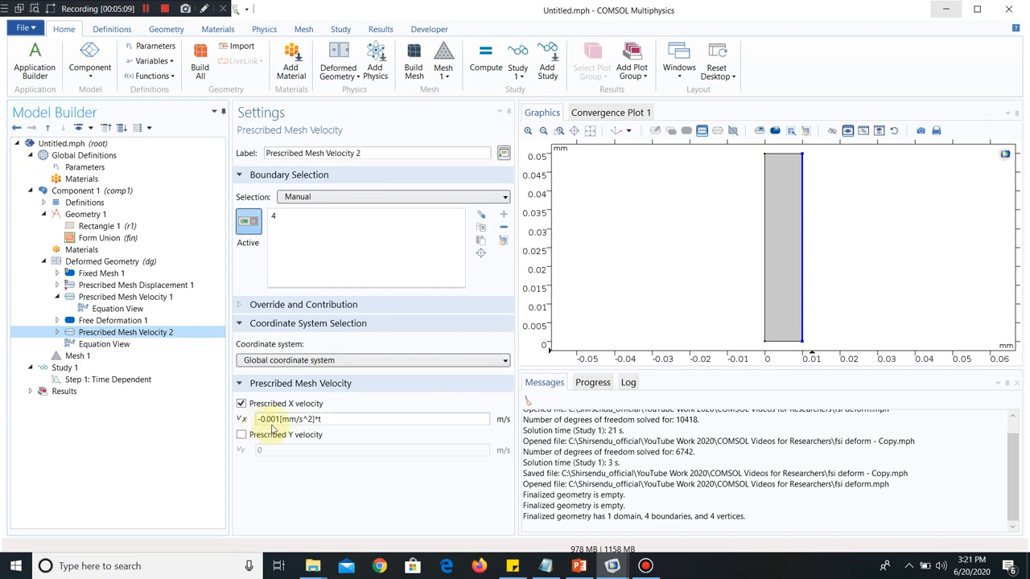
{"action": "left_click", "coordinate": [329, 418]}
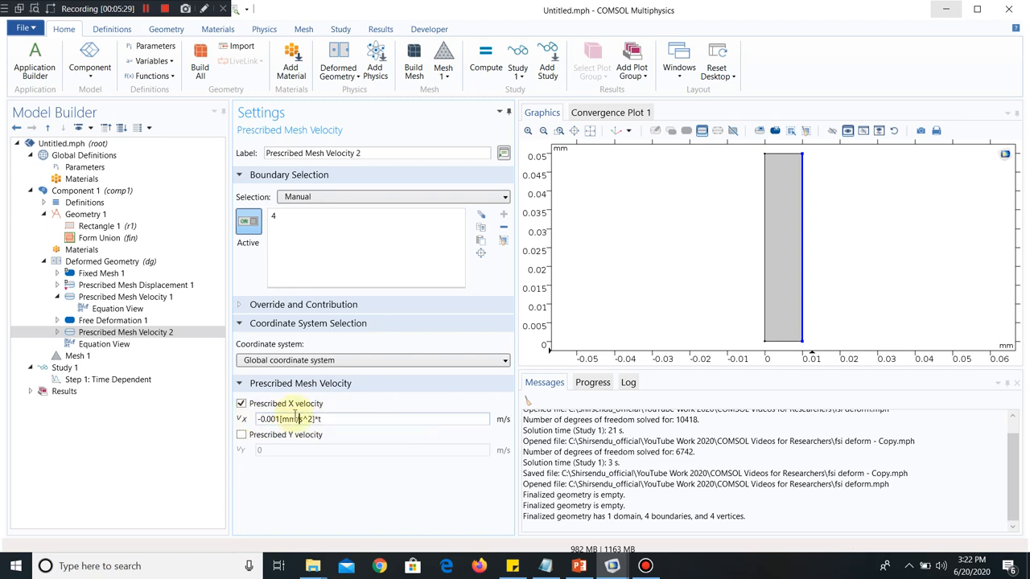
{"action": "left_click", "coordinate": [351, 418]}
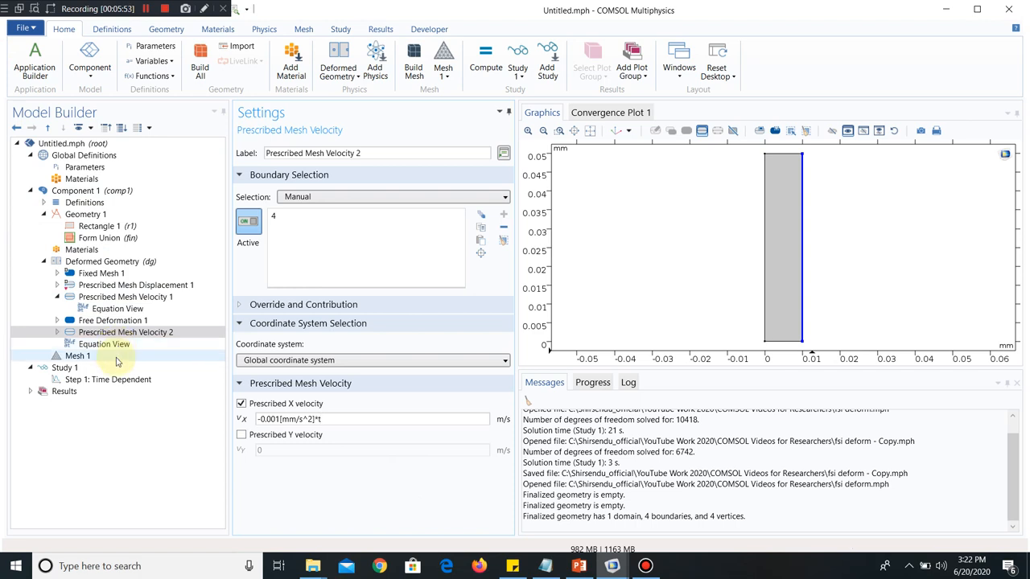
- Set the time-dependent study output times to range(0,0.05,0.65)
{"action": "left_click", "coordinate": [109, 380]}
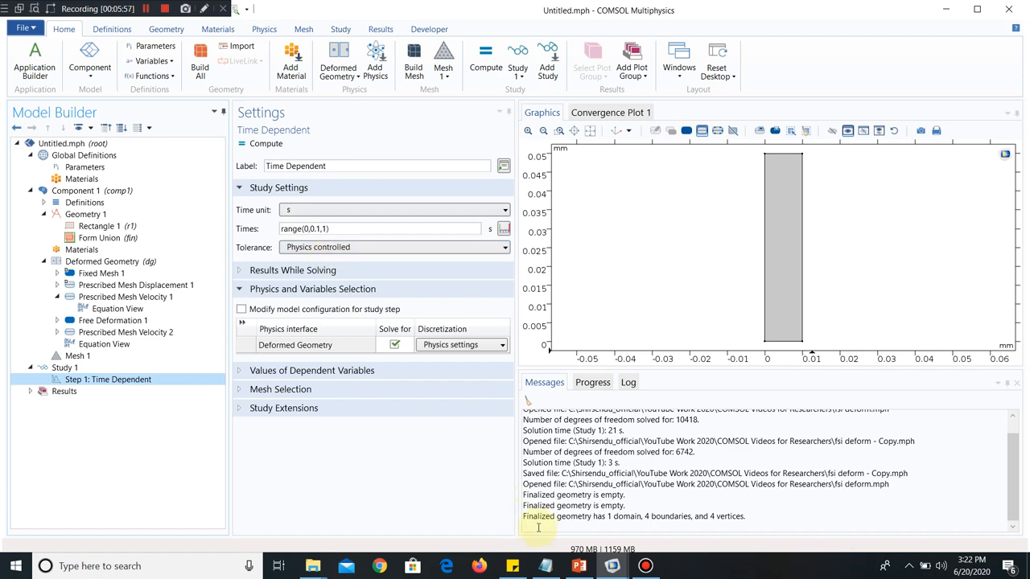
{"action": "left_click", "coordinate": [543, 566]}
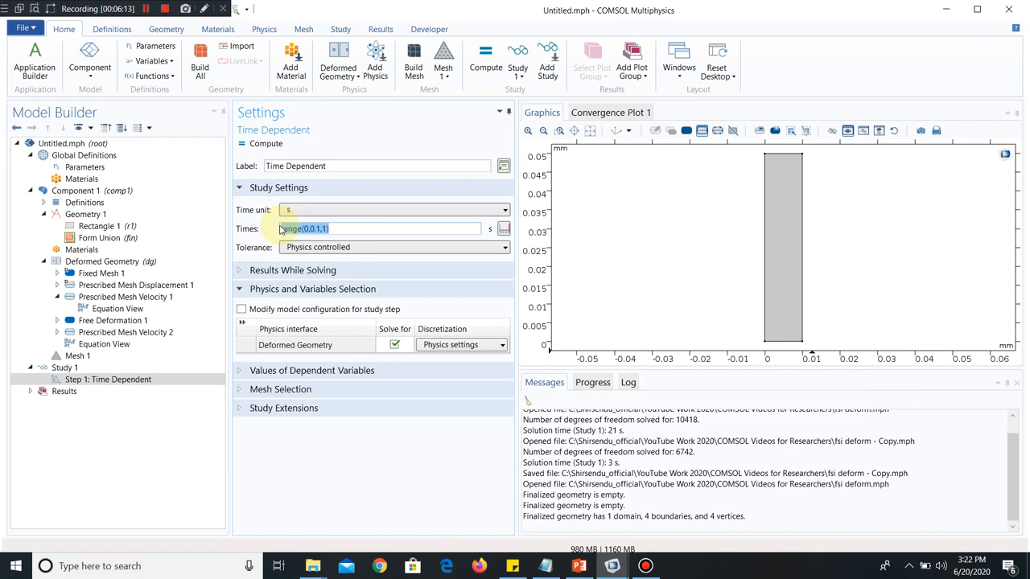
{"action": "type", "text": "range(0,0.05,0.65)"}
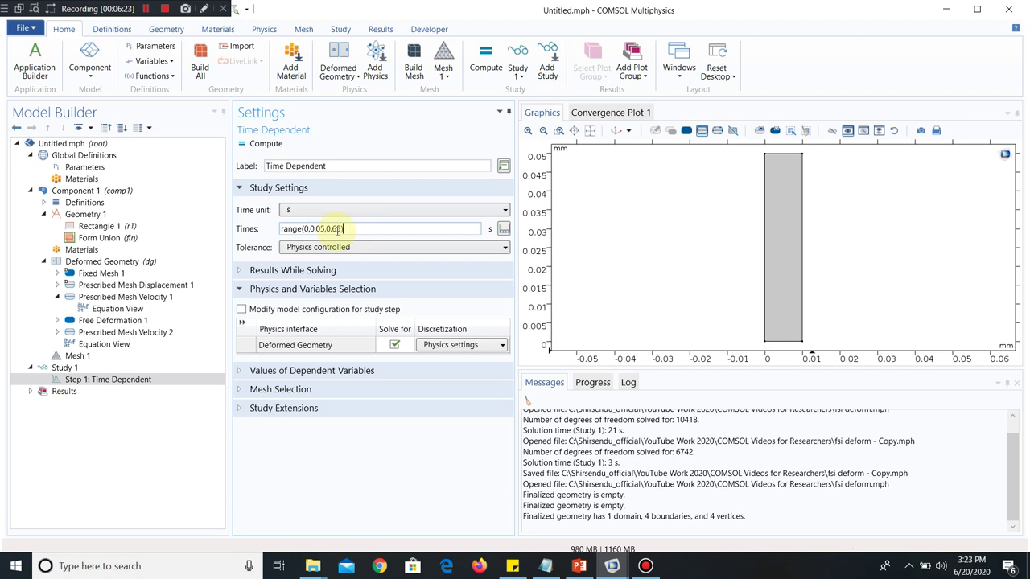
{"action": "type", "text": "5"}
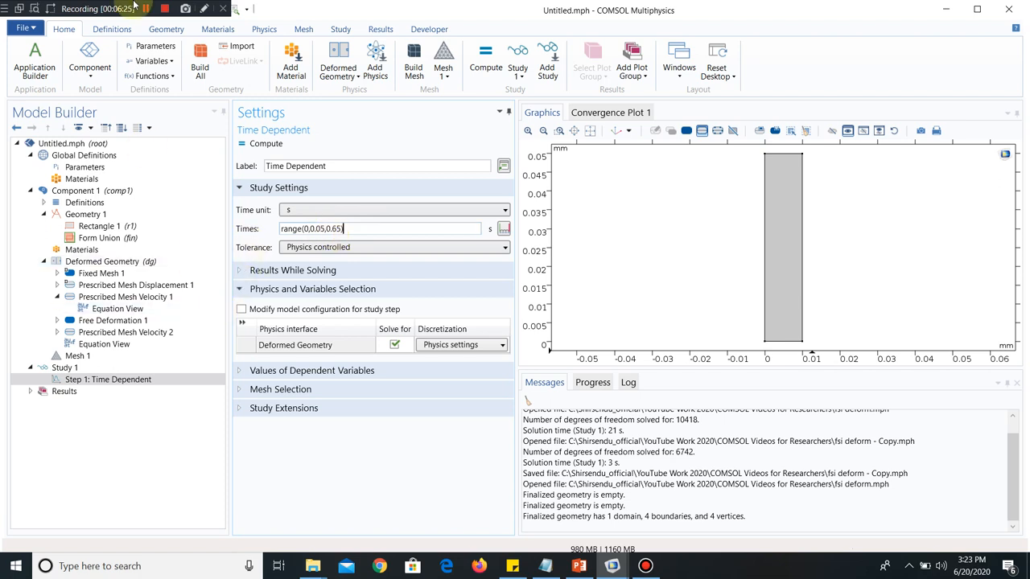
{"action": "left_click", "coordinate": [78, 356]}
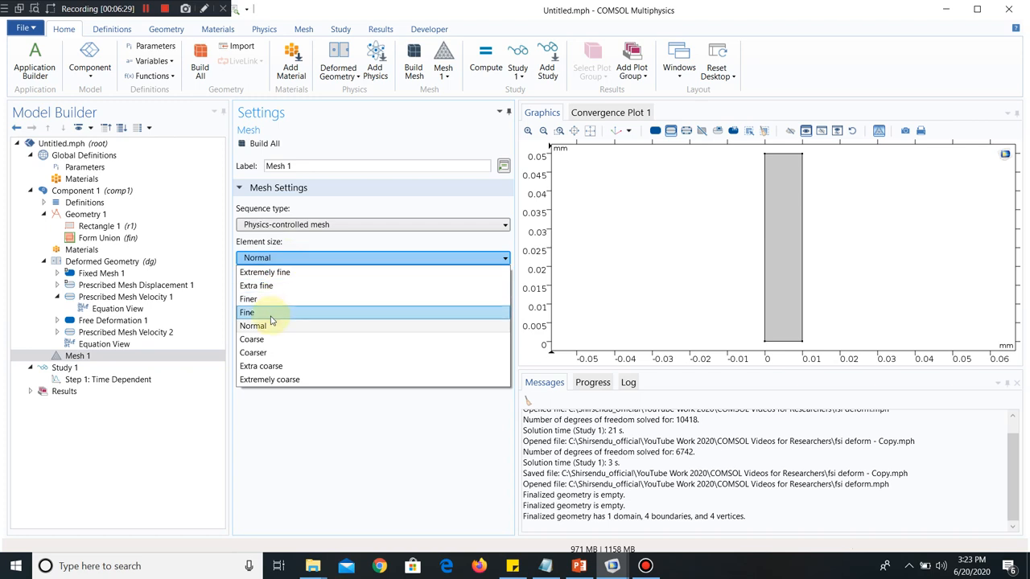
- Set Mesh 1 element size to Extremely fine, build it, and start the time-dependent study
{"action": "left_click", "coordinate": [248, 312]}
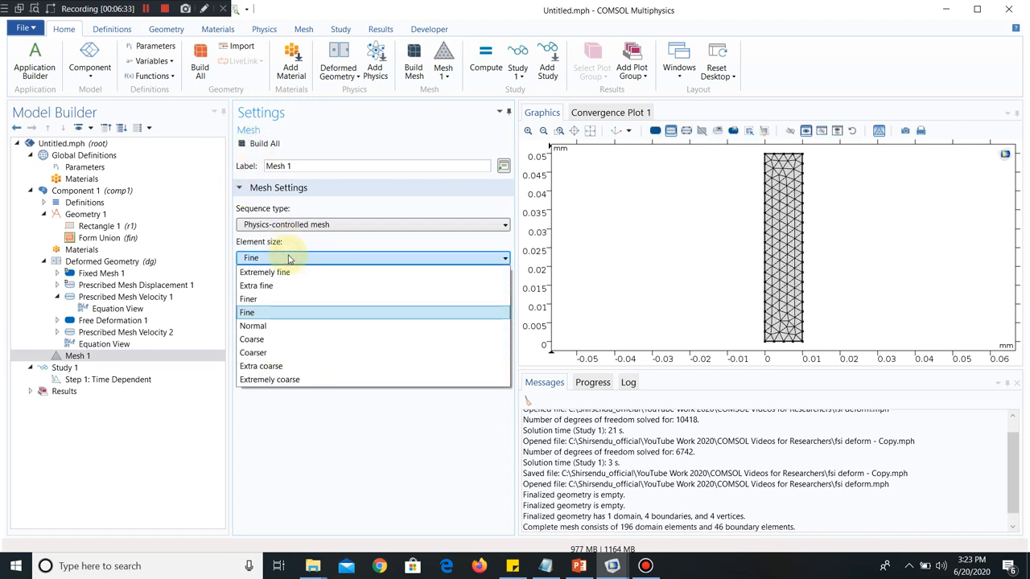
{"action": "mouse_move", "coordinate": [294, 274]}
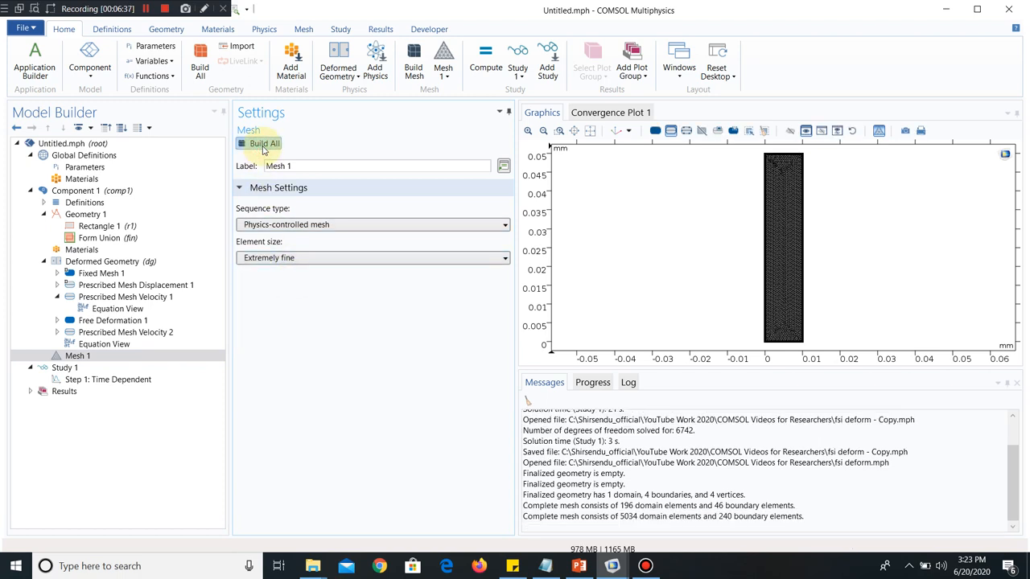
{"action": "mouse_move", "coordinate": [364, 193]}
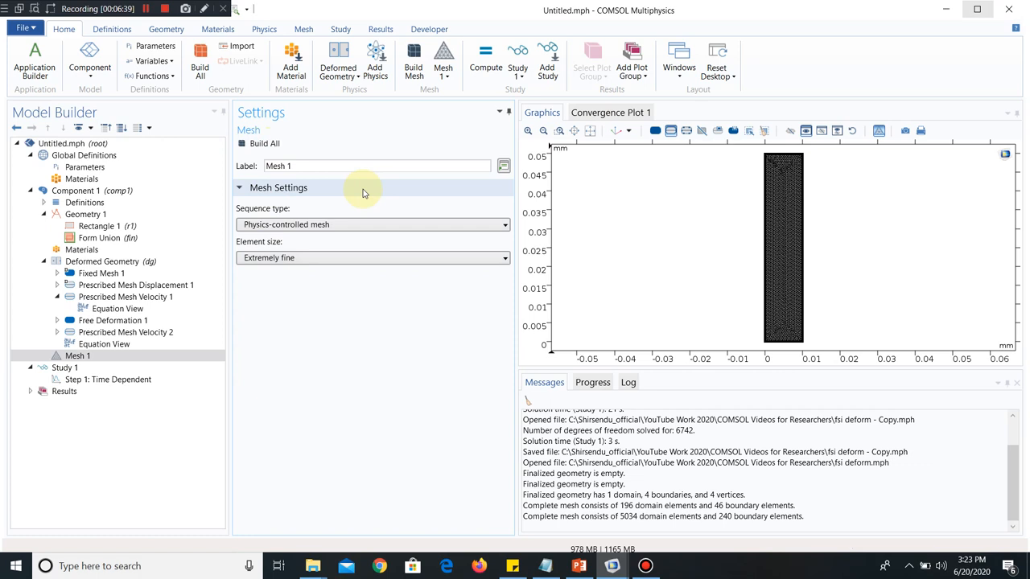
{"action": "left_click", "coordinate": [109, 379]}
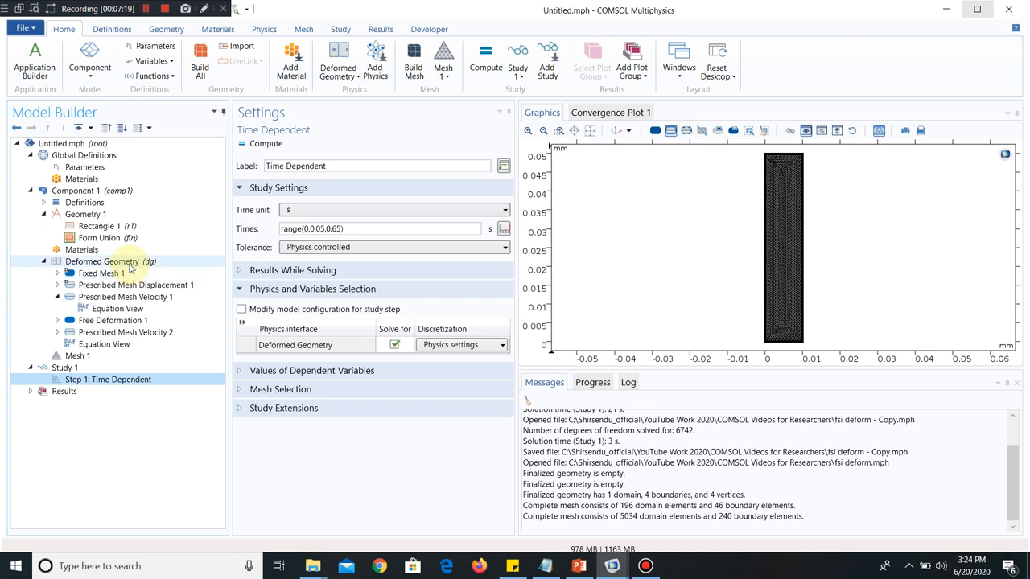
{"action": "left_click", "coordinate": [108, 380]}
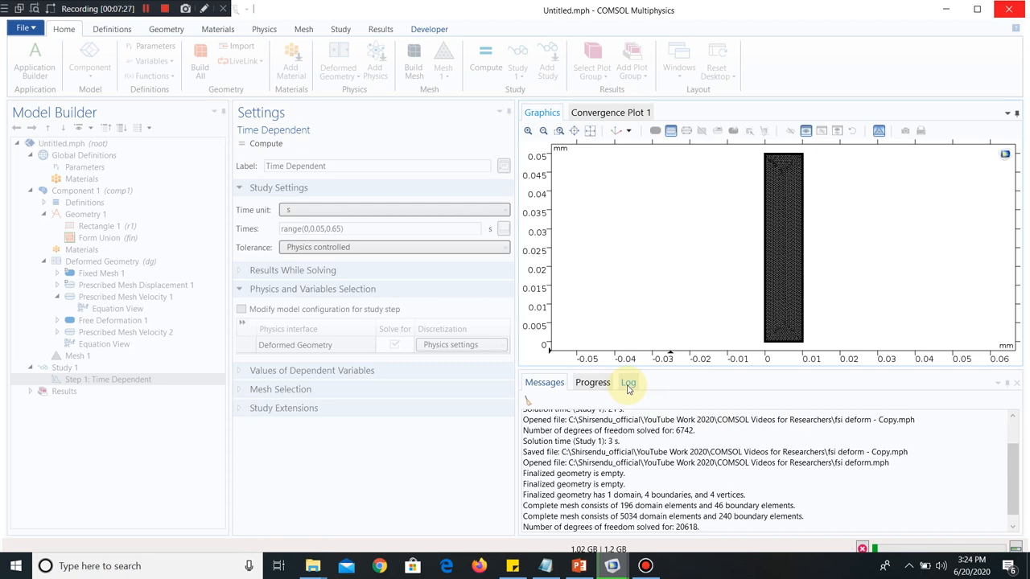
- Watch the solver log, then plot 2D Plot Group 1 at times 0, 0.1 and 0.25 s
{"action": "left_click", "coordinate": [628, 383]}
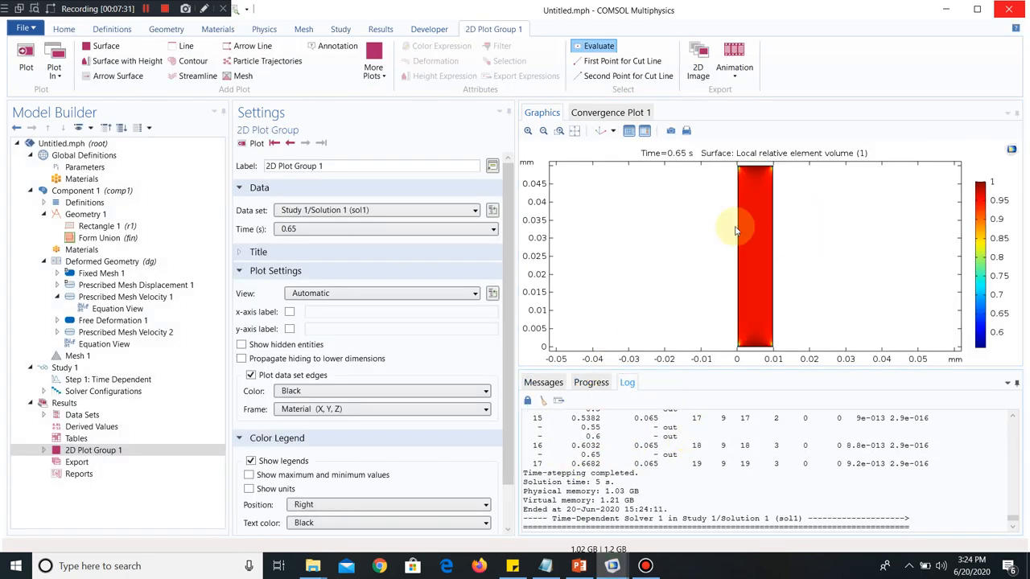
{"action": "left_click", "coordinate": [85, 451]}
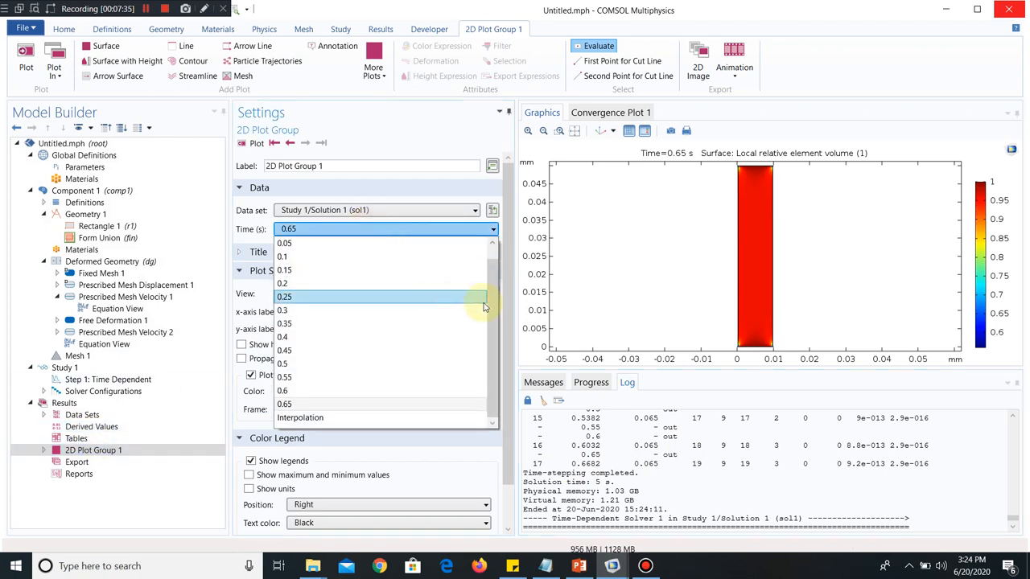
{"action": "left_click", "coordinate": [283, 243]}
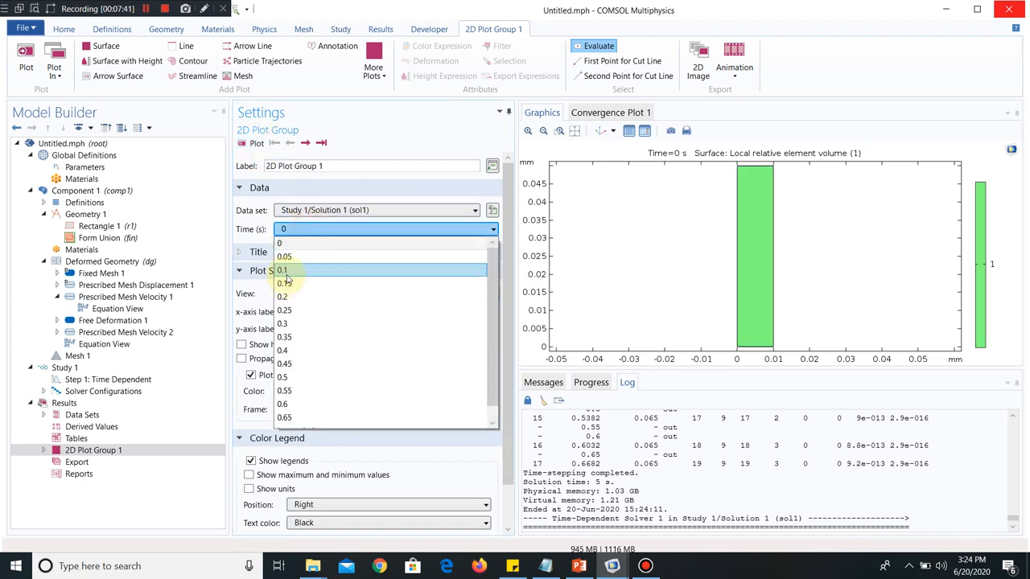
{"action": "left_click", "coordinate": [283, 270]}
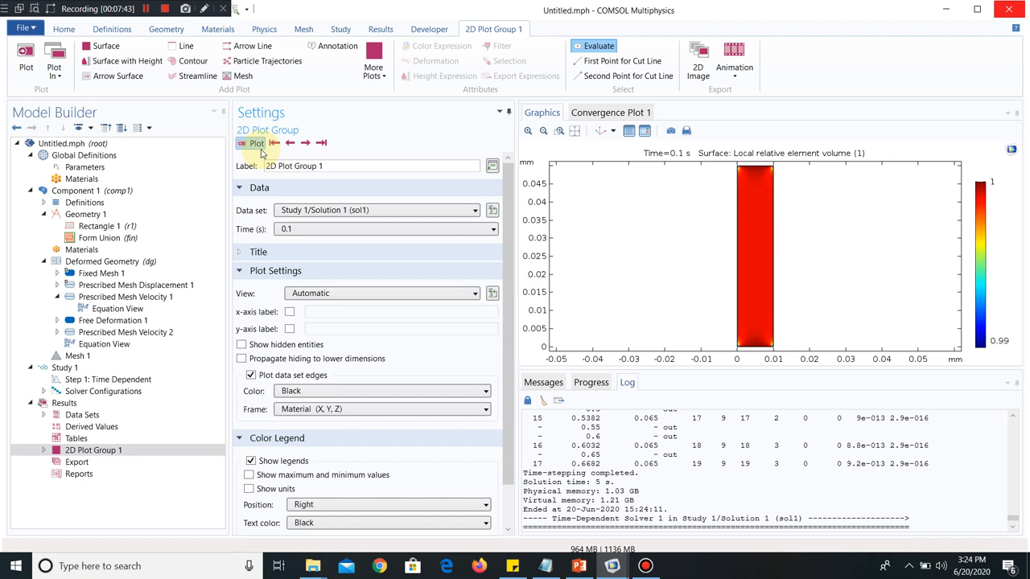
{"action": "left_click", "coordinate": [486, 228]}
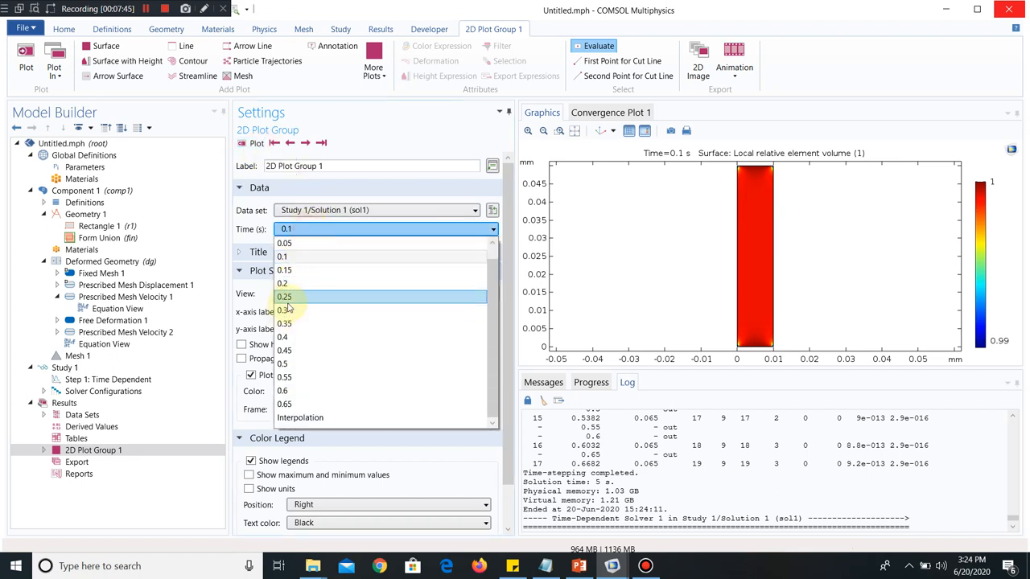
{"action": "left_click", "coordinate": [283, 296]}
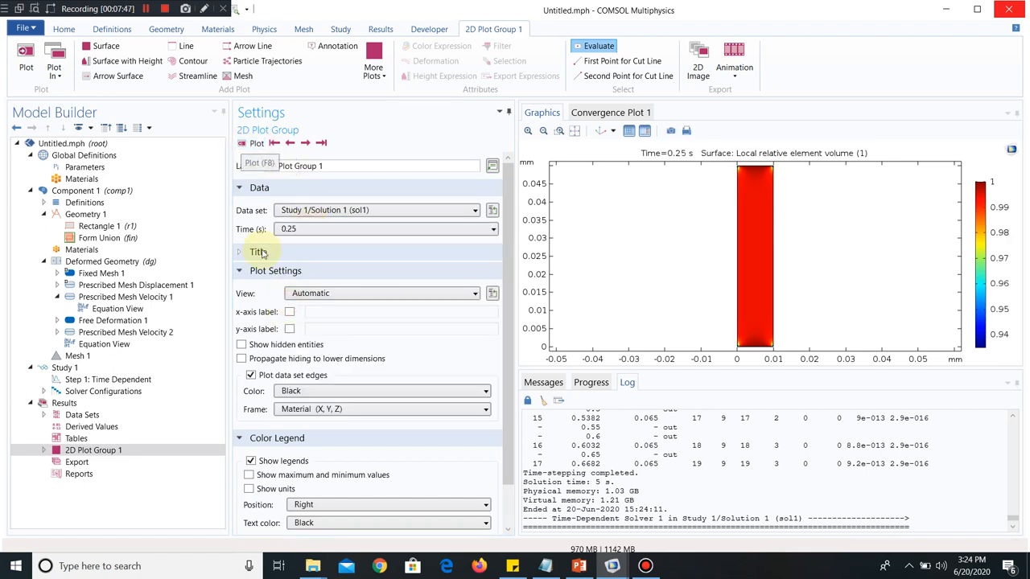
{"action": "left_click", "coordinate": [77, 463]}
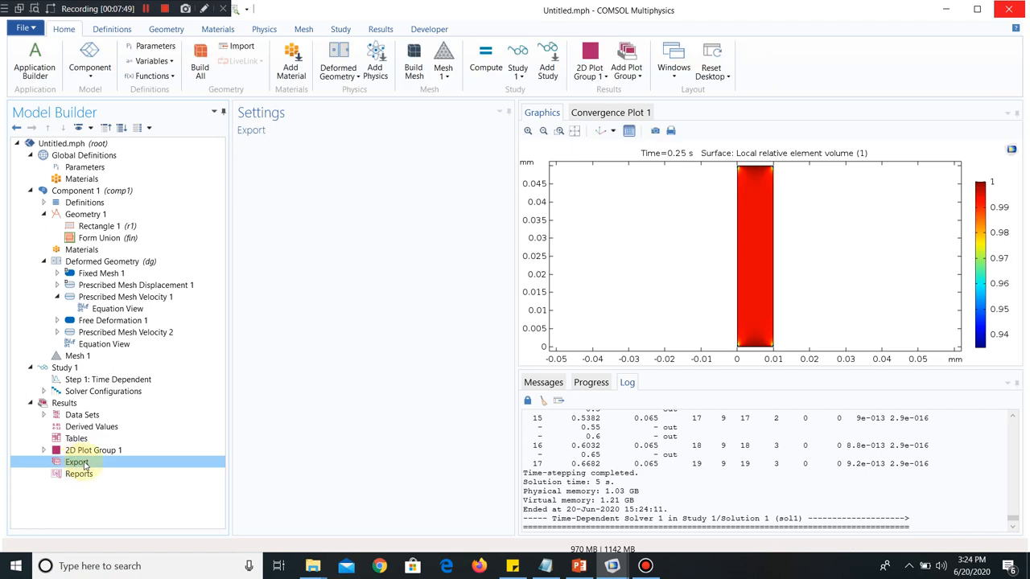
{"action": "mouse_move", "coordinate": [102, 466]}
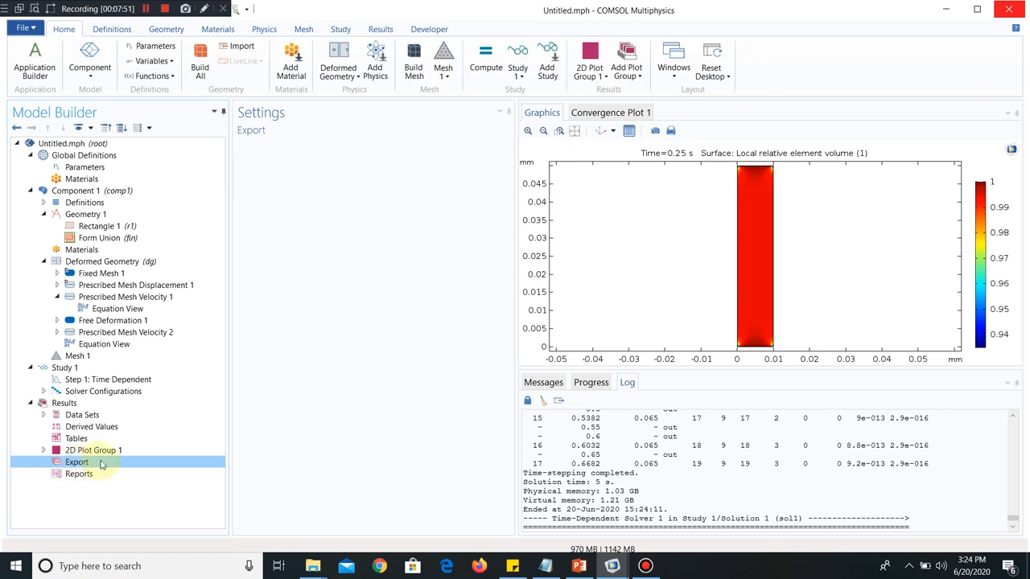
- Add an Animation under Export displaying each frame for 0.5 s
{"action": "right_click", "coordinate": [78, 462]}
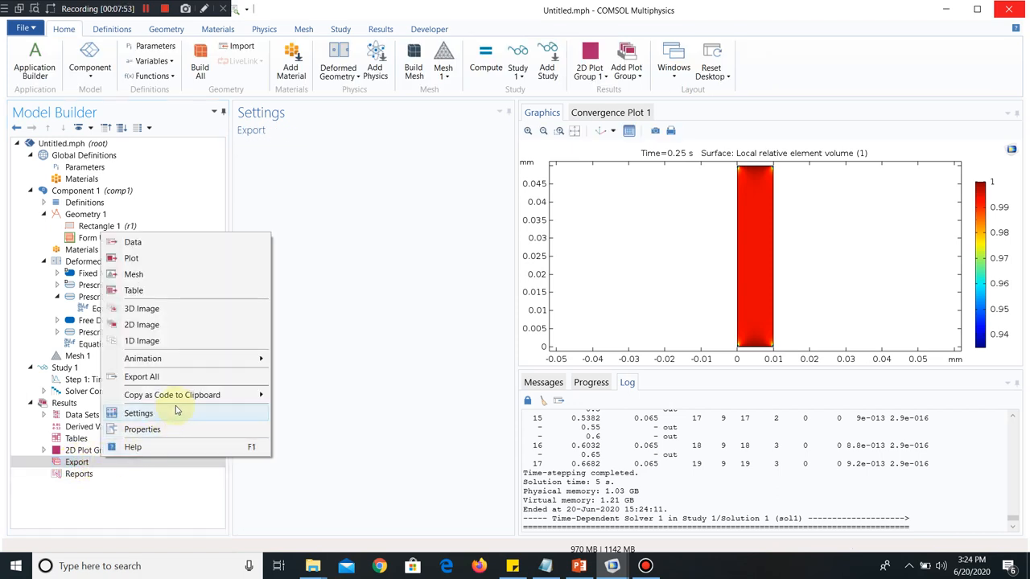
{"action": "mouse_move", "coordinate": [214, 357]}
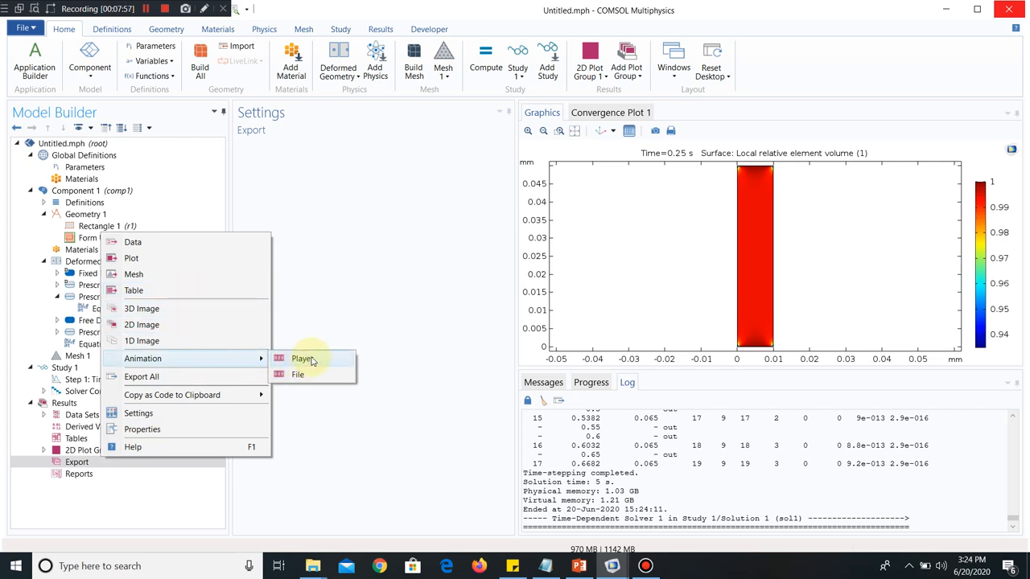
{"action": "left_click", "coordinate": [302, 357]}
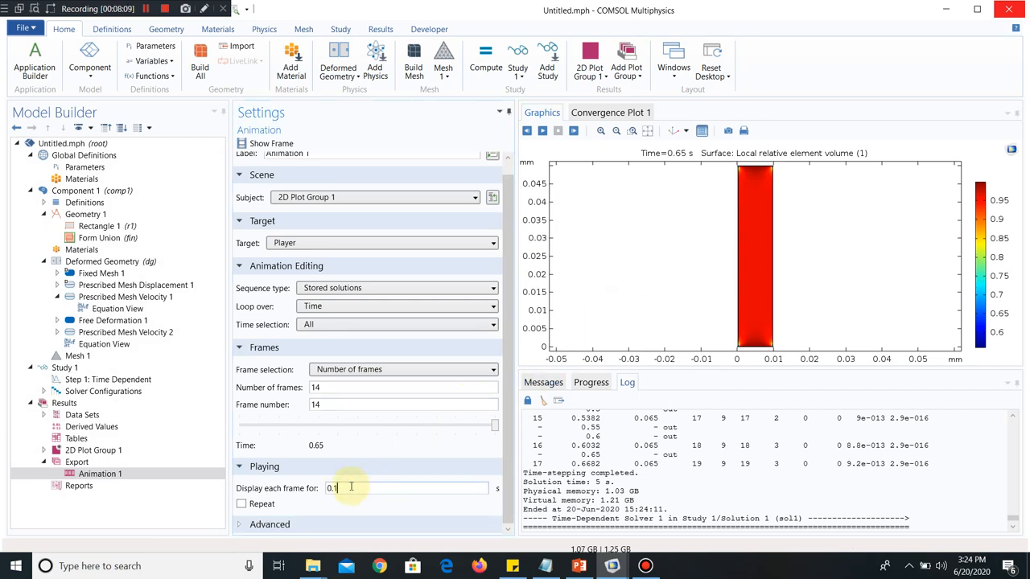
{"action": "key", "text": "BackSpace"}
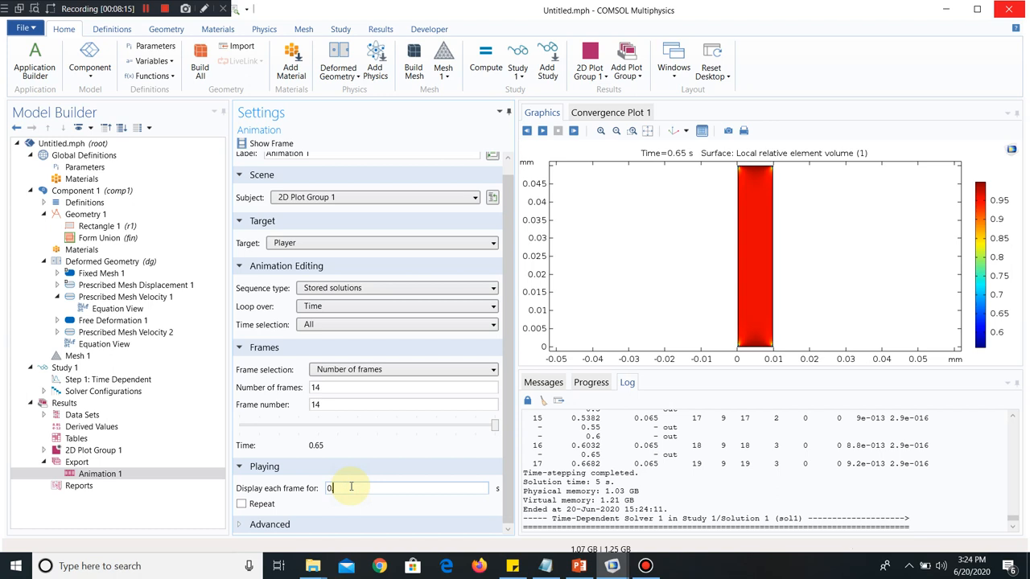
{"action": "type", "text": "0.5"}
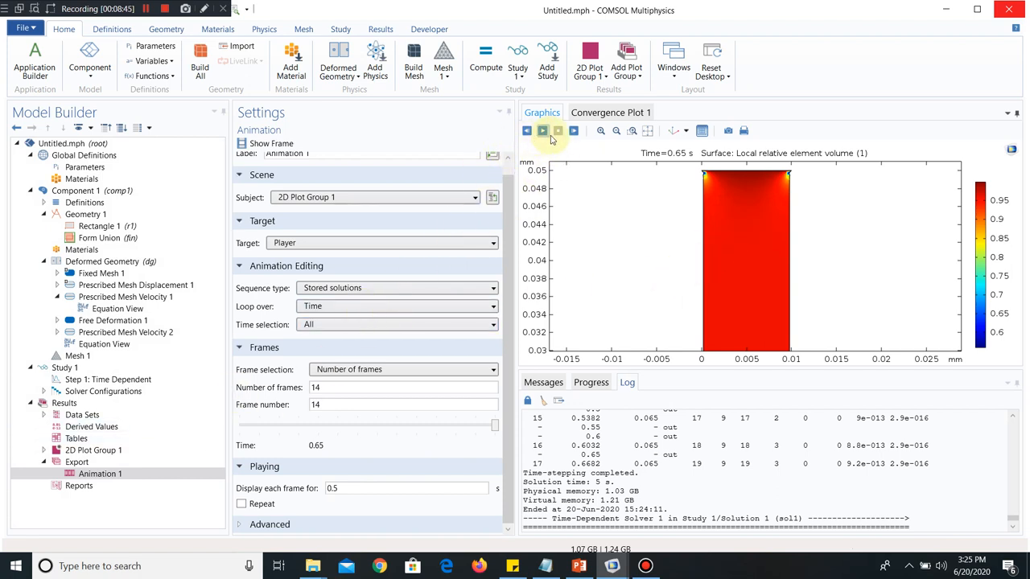
- Change Prescribed Mesh Velocity 1 and 2 X velocities to ±0.002[mm/s^2]*t
{"action": "left_click", "coordinate": [126, 332]}
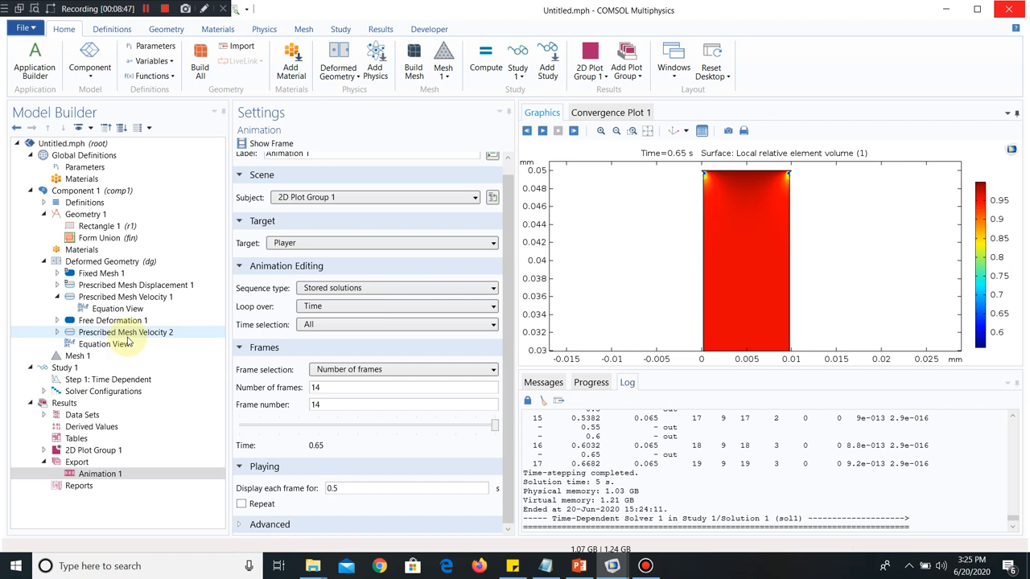
{"action": "left_click", "coordinate": [125, 296]}
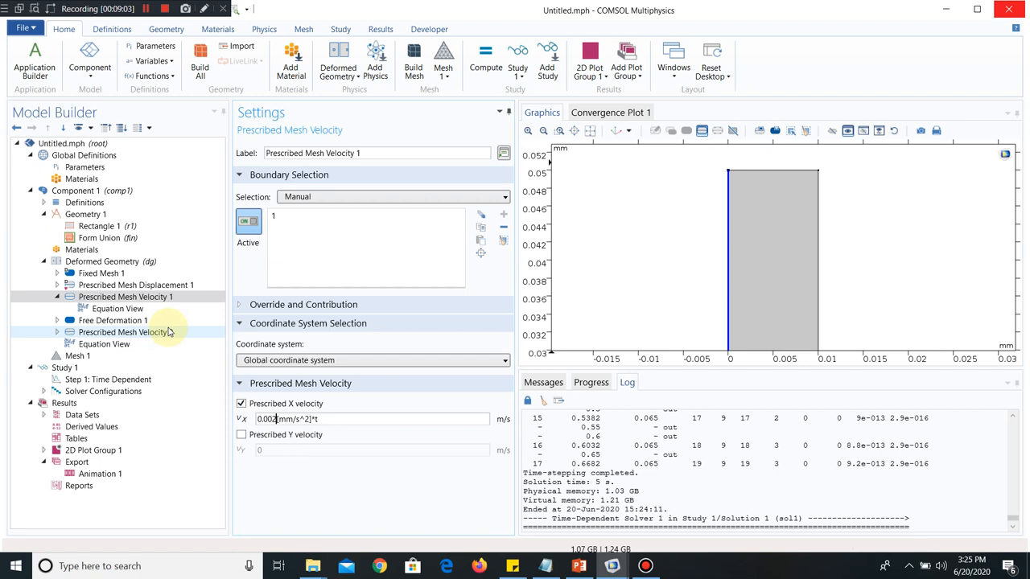
{"action": "left_click", "coordinate": [122, 332]}
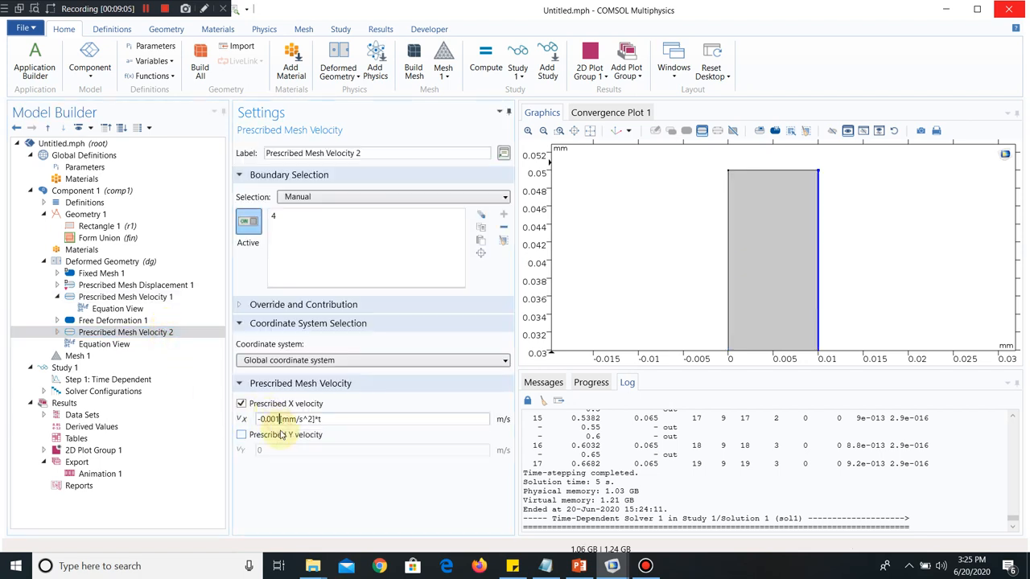
{"action": "type", "text": "-0.002[mm/s^2]*t"}
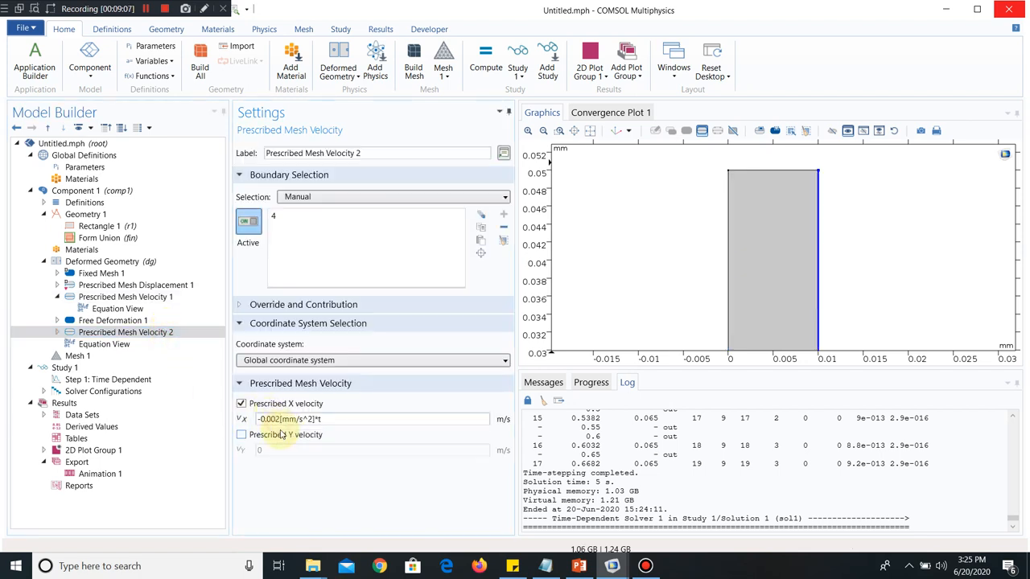
- Re-solve Study 1, which fails near 0.6376 s, and dismiss the error
{"action": "left_click", "coordinate": [110, 379]}
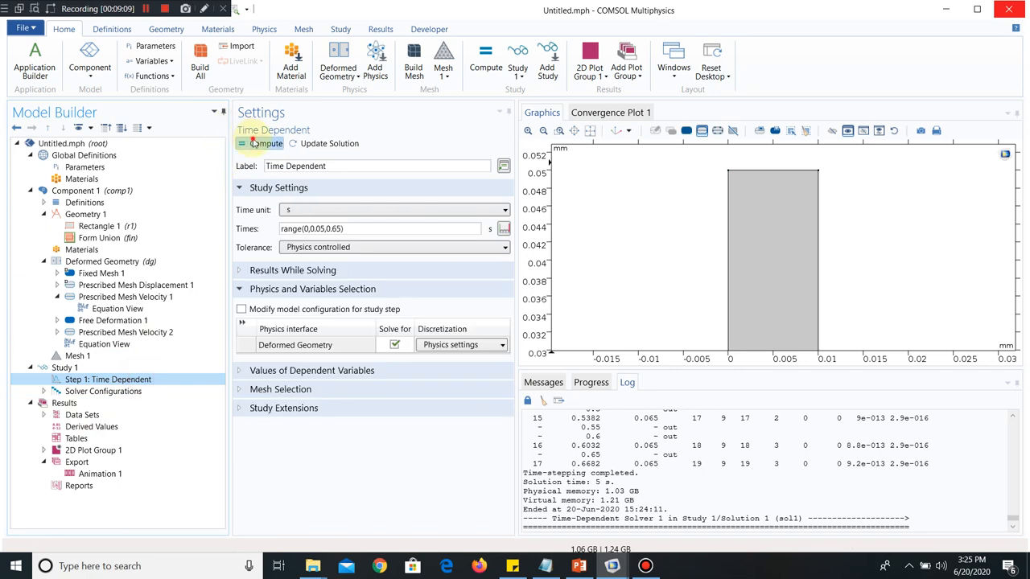
{"action": "left_click", "coordinate": [265, 143]}
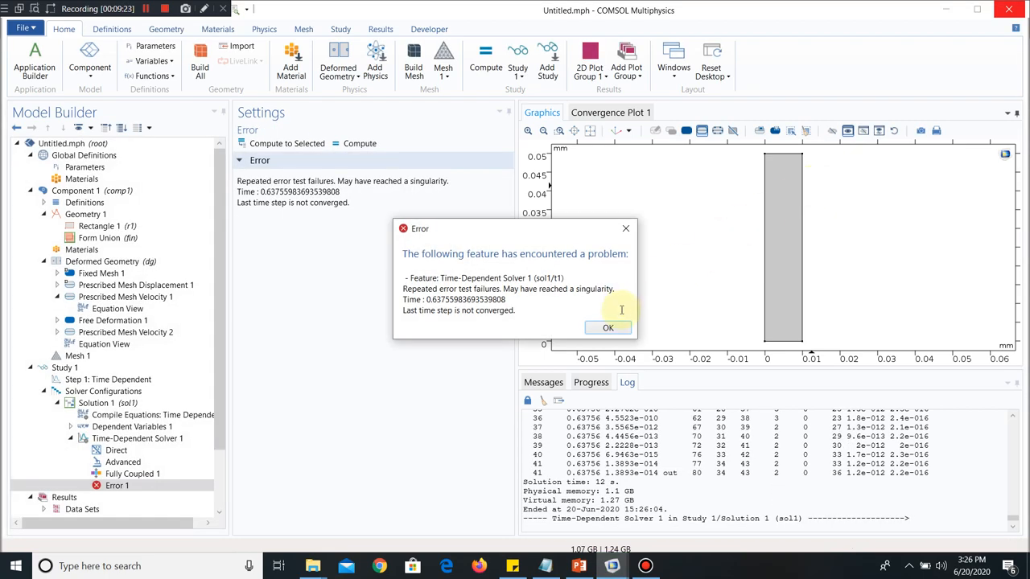
{"action": "left_click", "coordinate": [608, 328]}
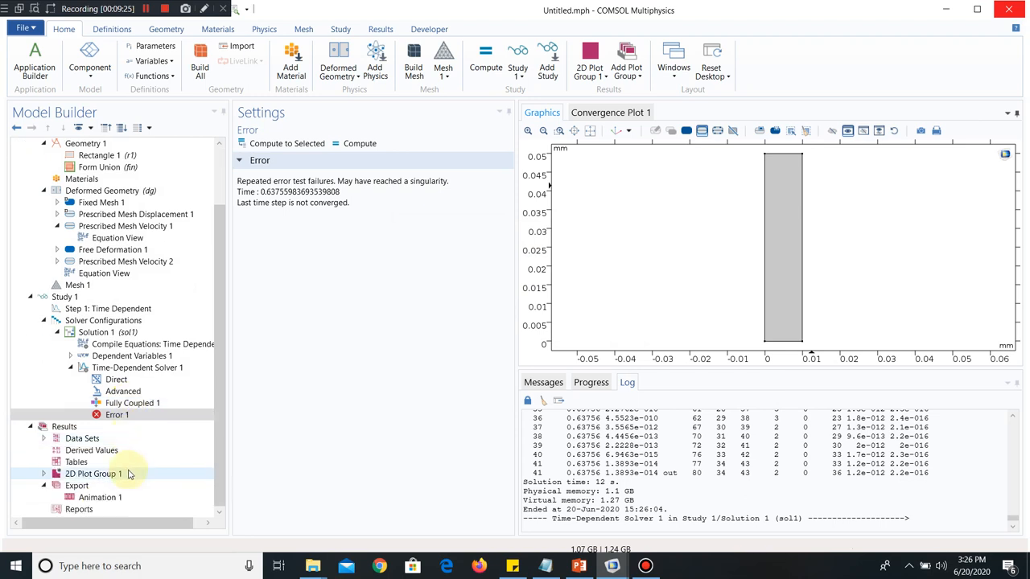
- Play Animation 1 of the partial solution to 0.63756 s and zoom on the rectangle's top edge
{"action": "left_click", "coordinate": [97, 497]}
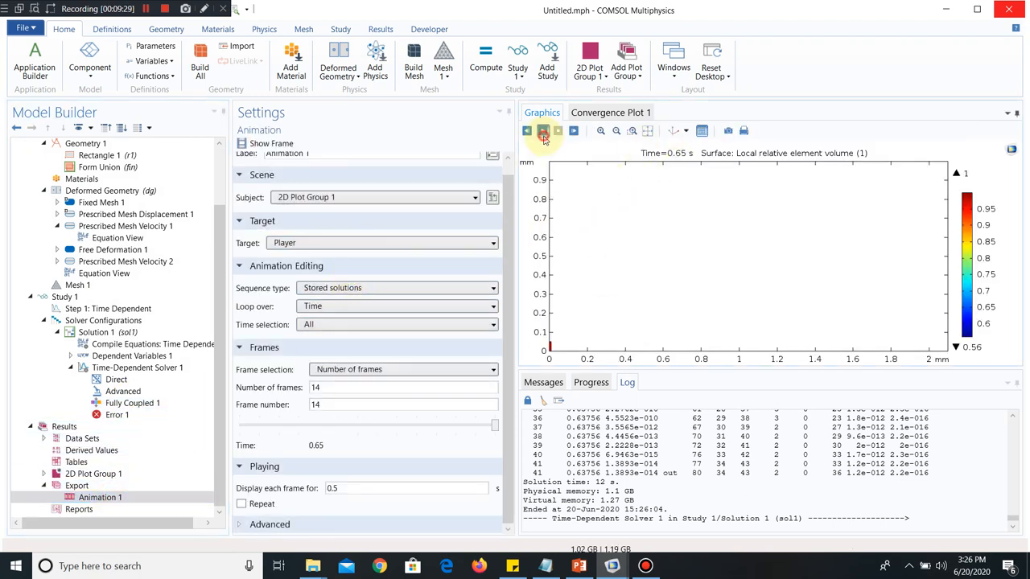
{"action": "left_click", "coordinate": [543, 131]}
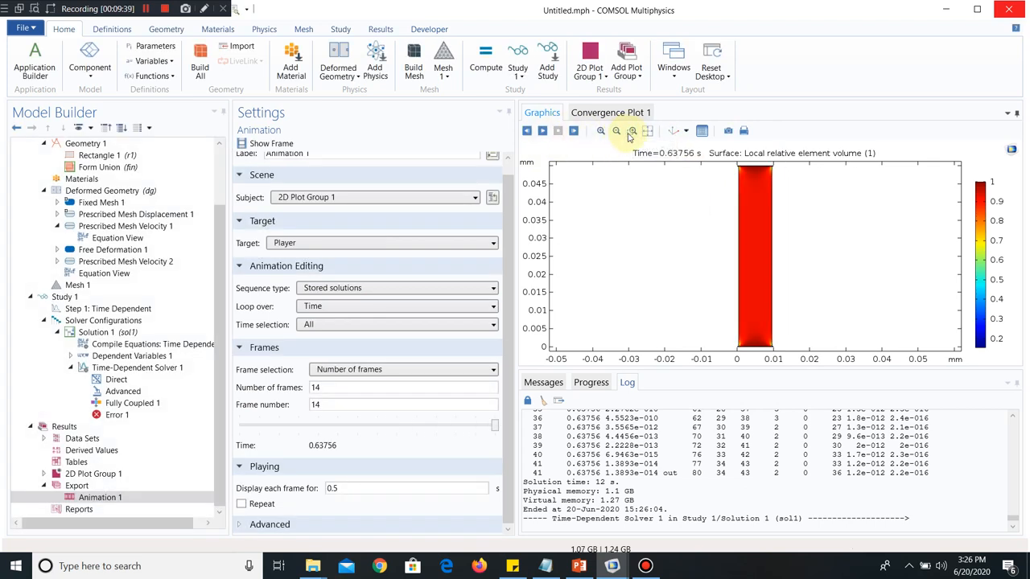
{"action": "left_click", "coordinate": [630, 130]}
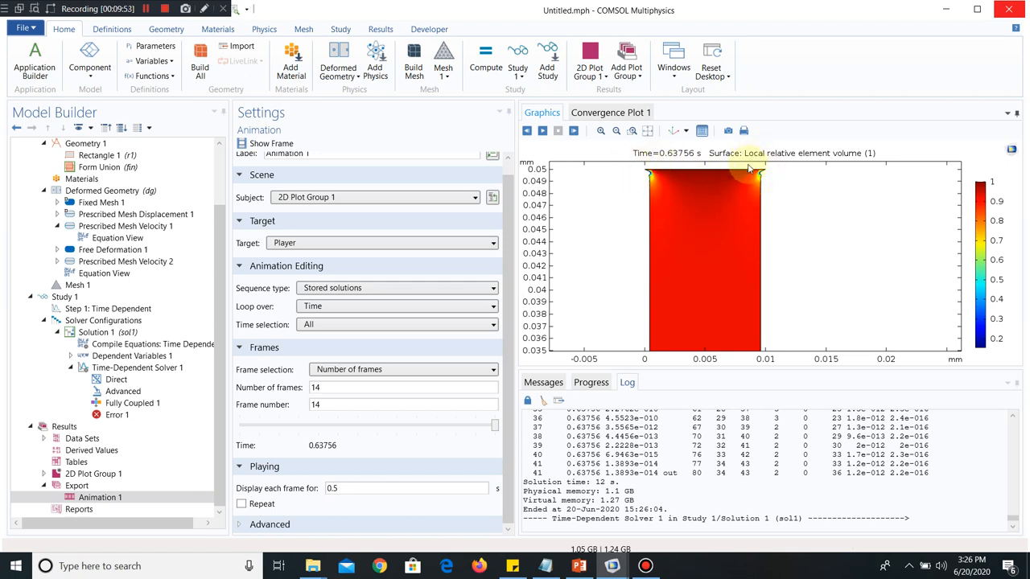
{"action": "mouse_move", "coordinate": [746, 180]}
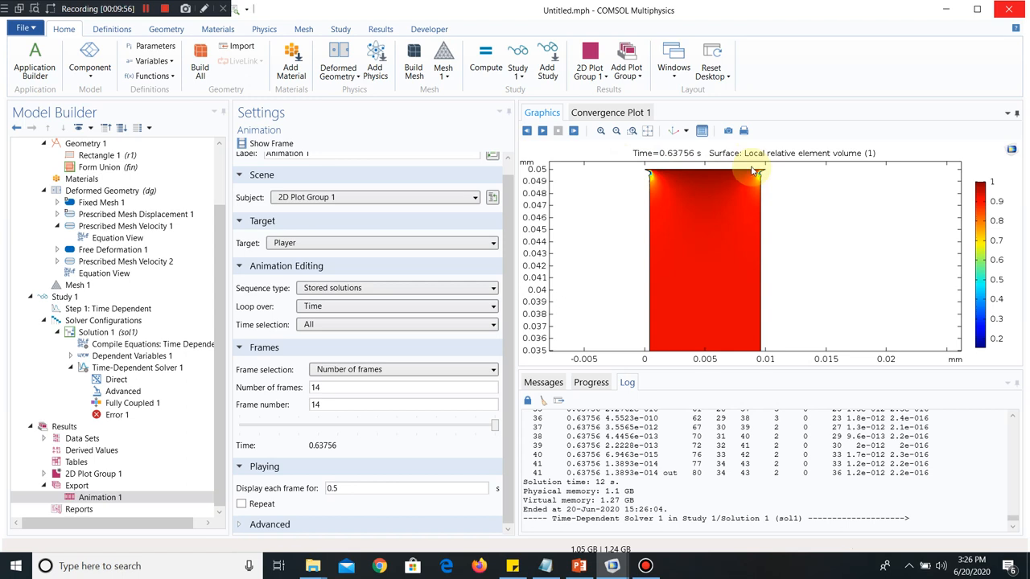
{"action": "mouse_move", "coordinate": [582, 211]}
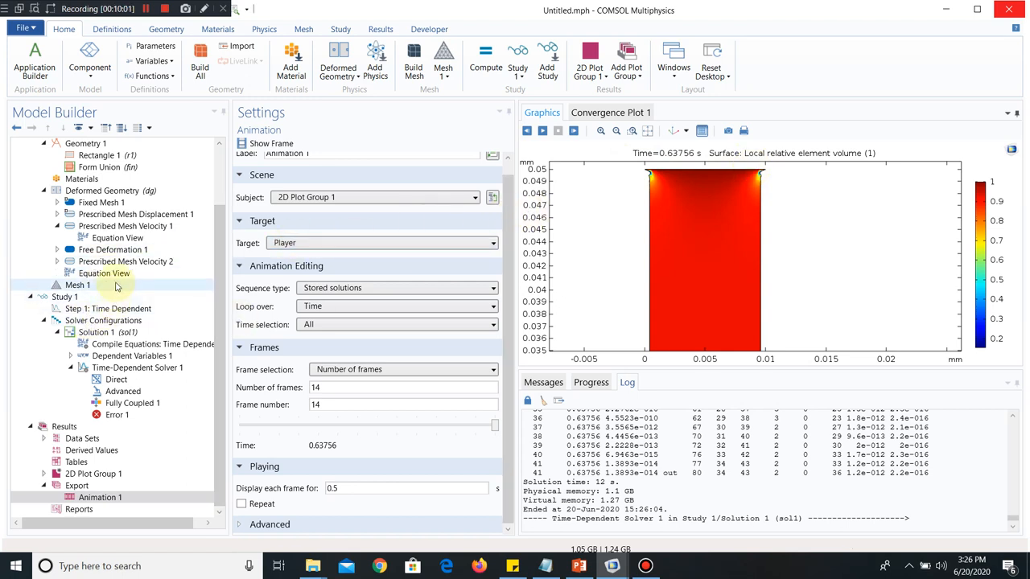
- Set both prescribed mesh velocities to ±0.004[mm/s^2]*t, re-solve, and dismiss the failure near 0.4508 s
{"action": "left_click", "coordinate": [126, 225]}
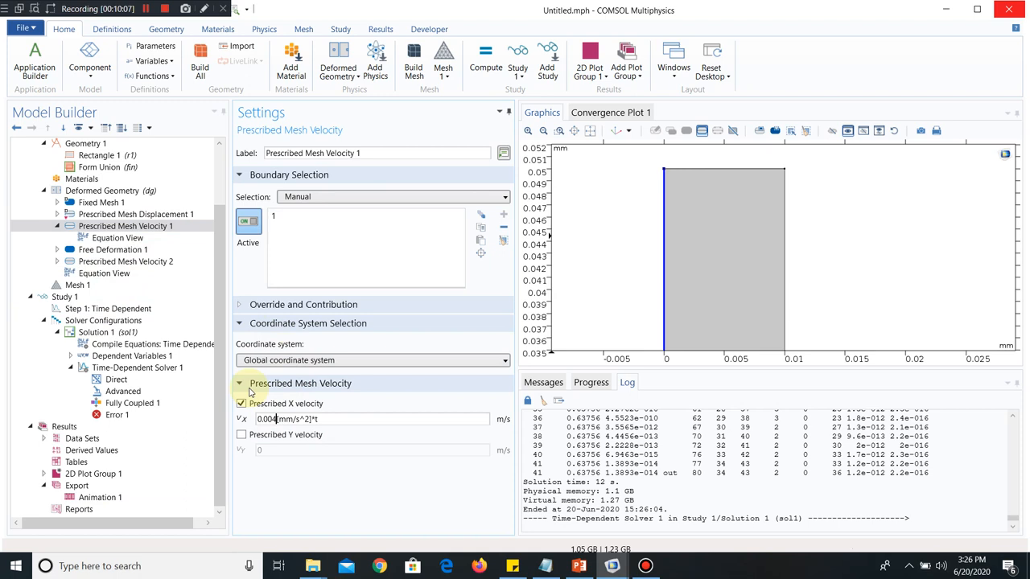
{"action": "left_click", "coordinate": [125, 261]}
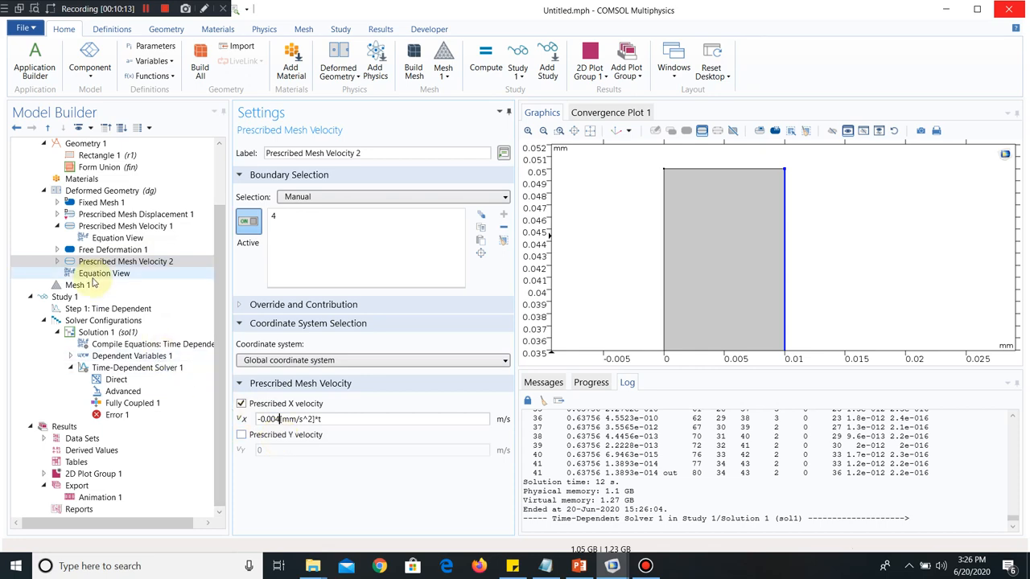
{"action": "left_click", "coordinate": [111, 309]}
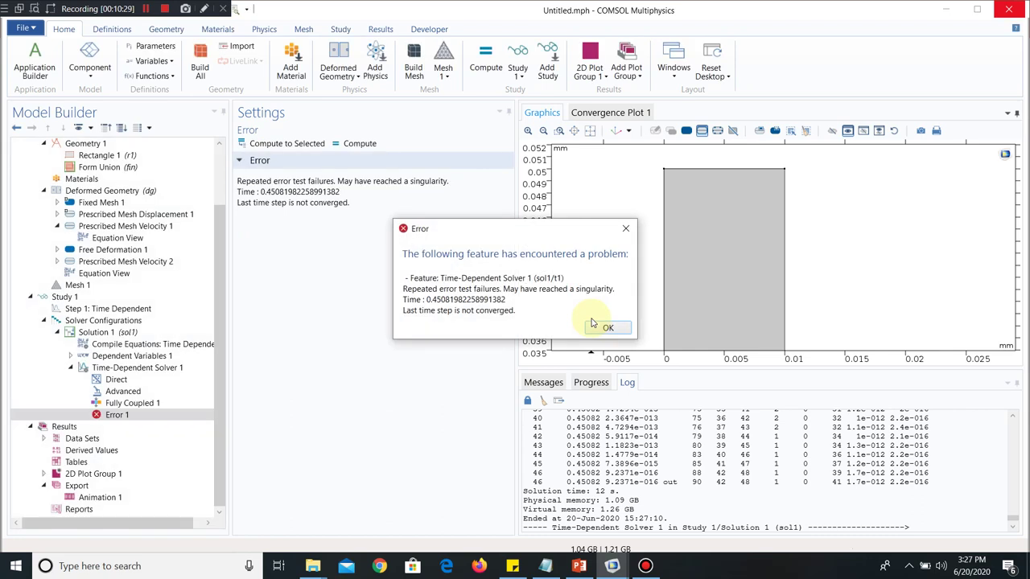
{"action": "mouse_move", "coordinate": [574, 301]}
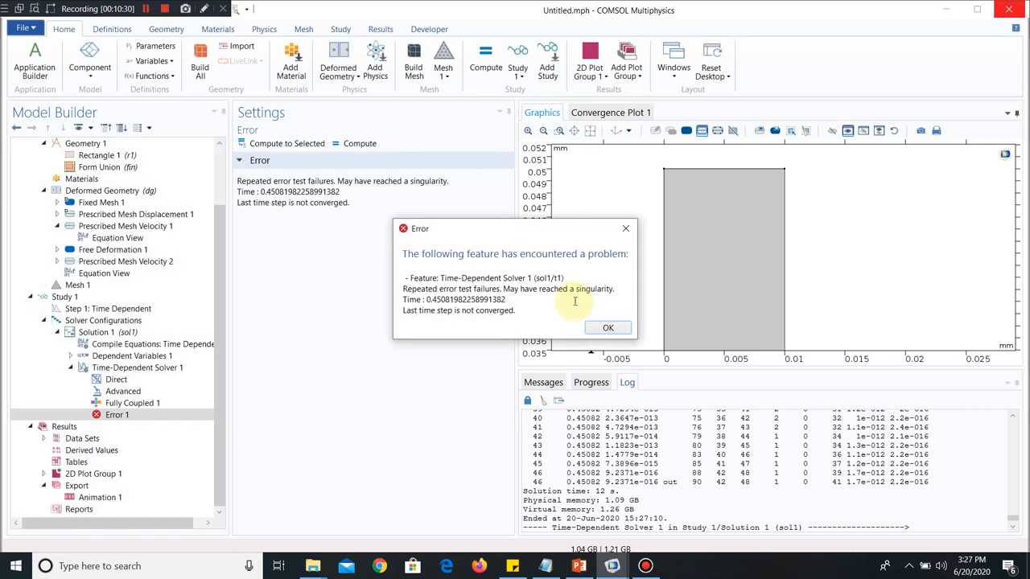
{"action": "mouse_move", "coordinate": [438, 305]}
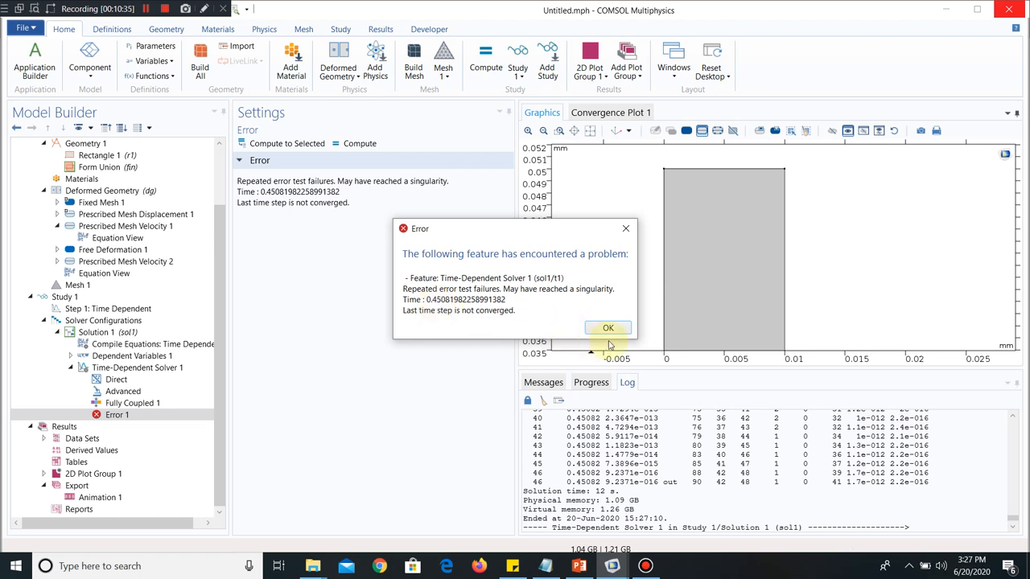
{"action": "left_click", "coordinate": [608, 328]}
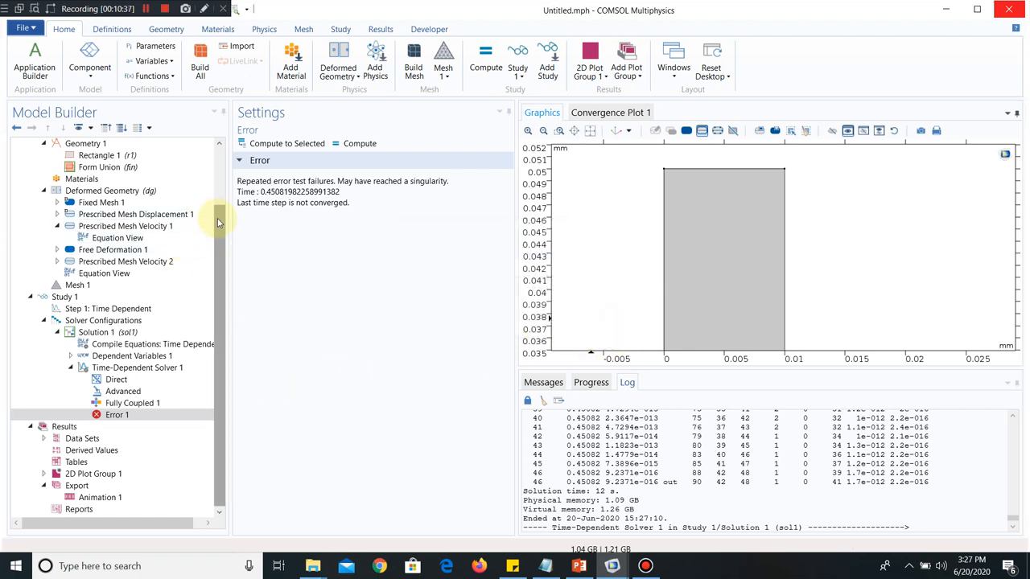
{"action": "mouse_move", "coordinate": [222, 320]}
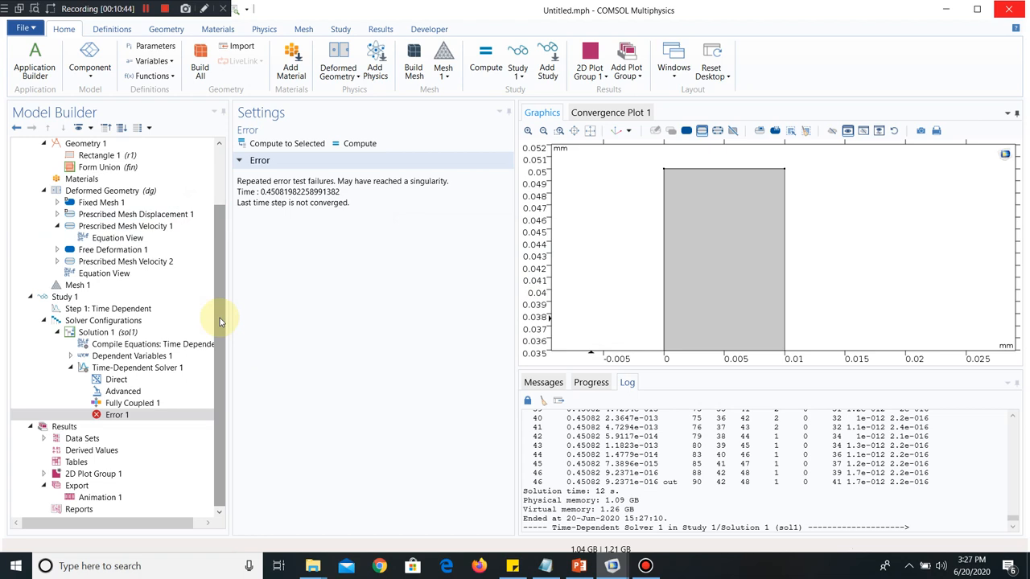
- Play Animation 1 of the failed run, ending at 0.45082 s with 11 frames
{"action": "left_click", "coordinate": [97, 497]}
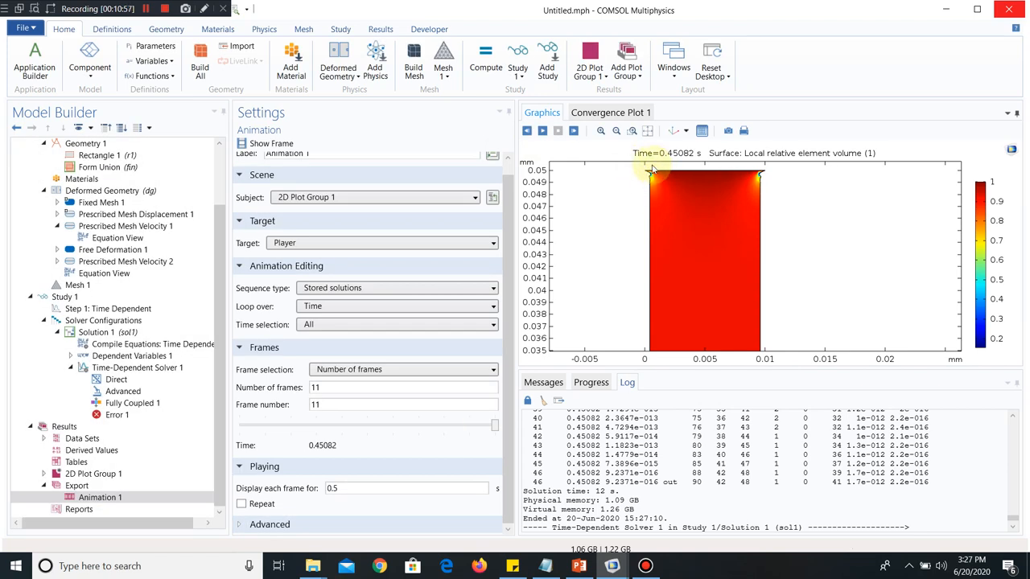
{"action": "mouse_move", "coordinate": [637, 201]}
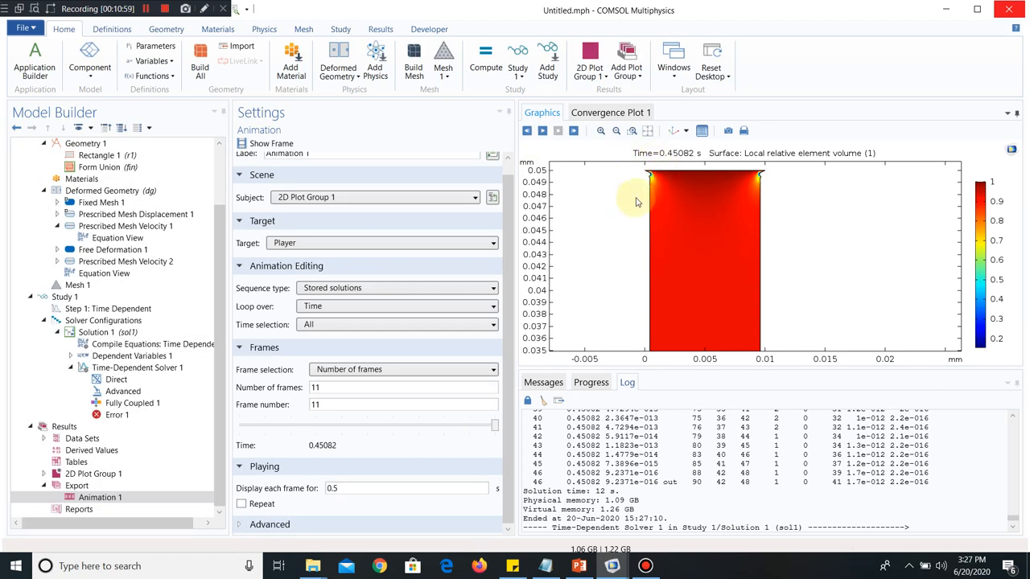
{"action": "mouse_move", "coordinate": [733, 243]}
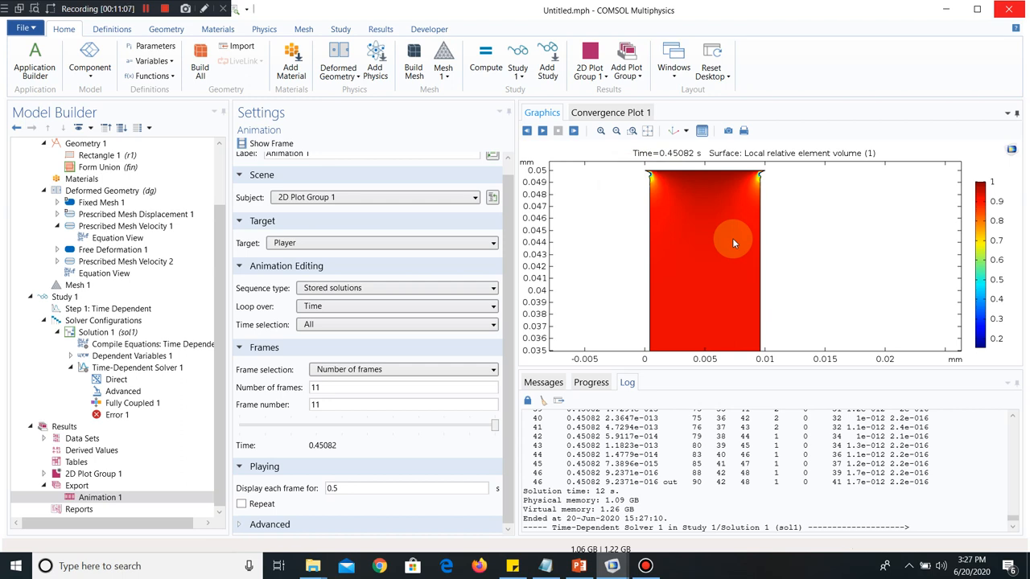
{"action": "mouse_move", "coordinate": [647, 174]}
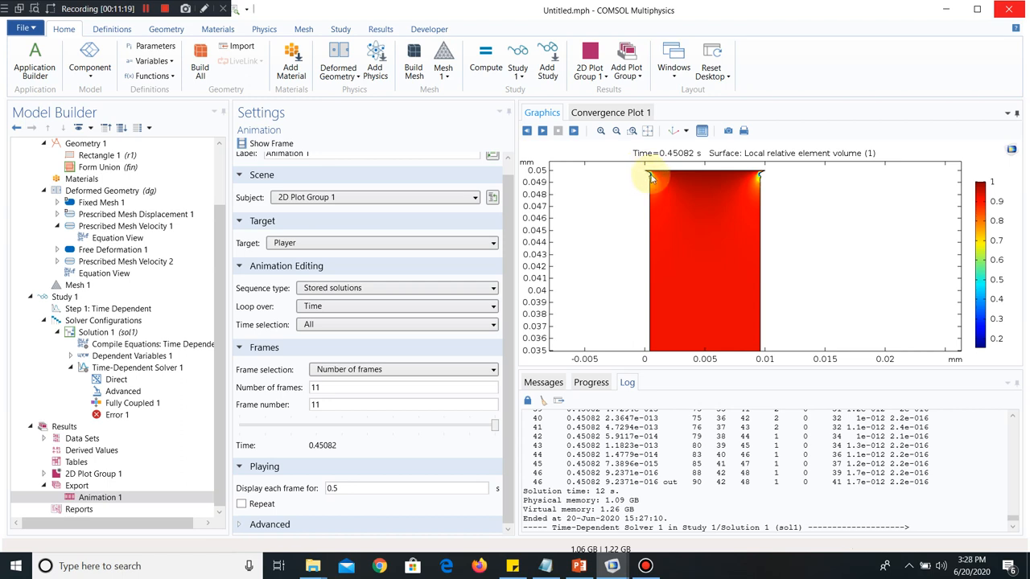
{"action": "mouse_move", "coordinate": [674, 287]}
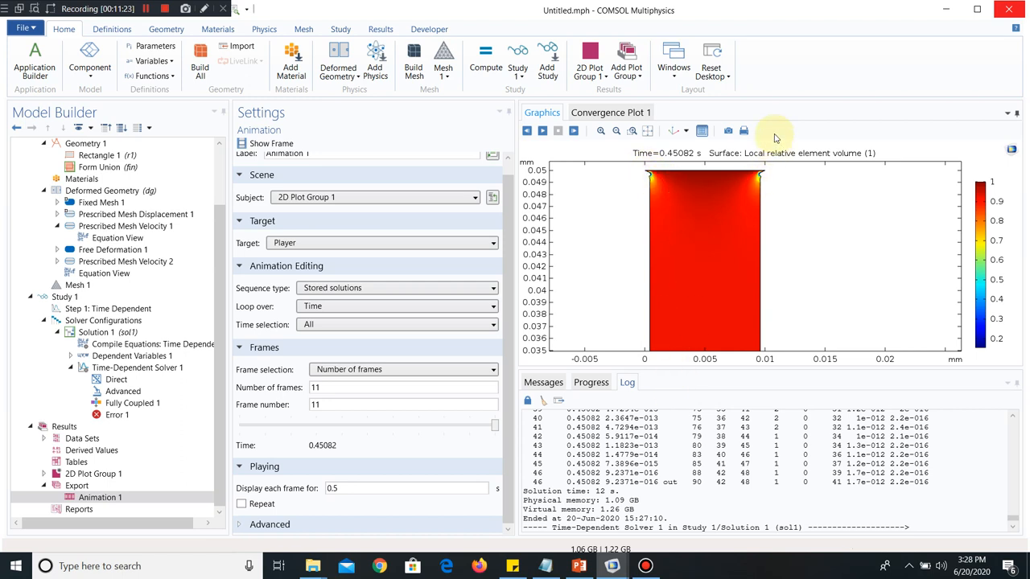
{"action": "mouse_move", "coordinate": [759, 152]}
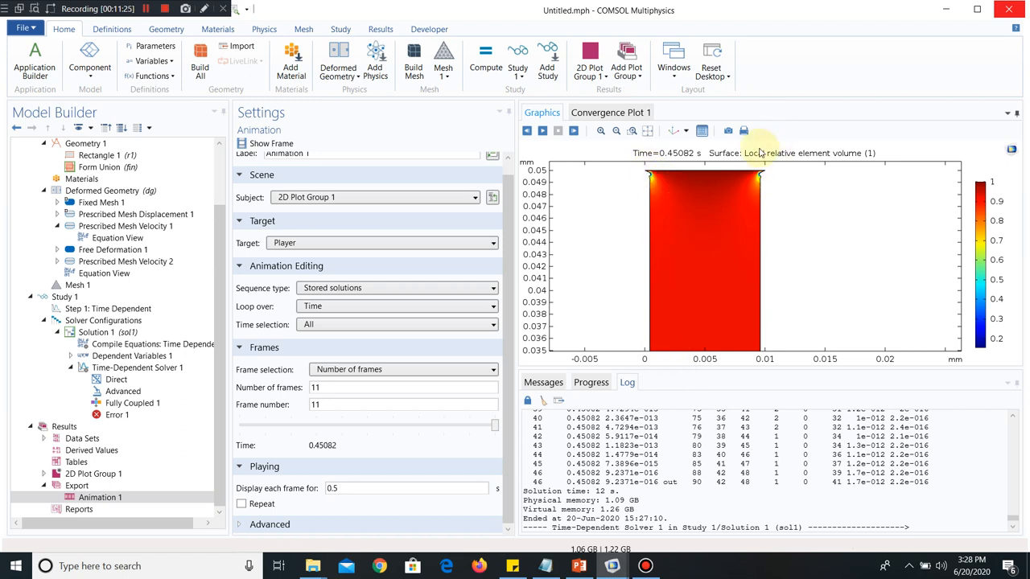